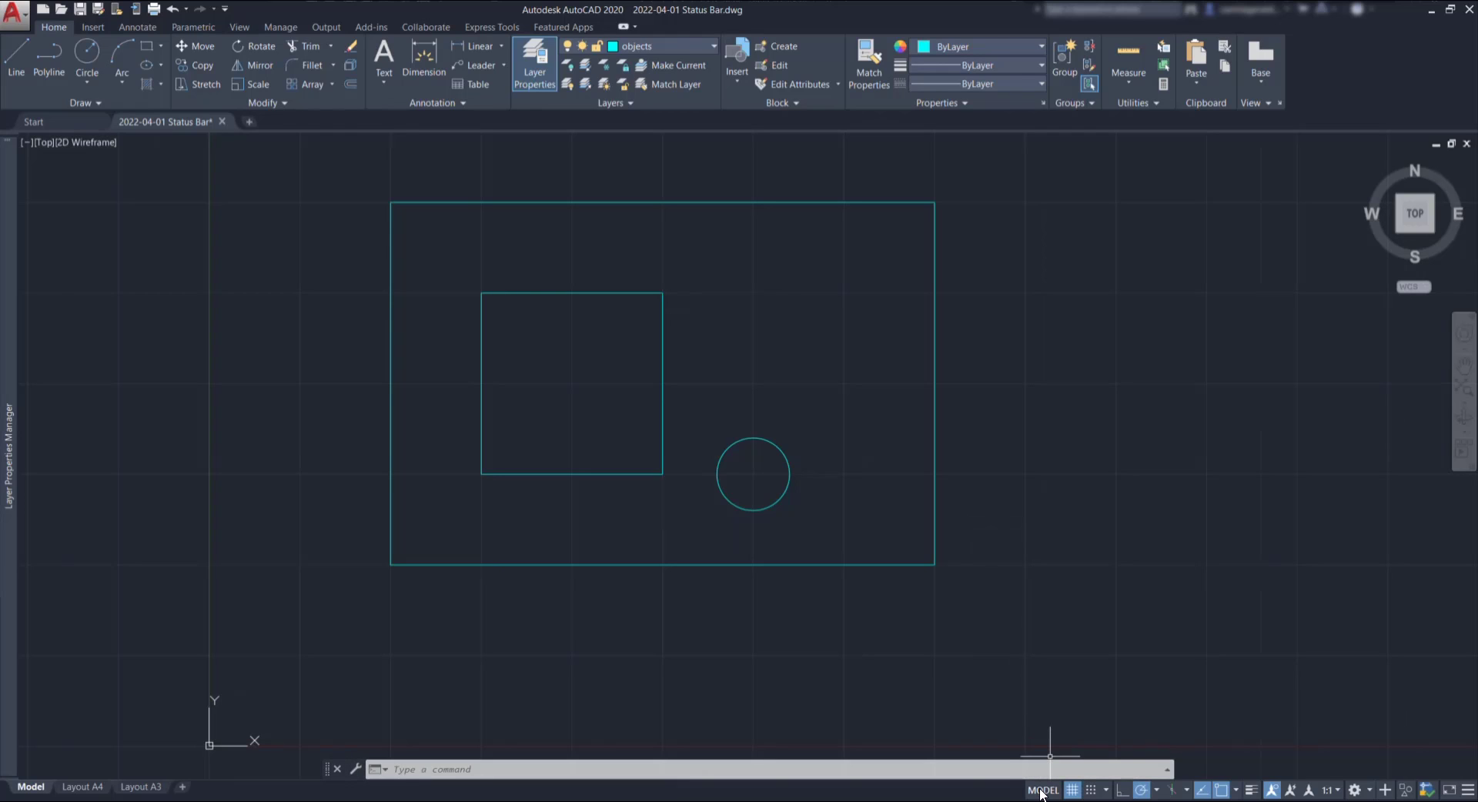
mouse_move(1042, 790)
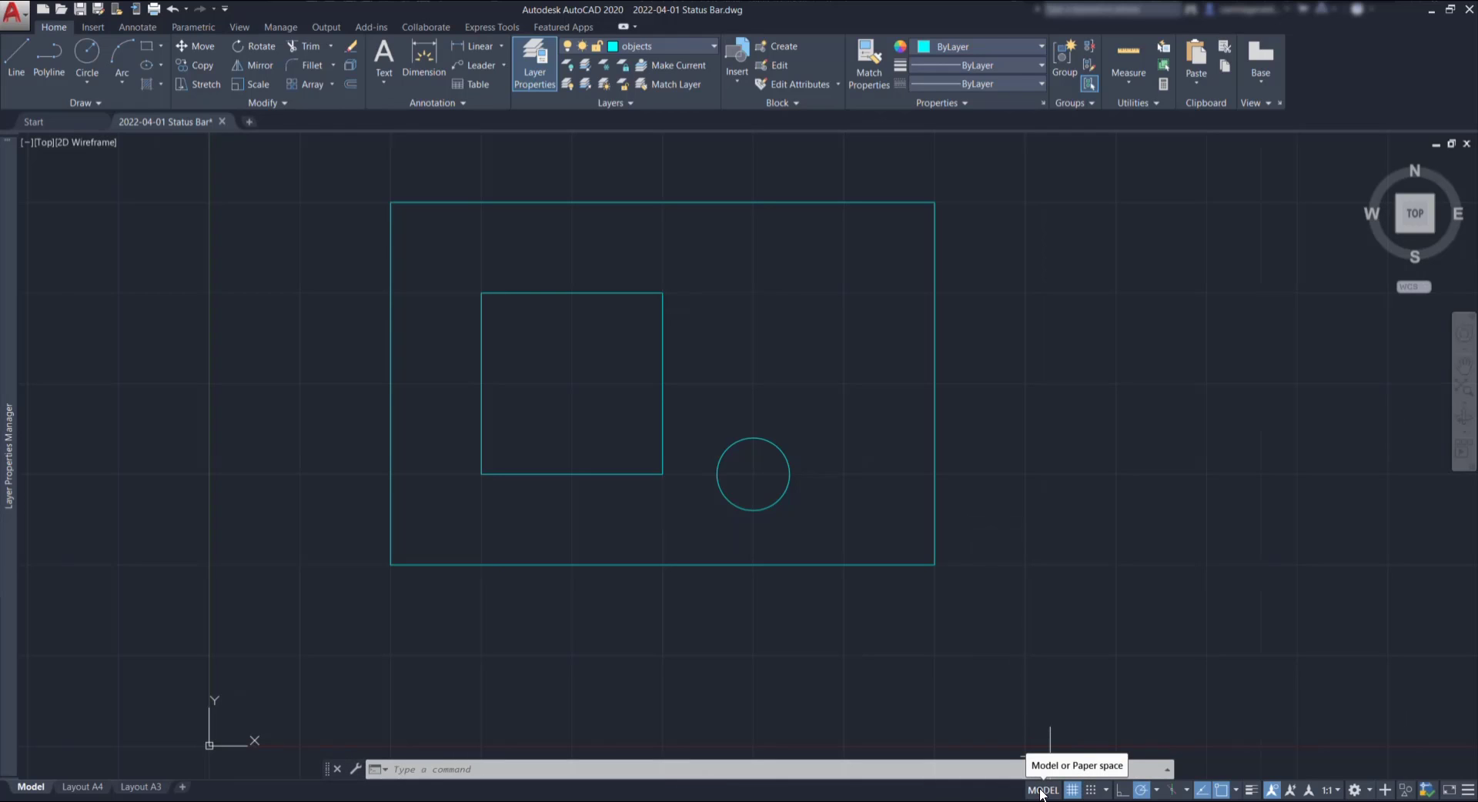
Switch from model space to the Layout A4 paper sheet showing the title block
left_click(1043, 790)
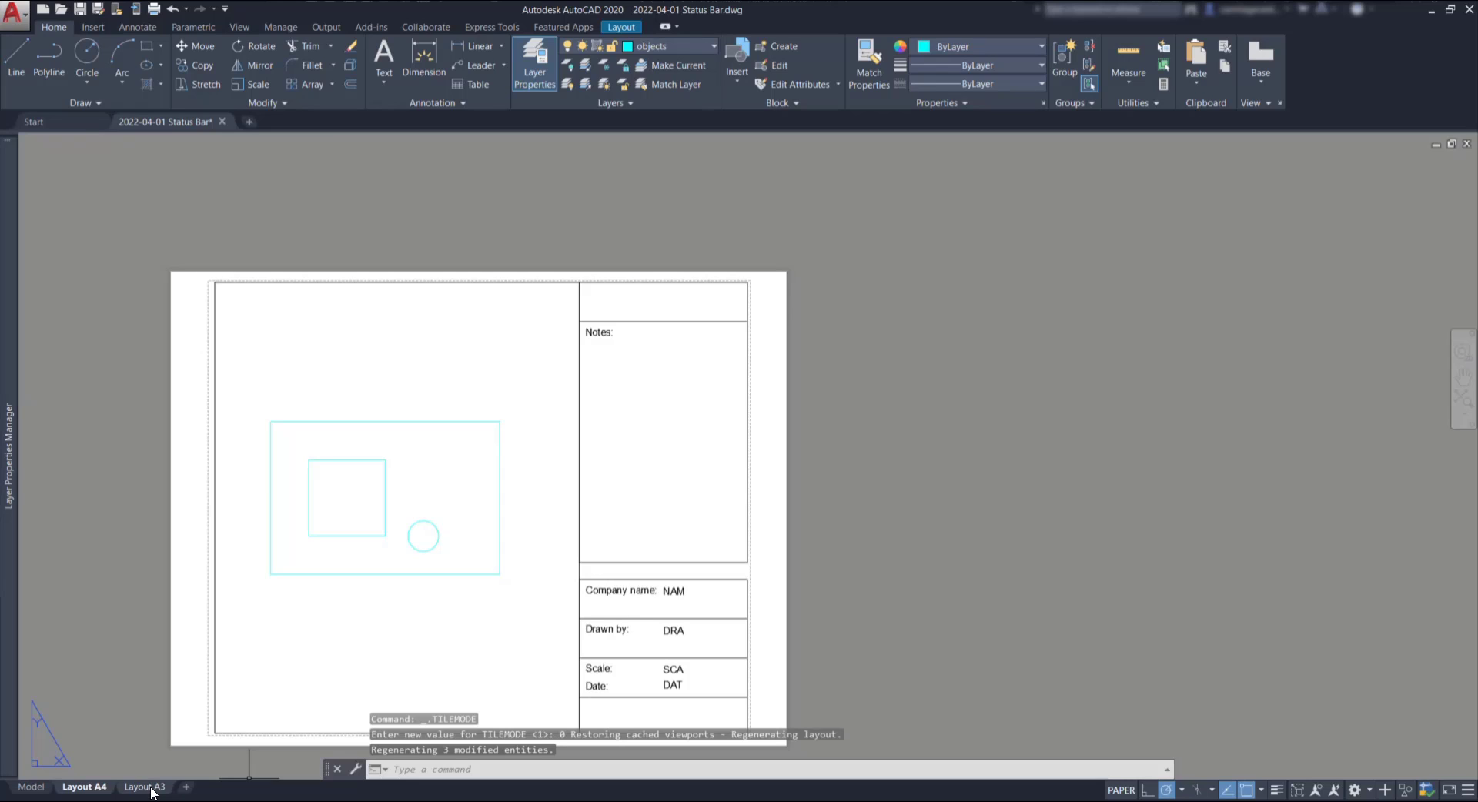
left_click(145, 787)
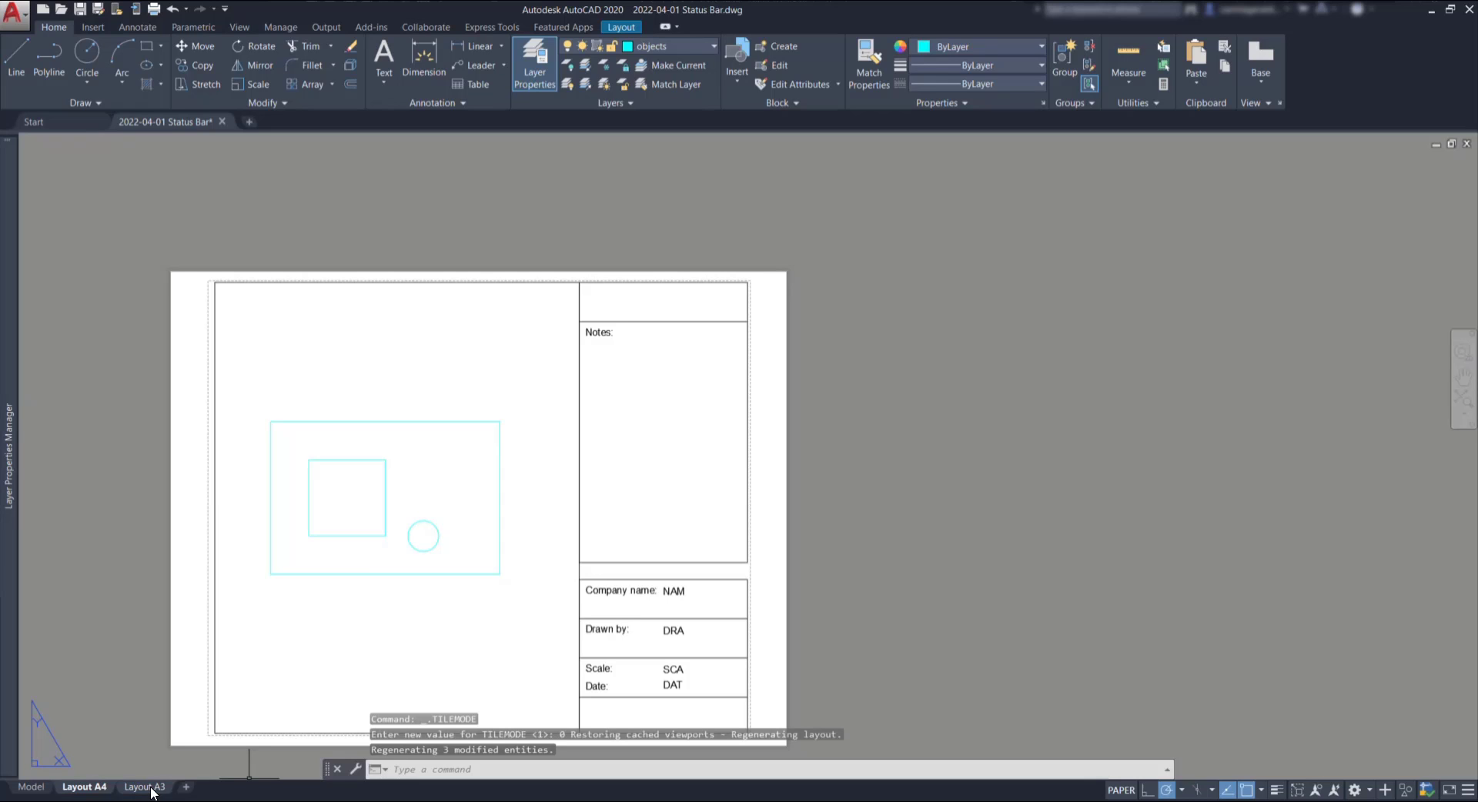
Return to model space, turn the grid on and finish a short vertical line right of the circle
left_click(31, 786)
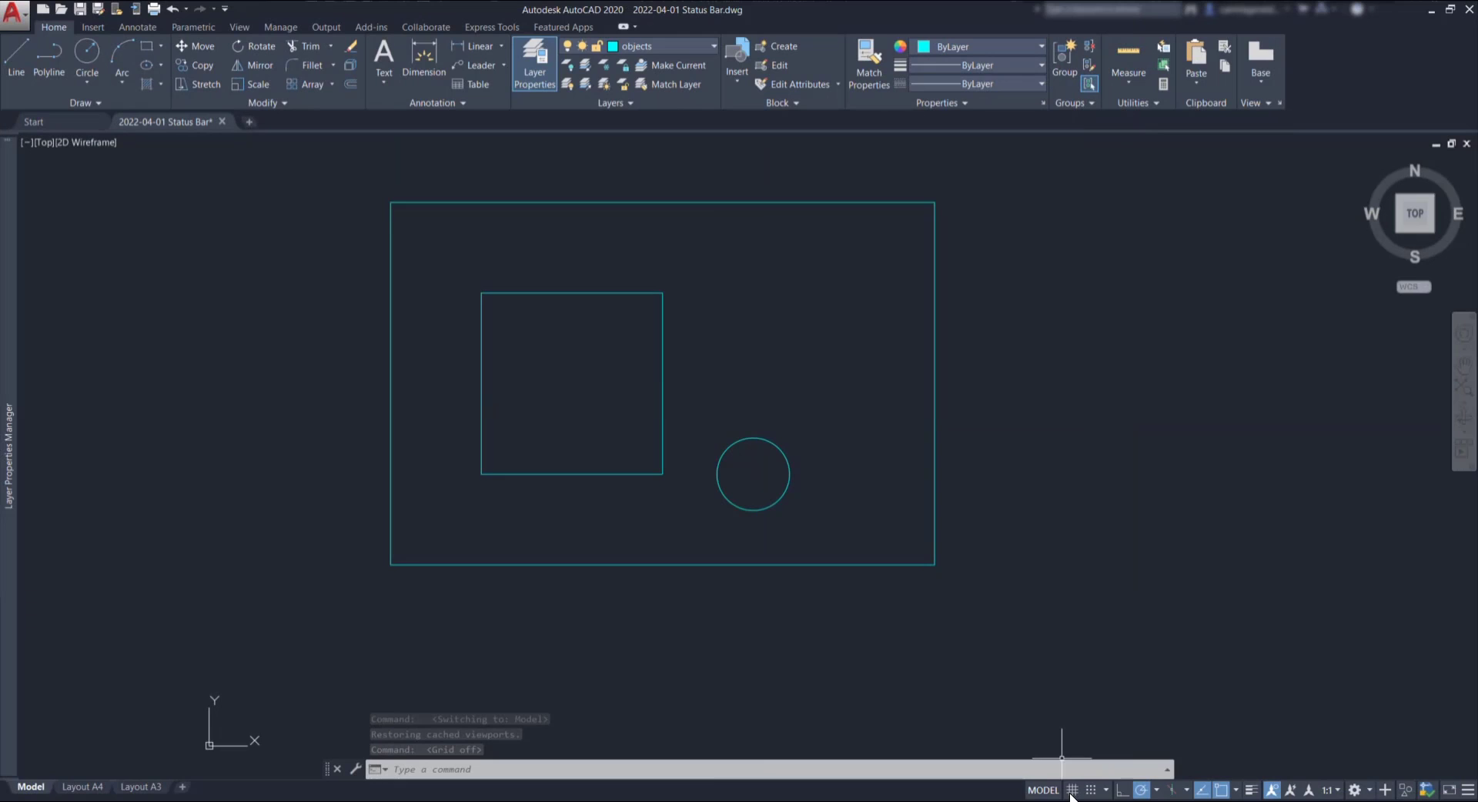
left_click(1072, 790)
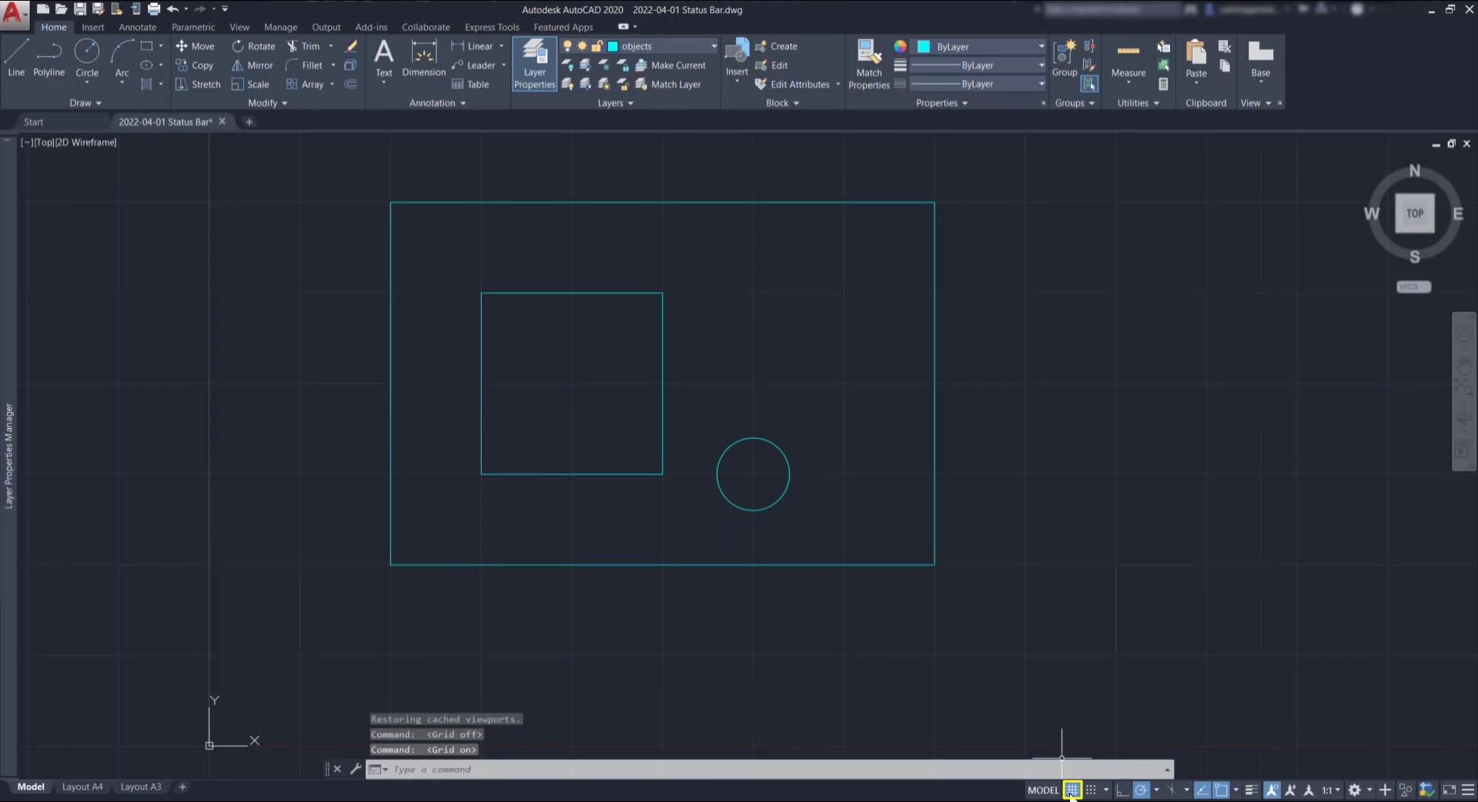
mouse_move(986, 645)
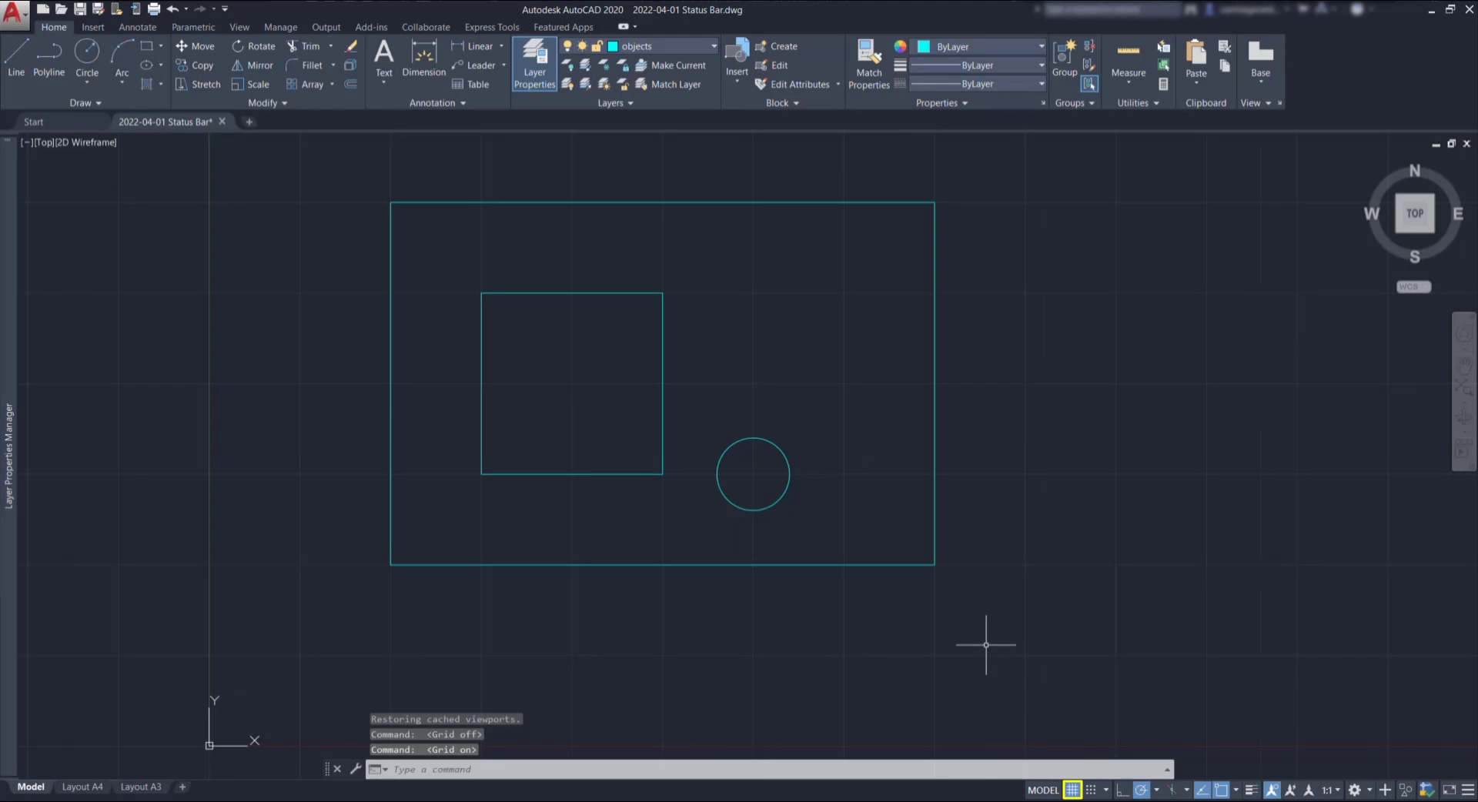
mouse_move(979, 634)
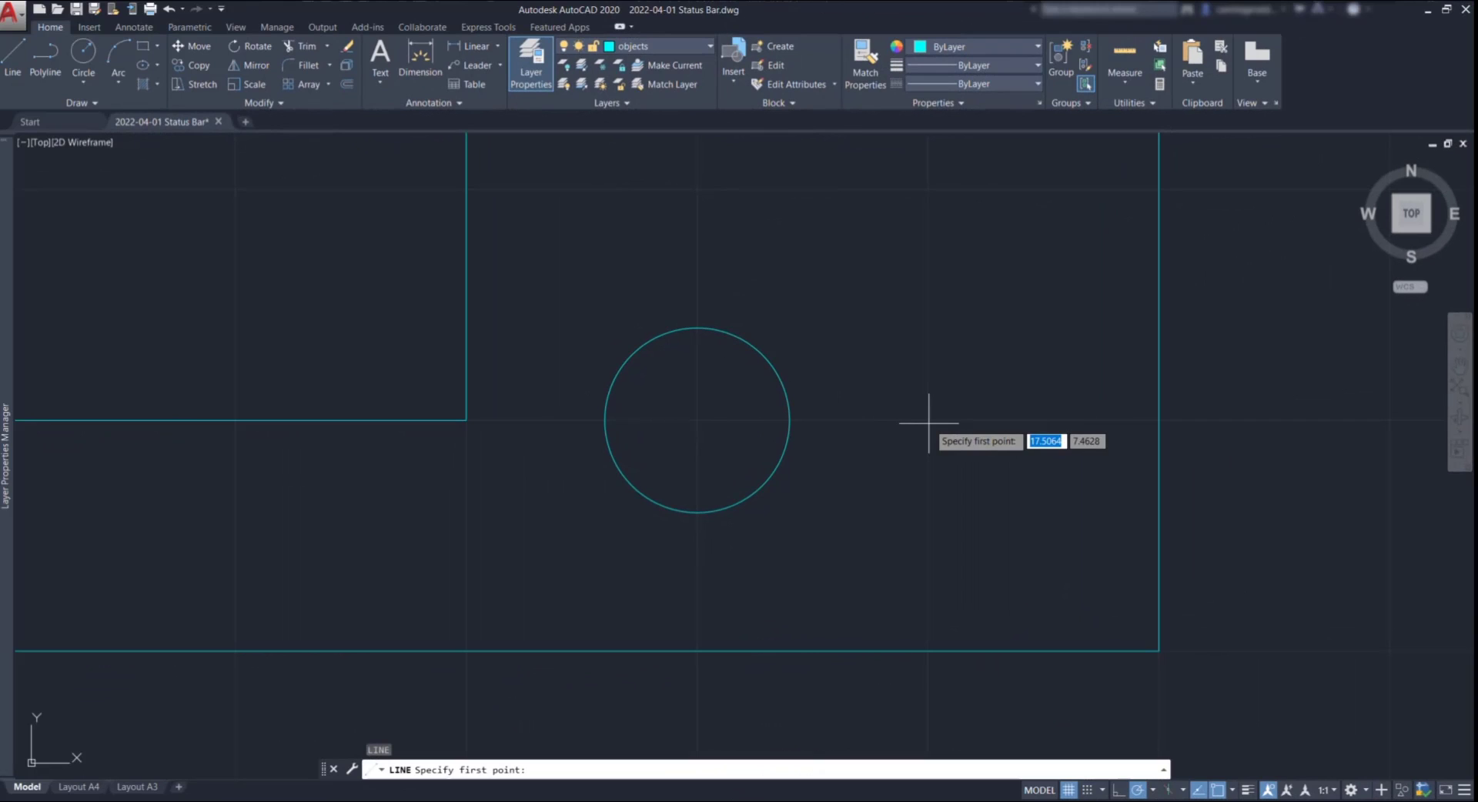
mouse_move(1070, 746)
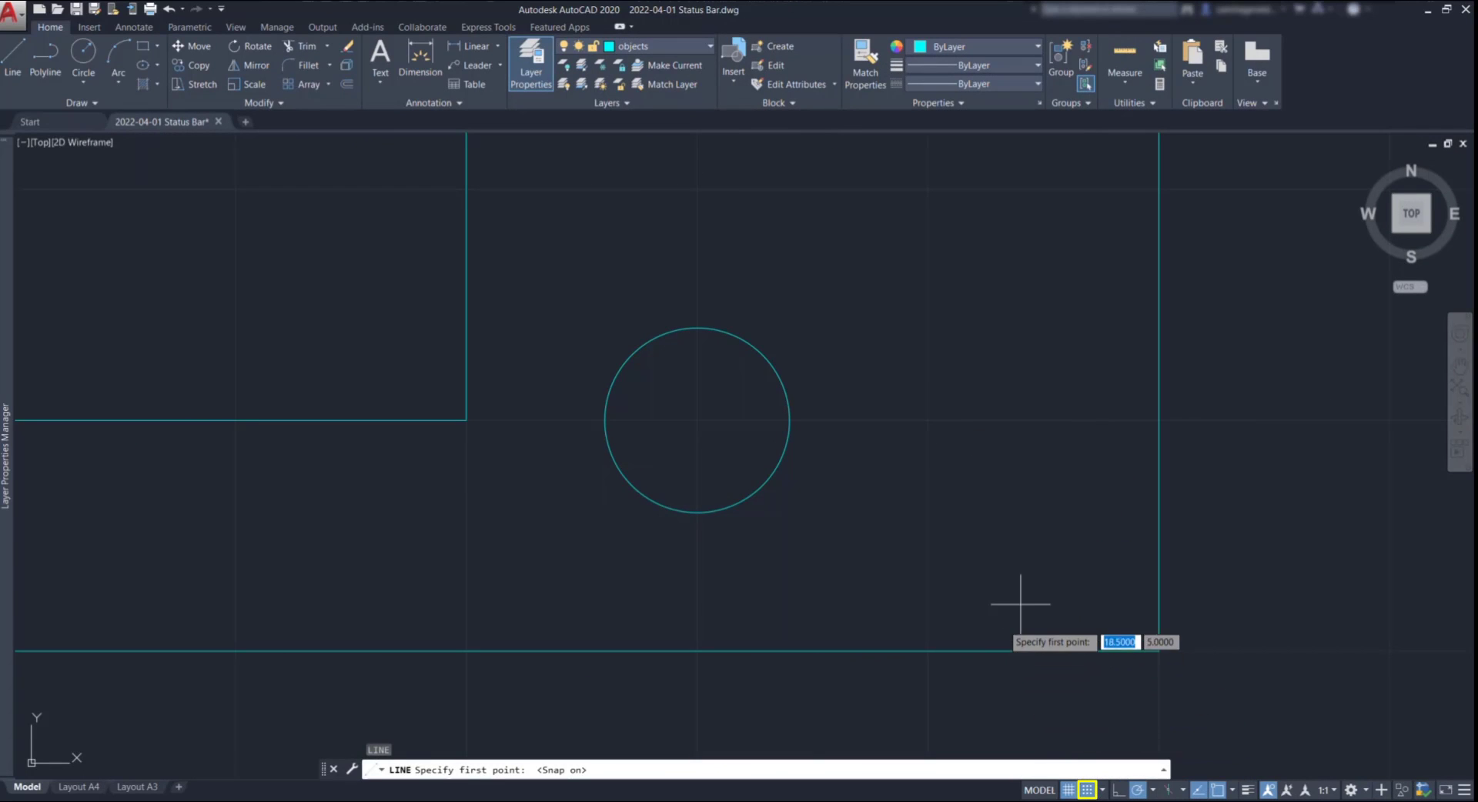
mouse_move(1020, 462)
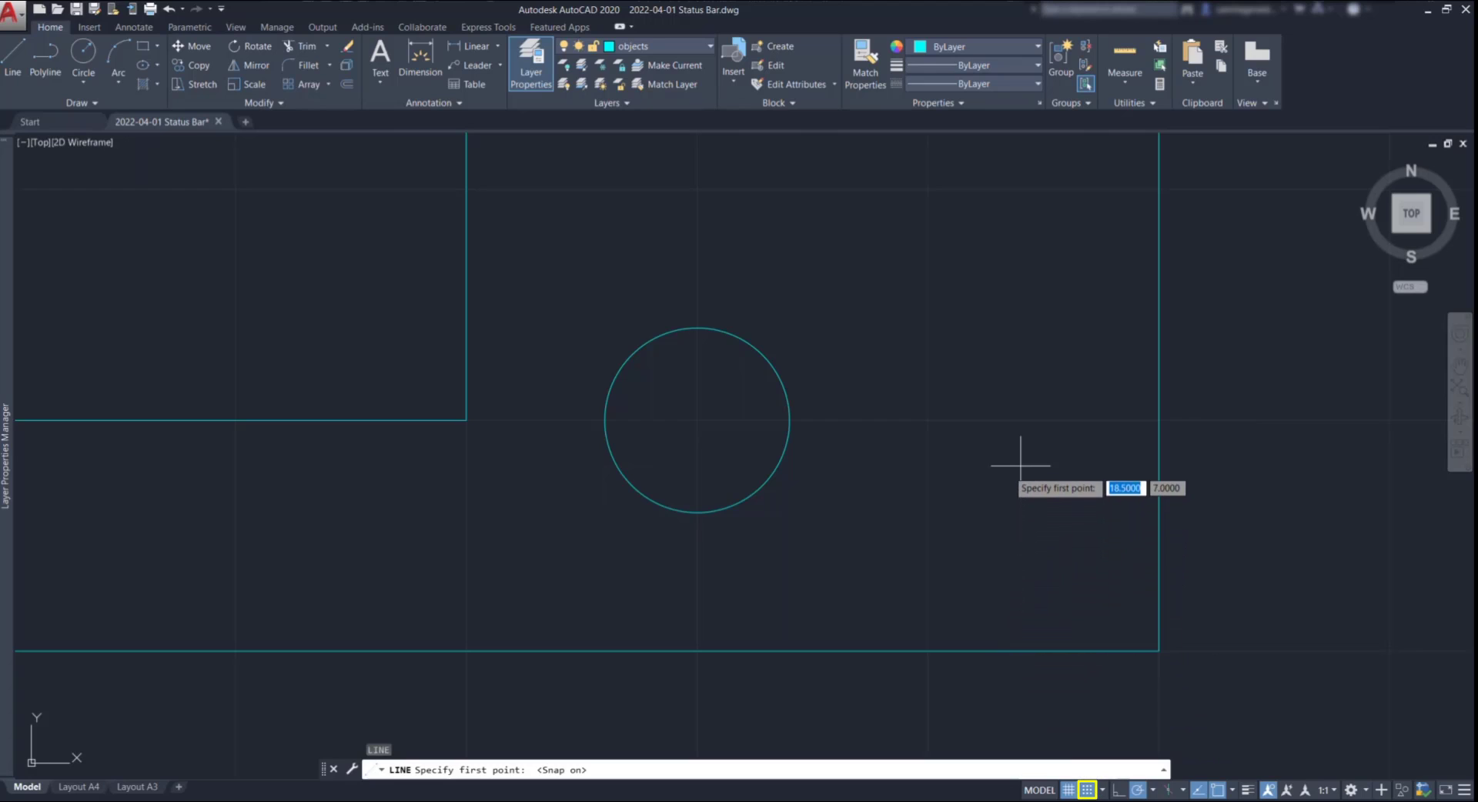
mouse_move(928, 417)
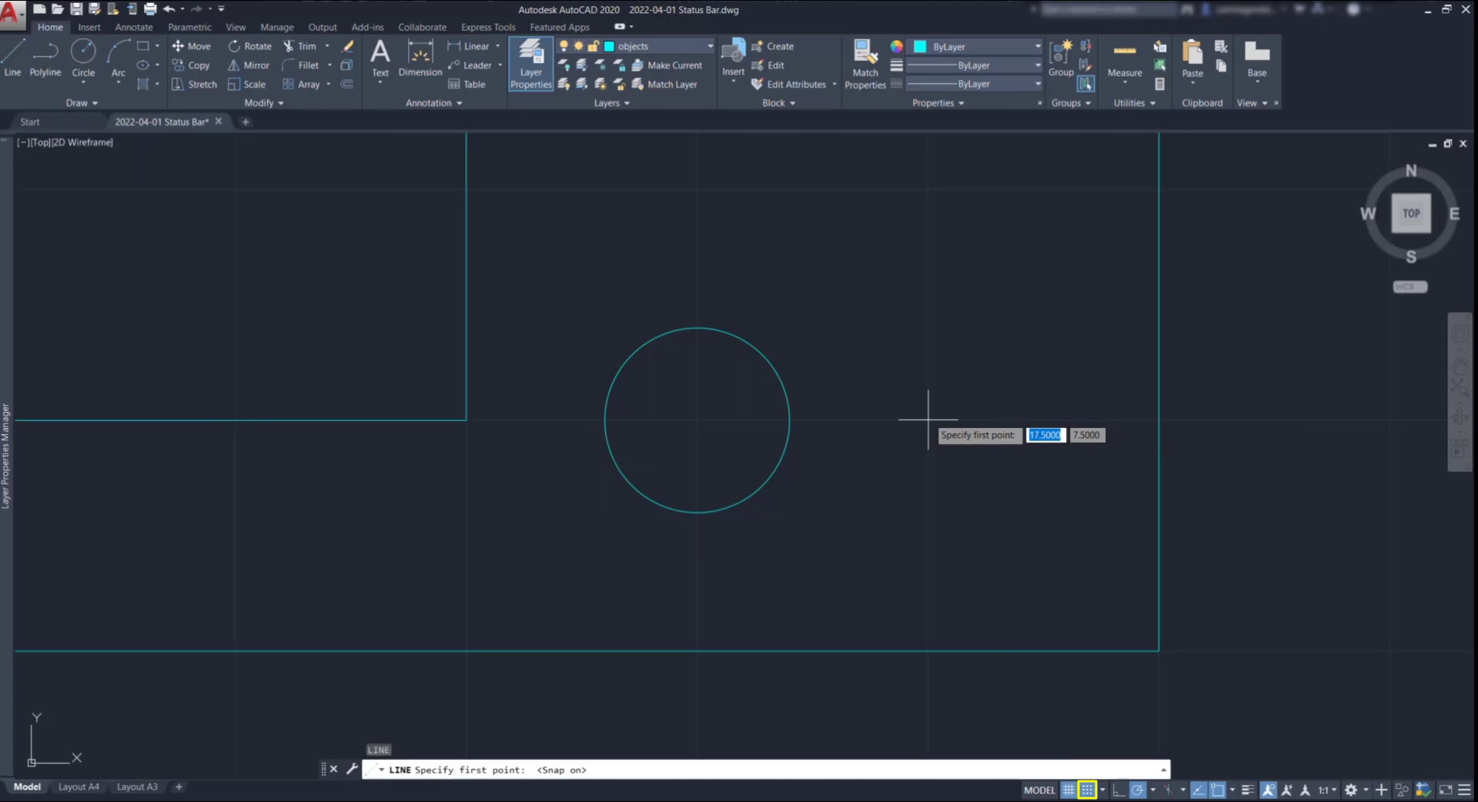
mouse_move(927, 232)
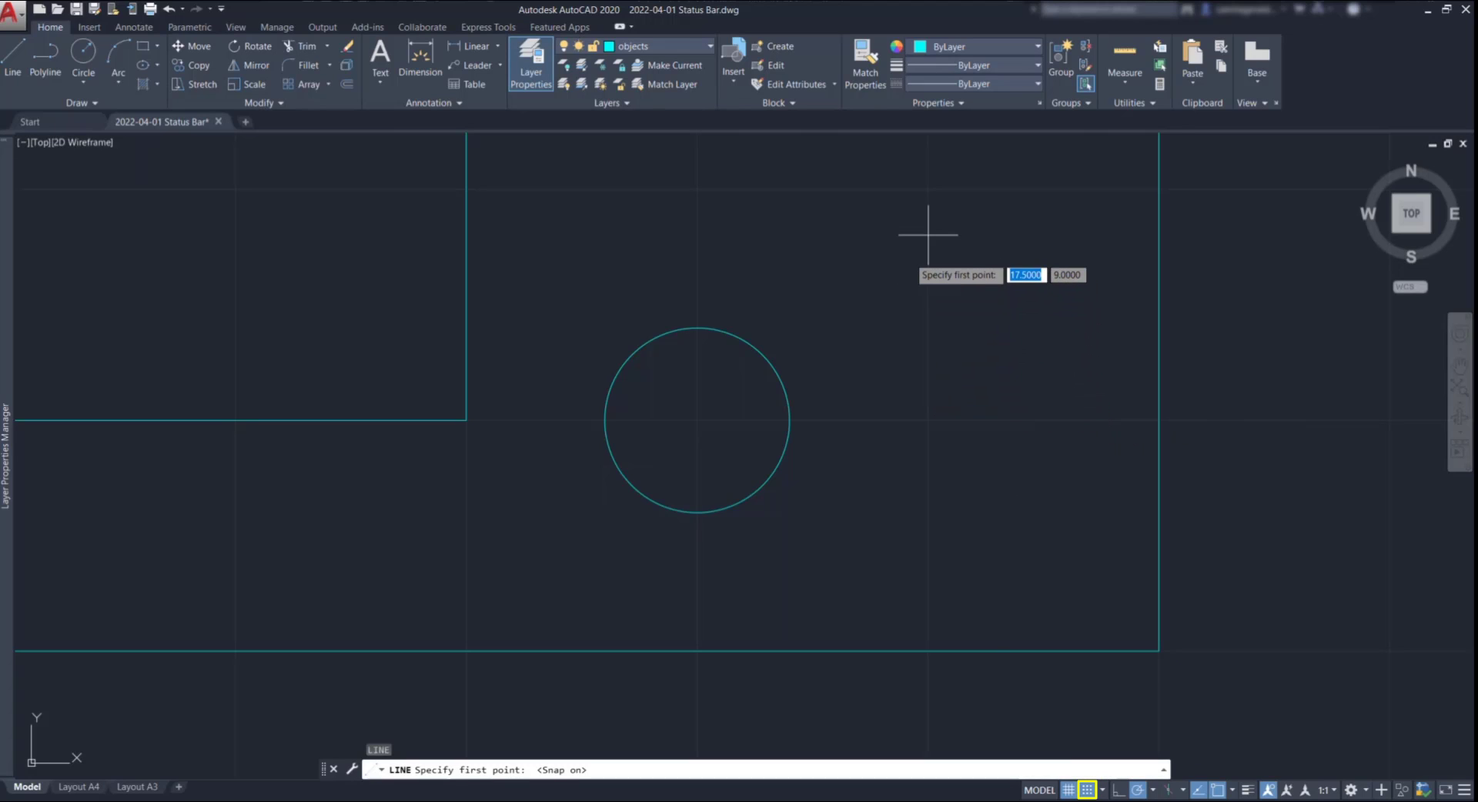
mouse_move(927, 233)
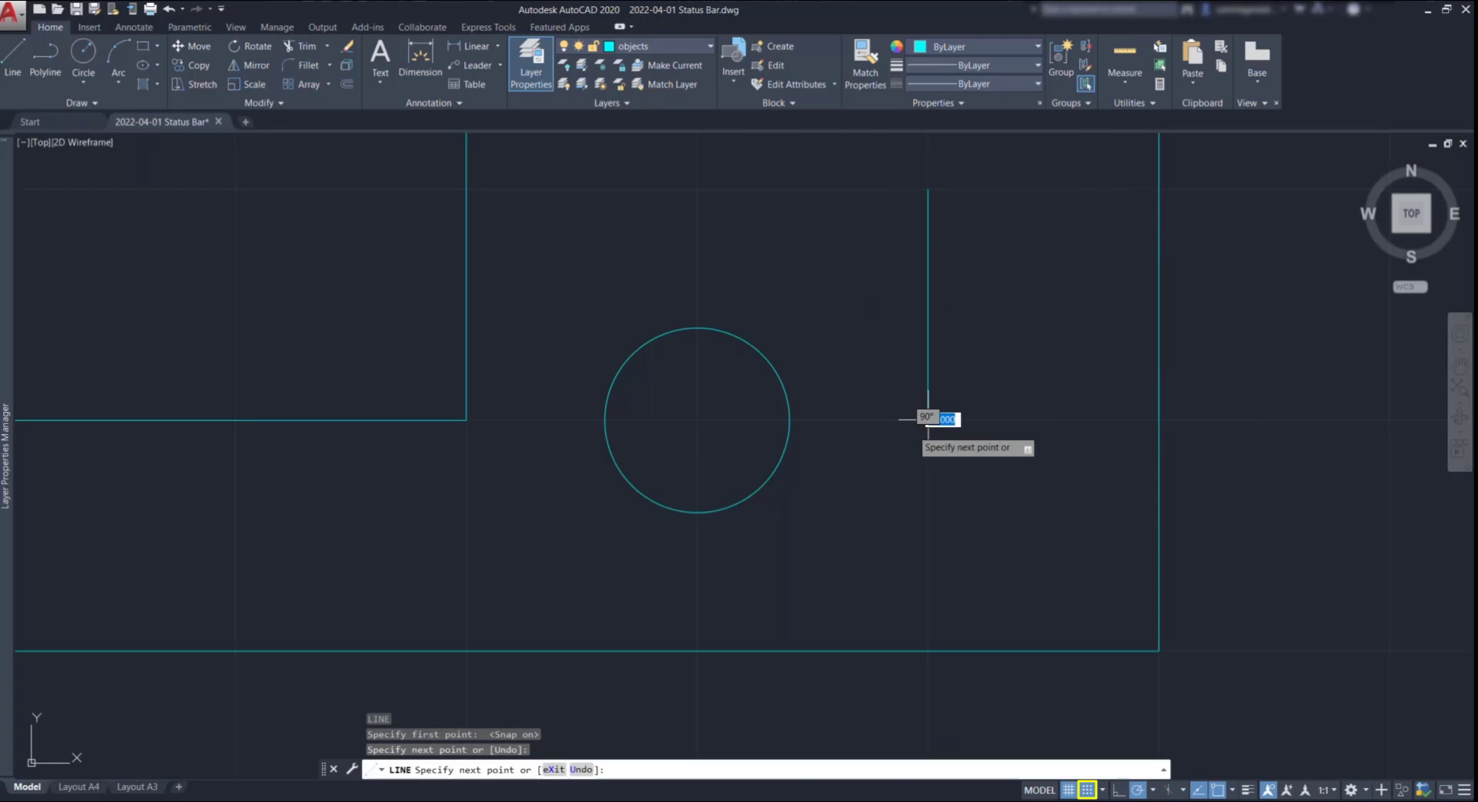
key("Escape")
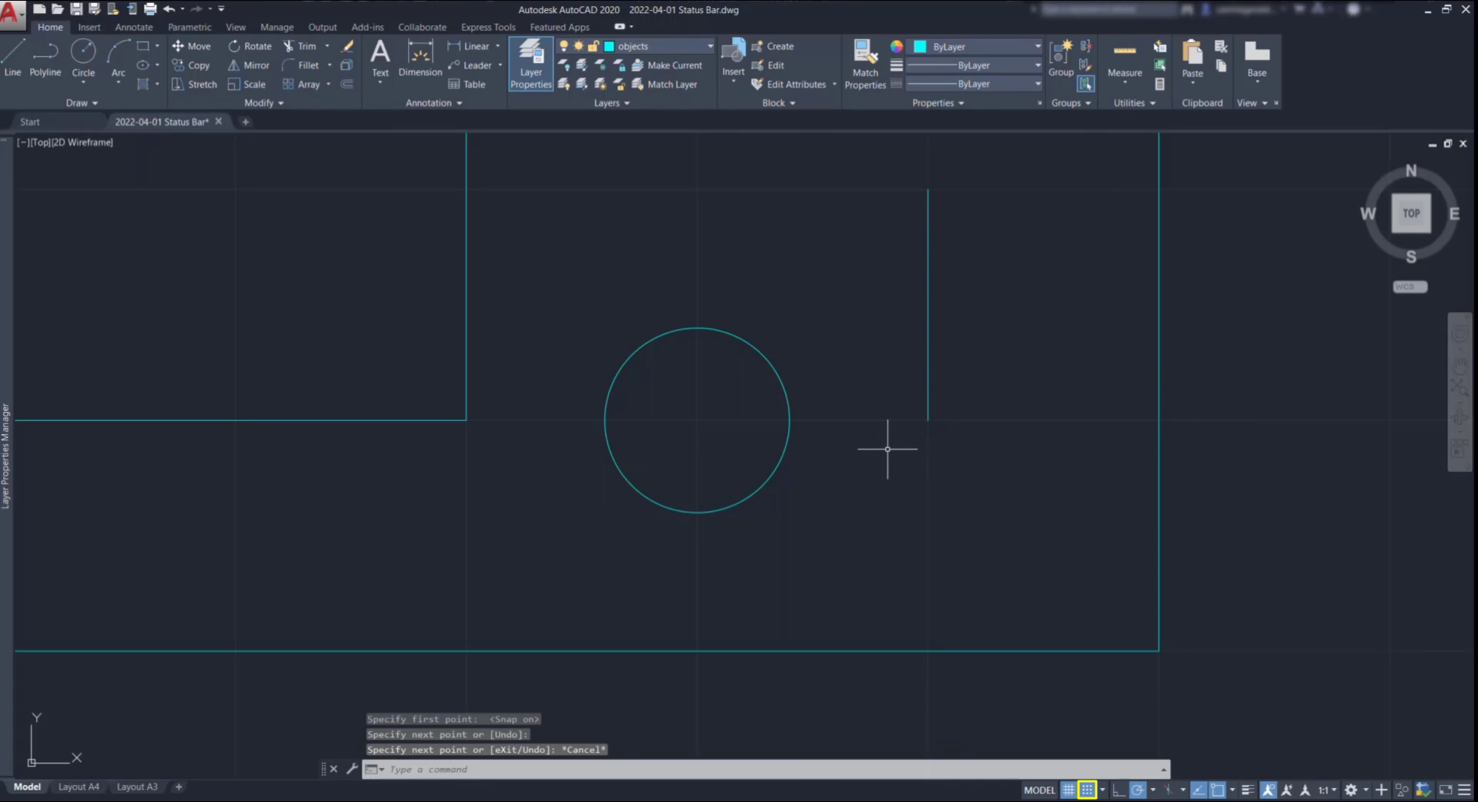
mouse_move(1070, 687)
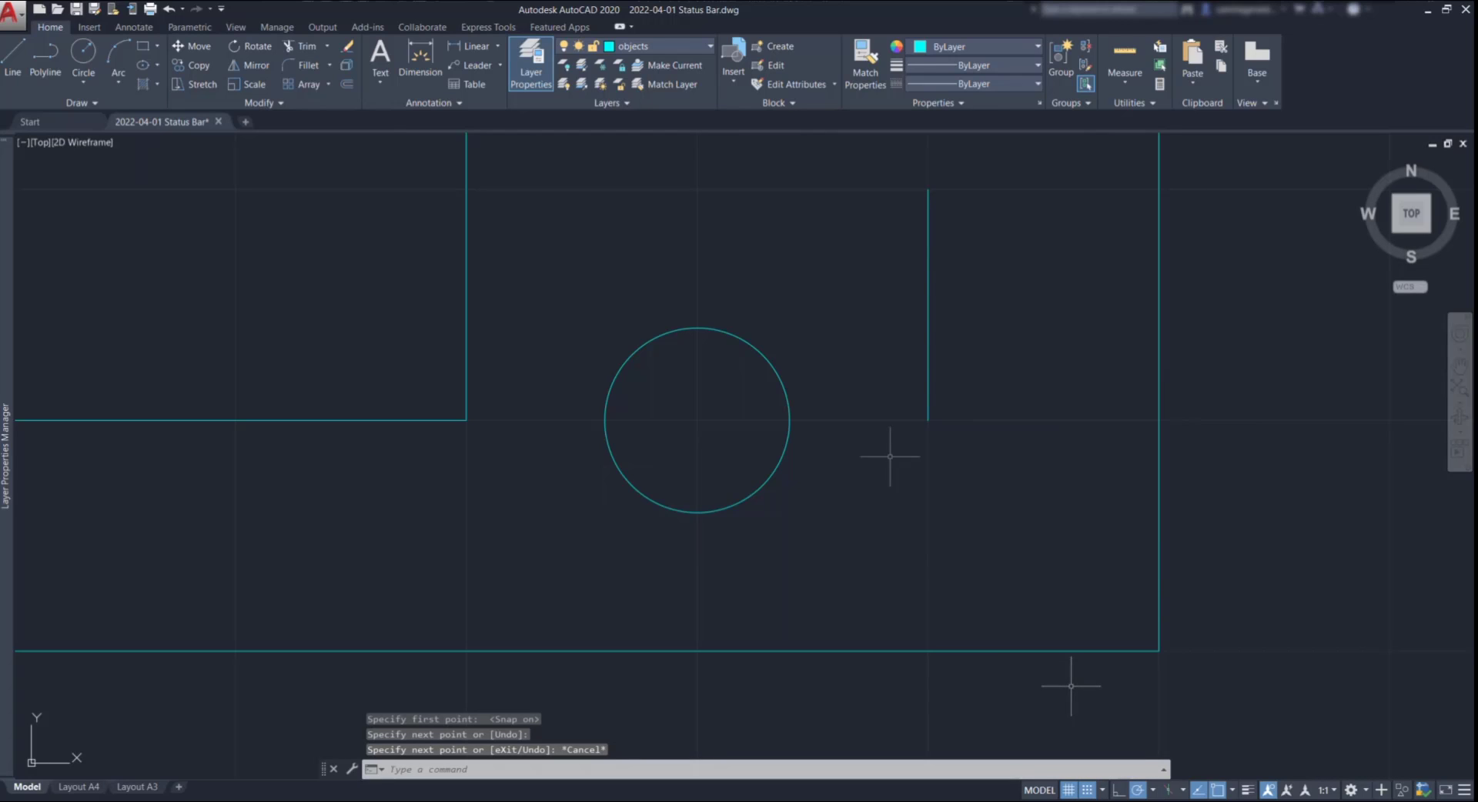
mouse_move(1085, 790)
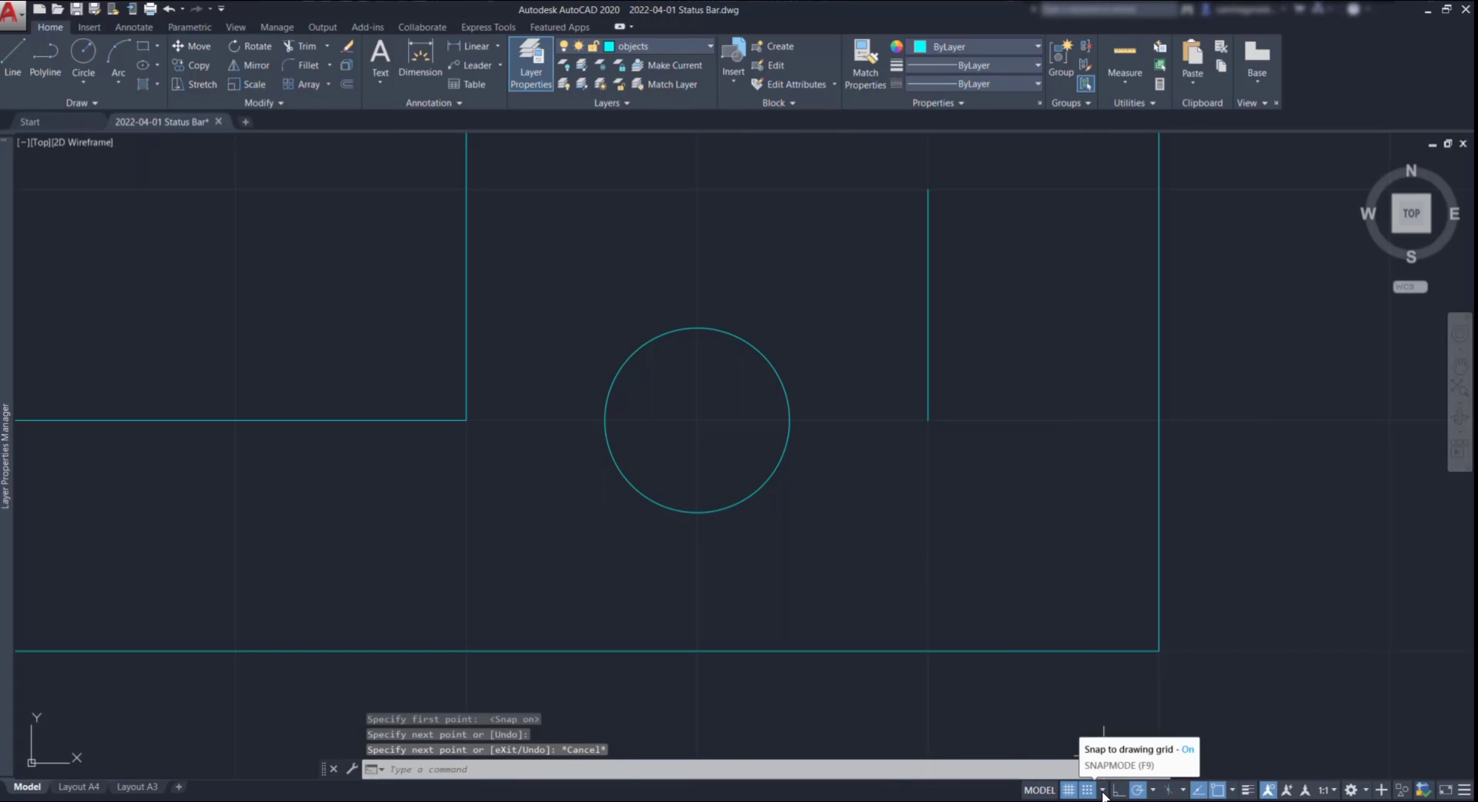
left_click(1101, 790)
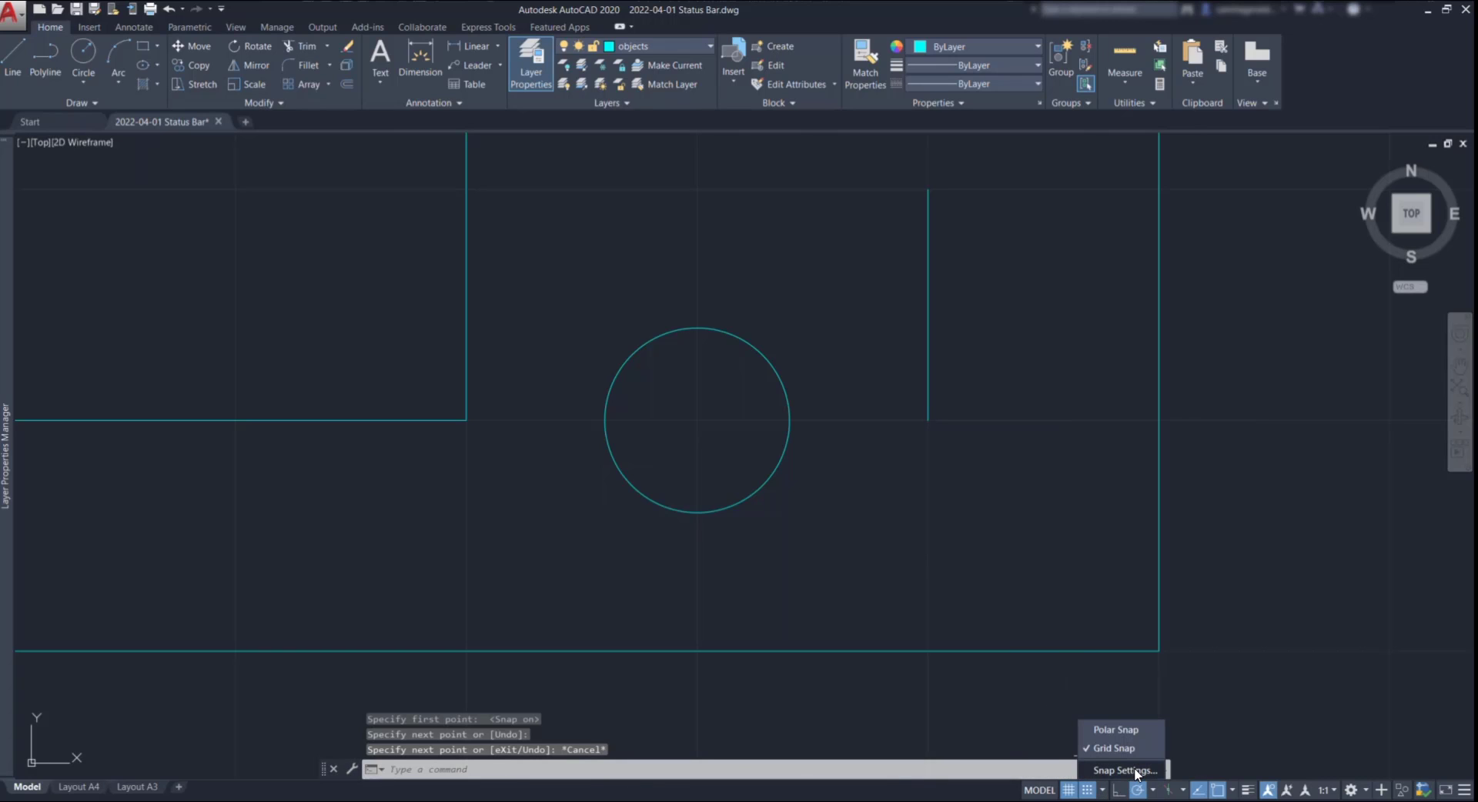
left_click(1123, 770)
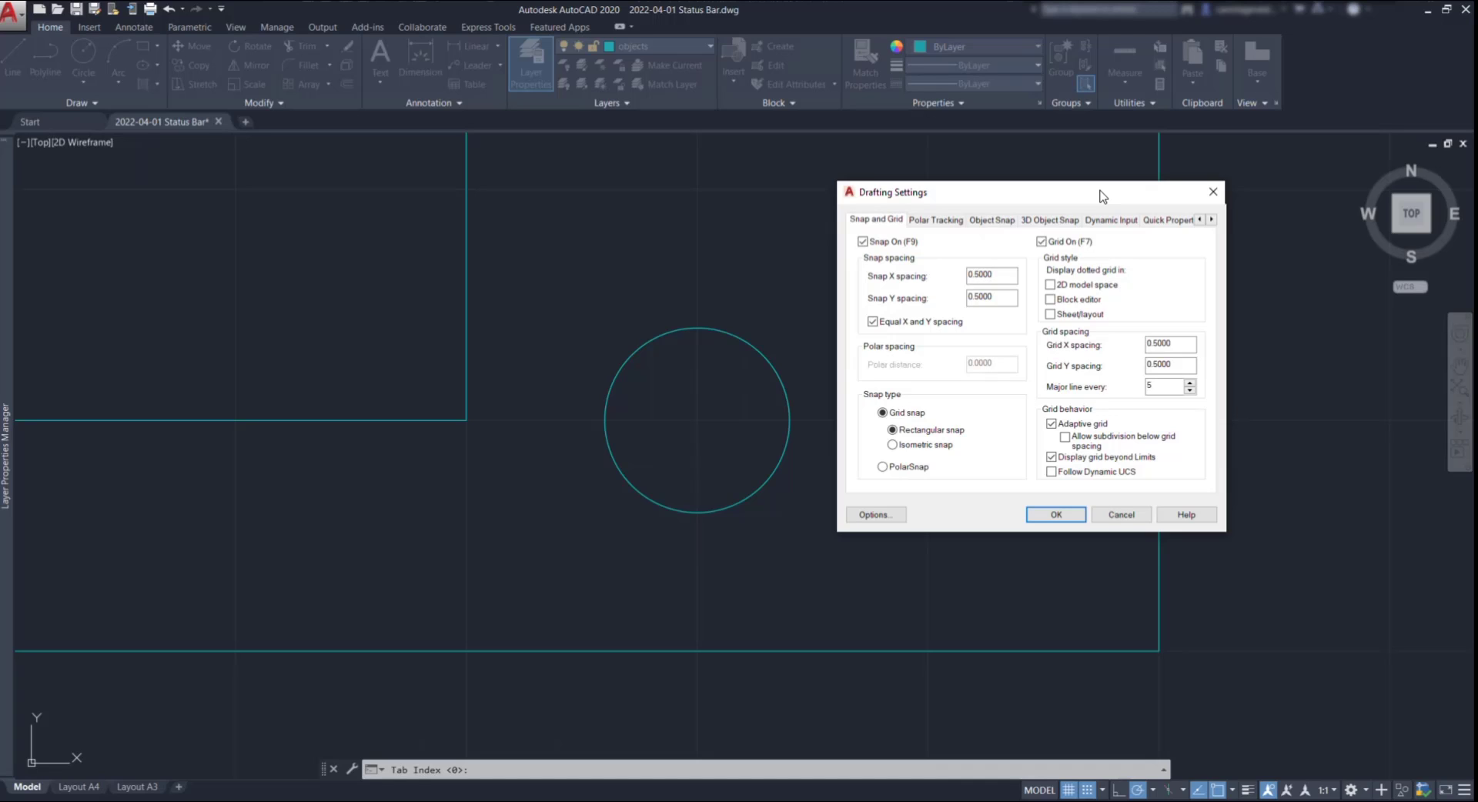
mouse_move(1185, 198)
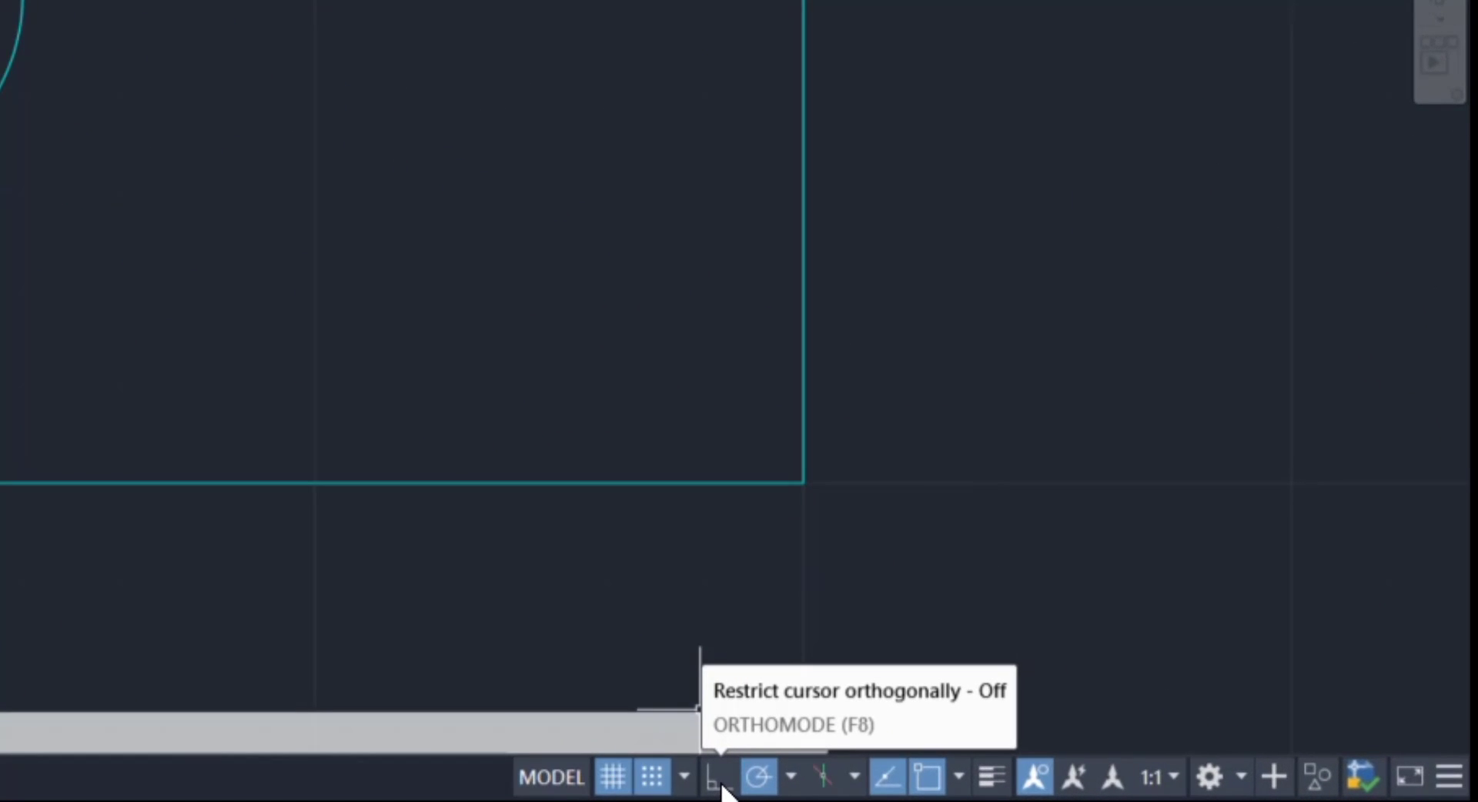
Draw a line with Ortho on, switch to Polar Tracking, then cancel the line
left_click(759, 776)
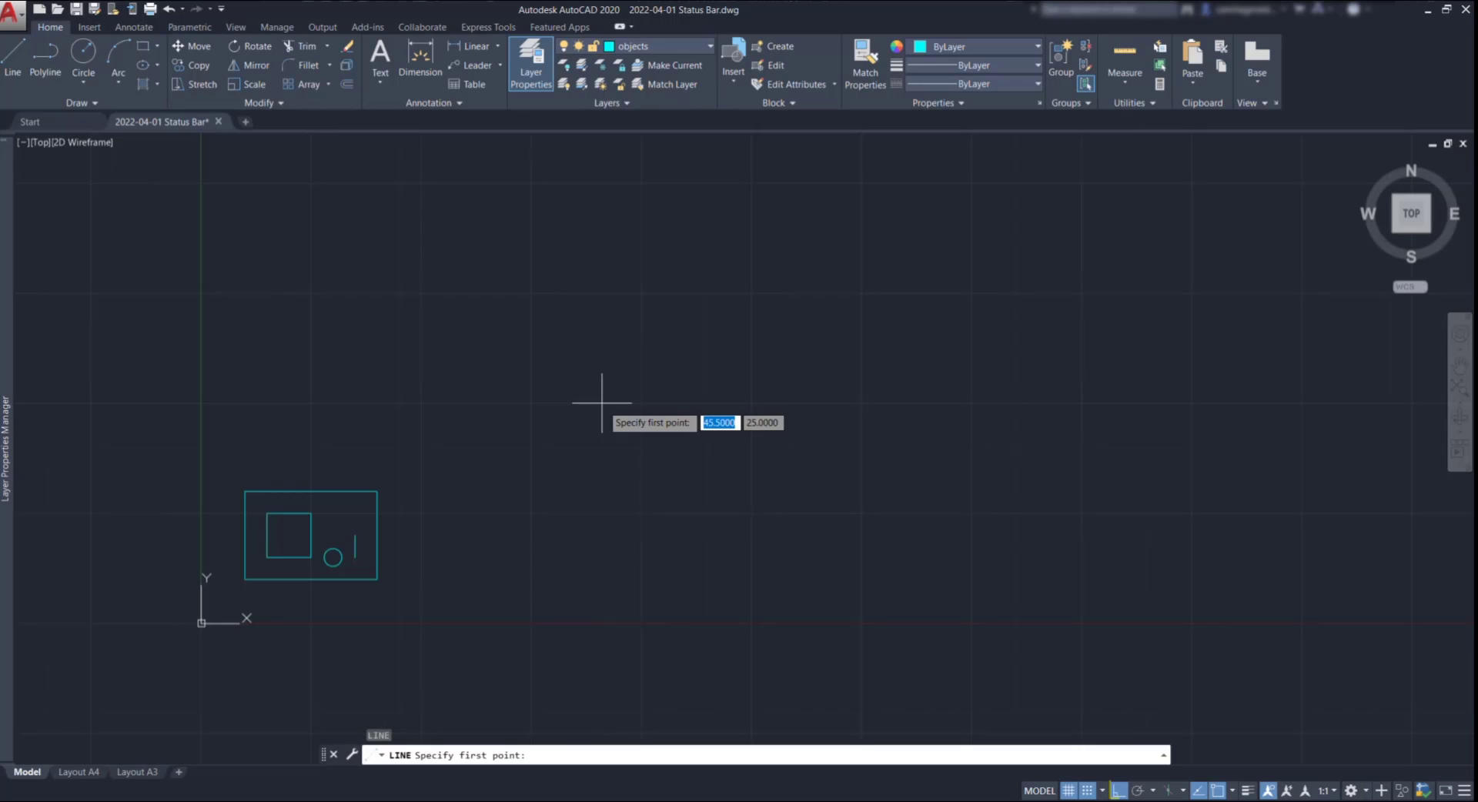
left_click(602, 396)
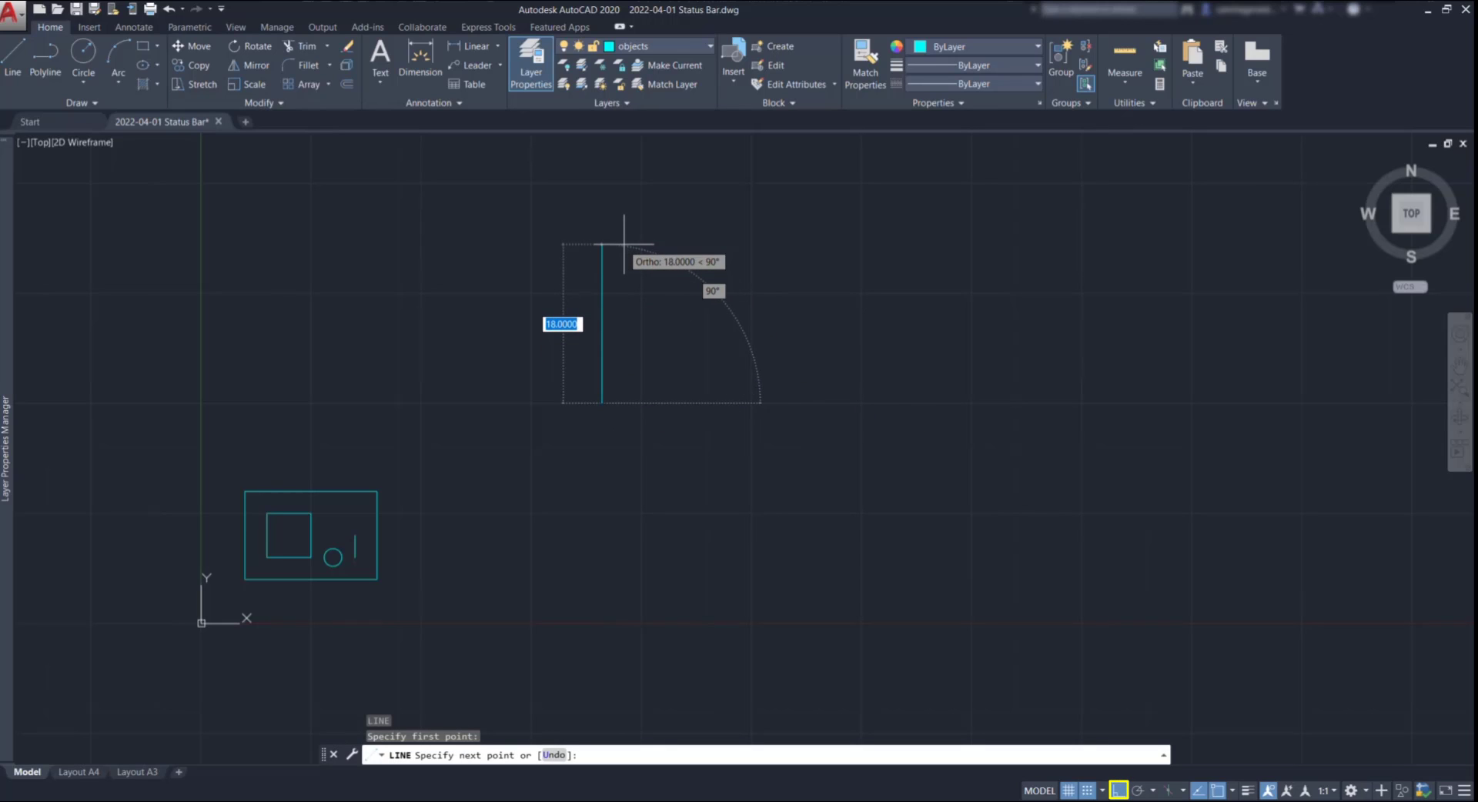
mouse_move(826, 387)
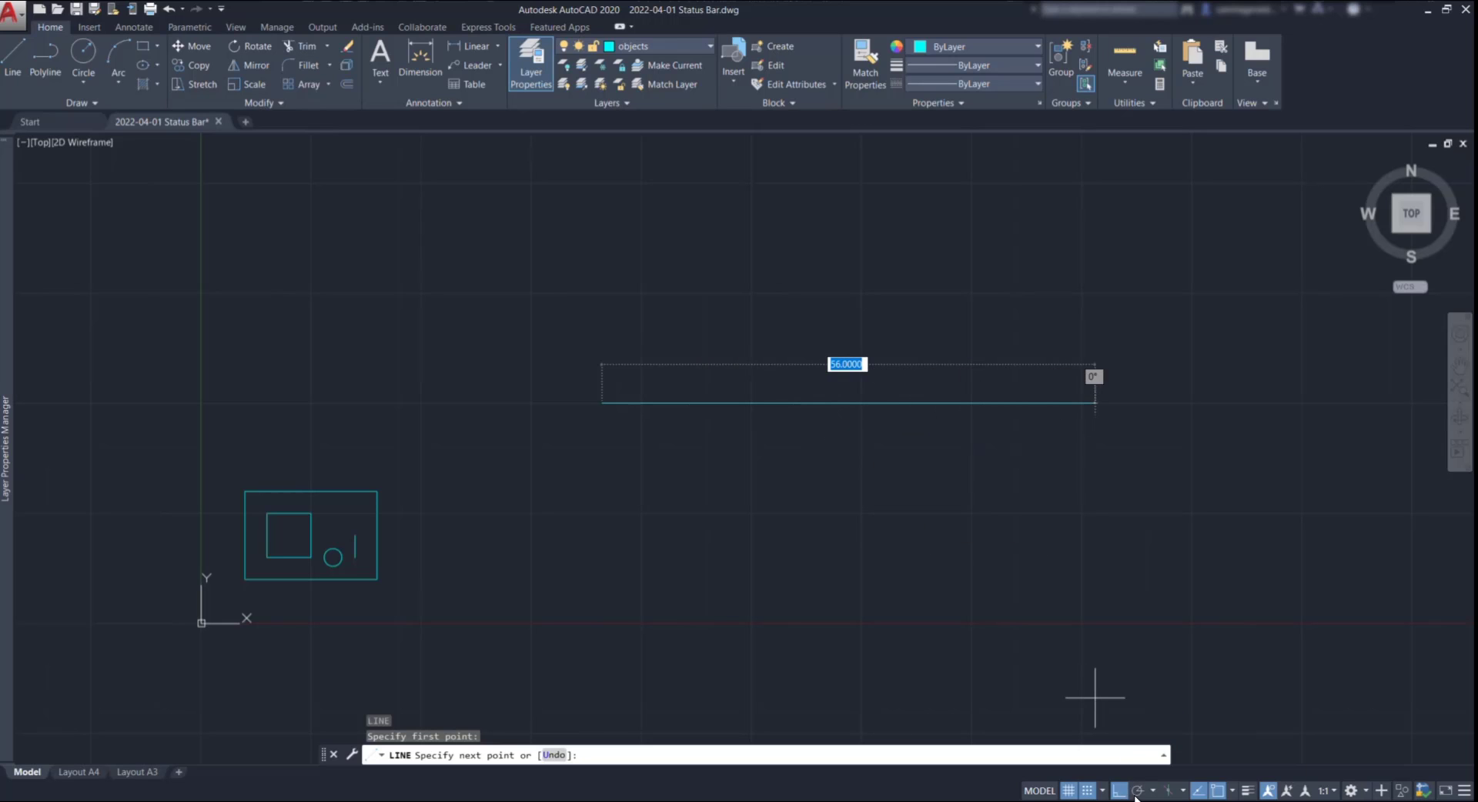
left_click(1138, 789)
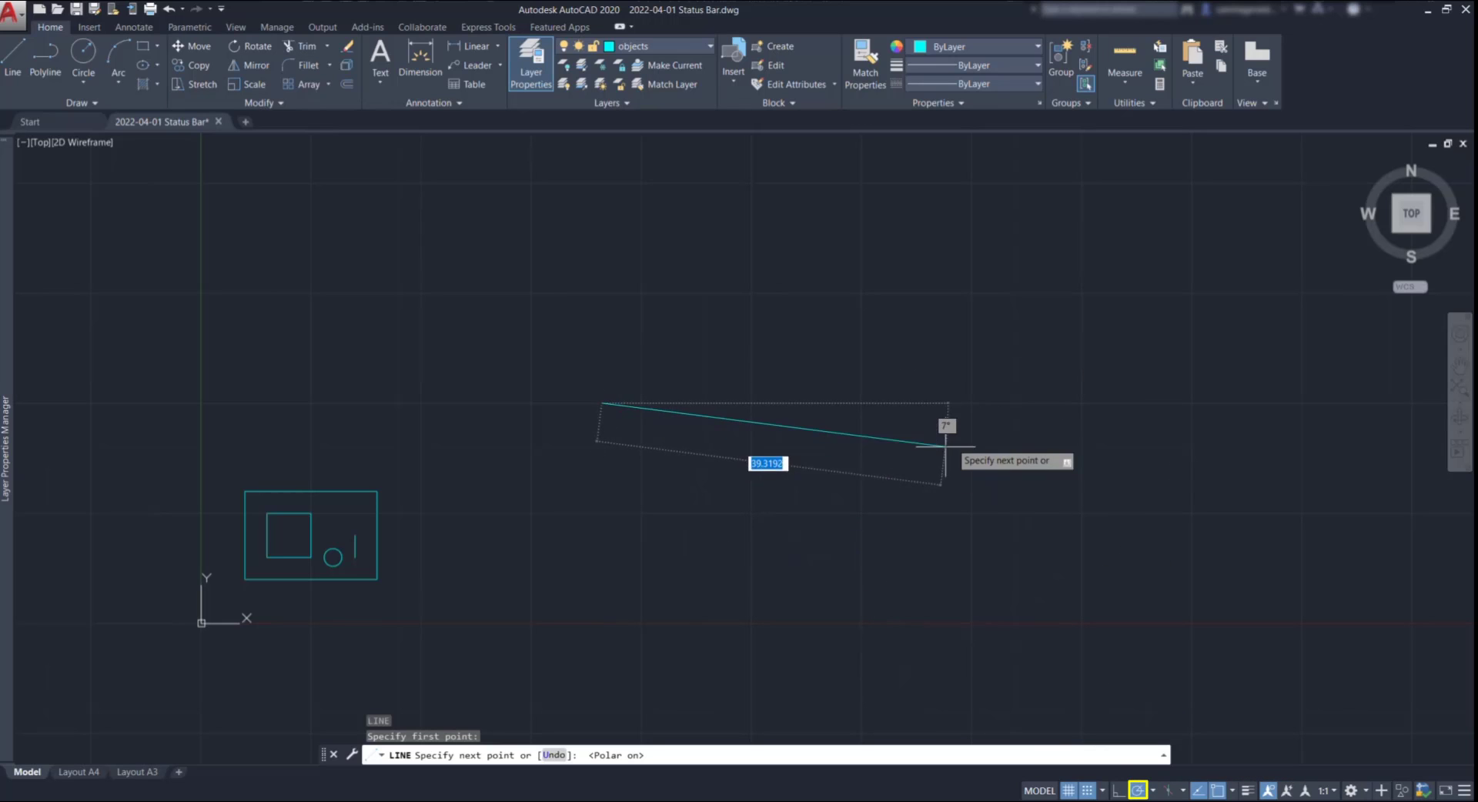
mouse_move(693, 547)
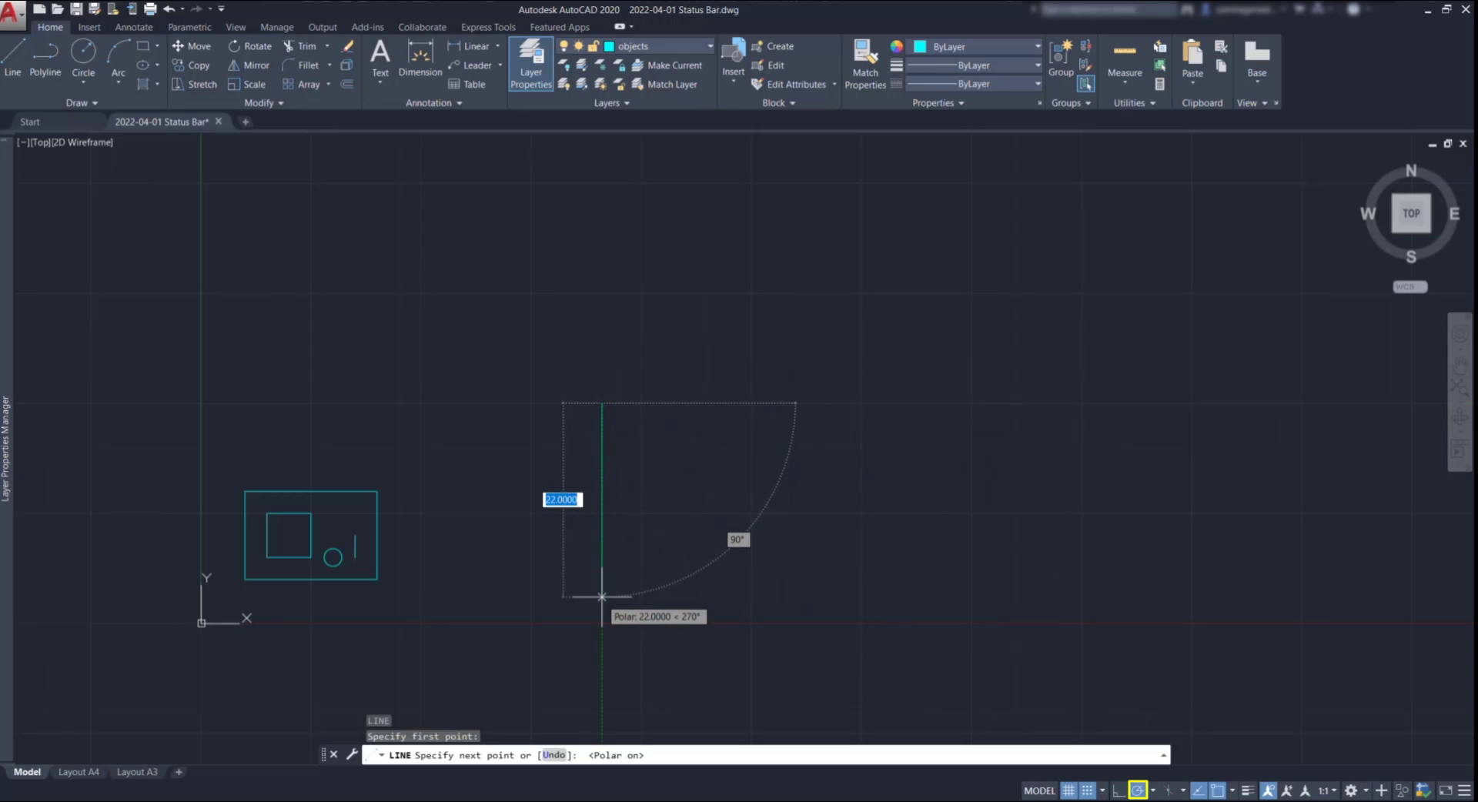
mouse_move(434, 401)
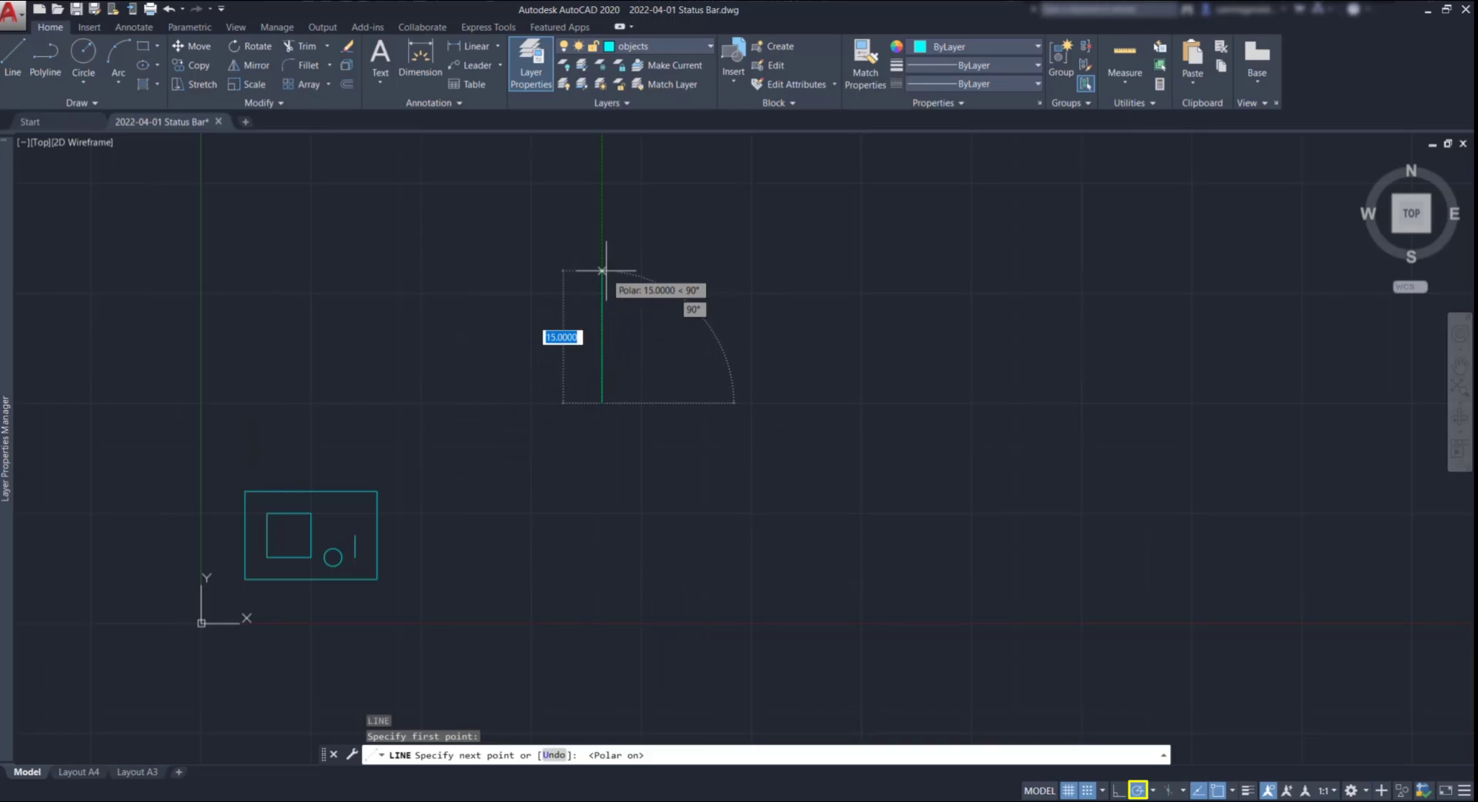
key("Escape")
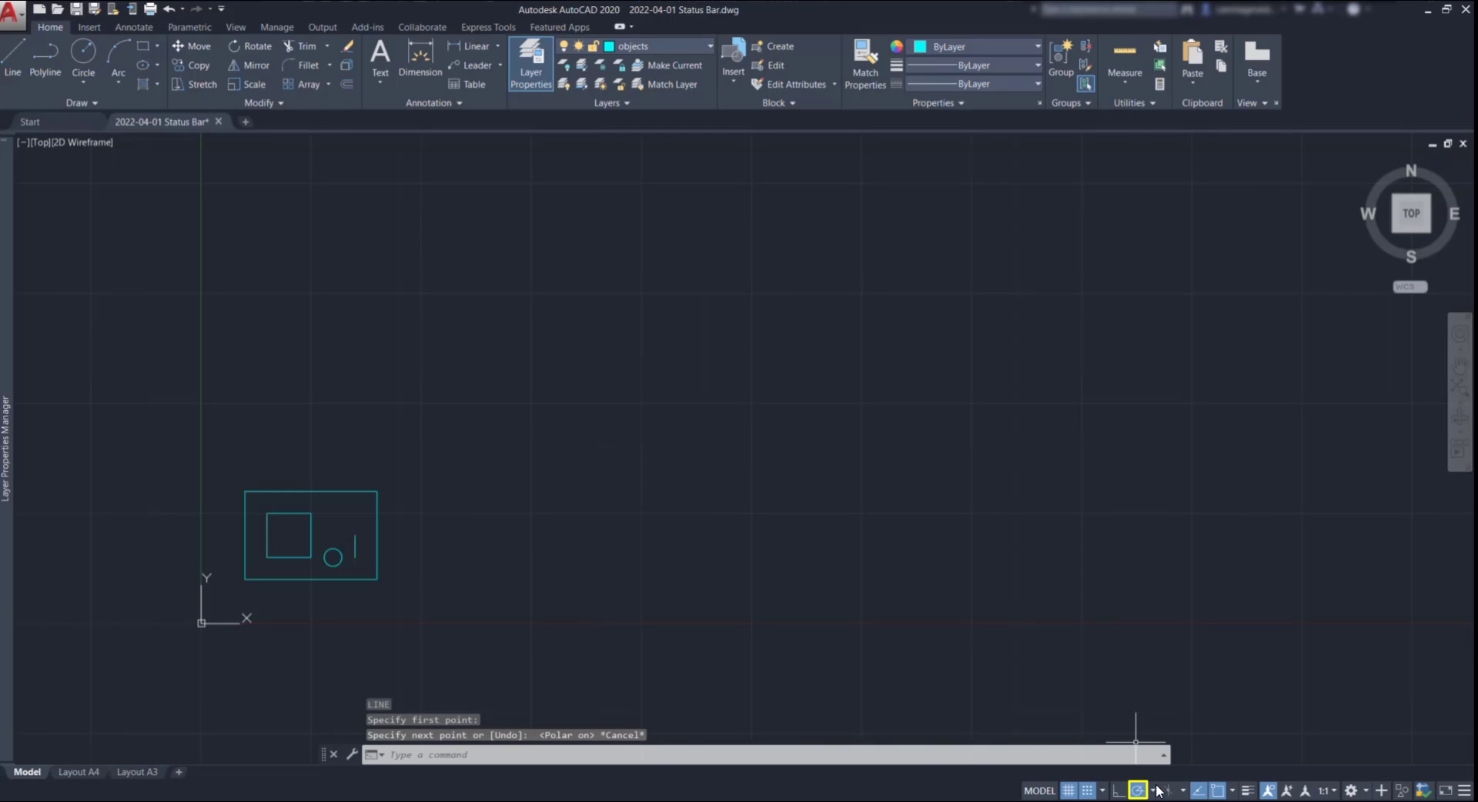
left_click(1152, 790)
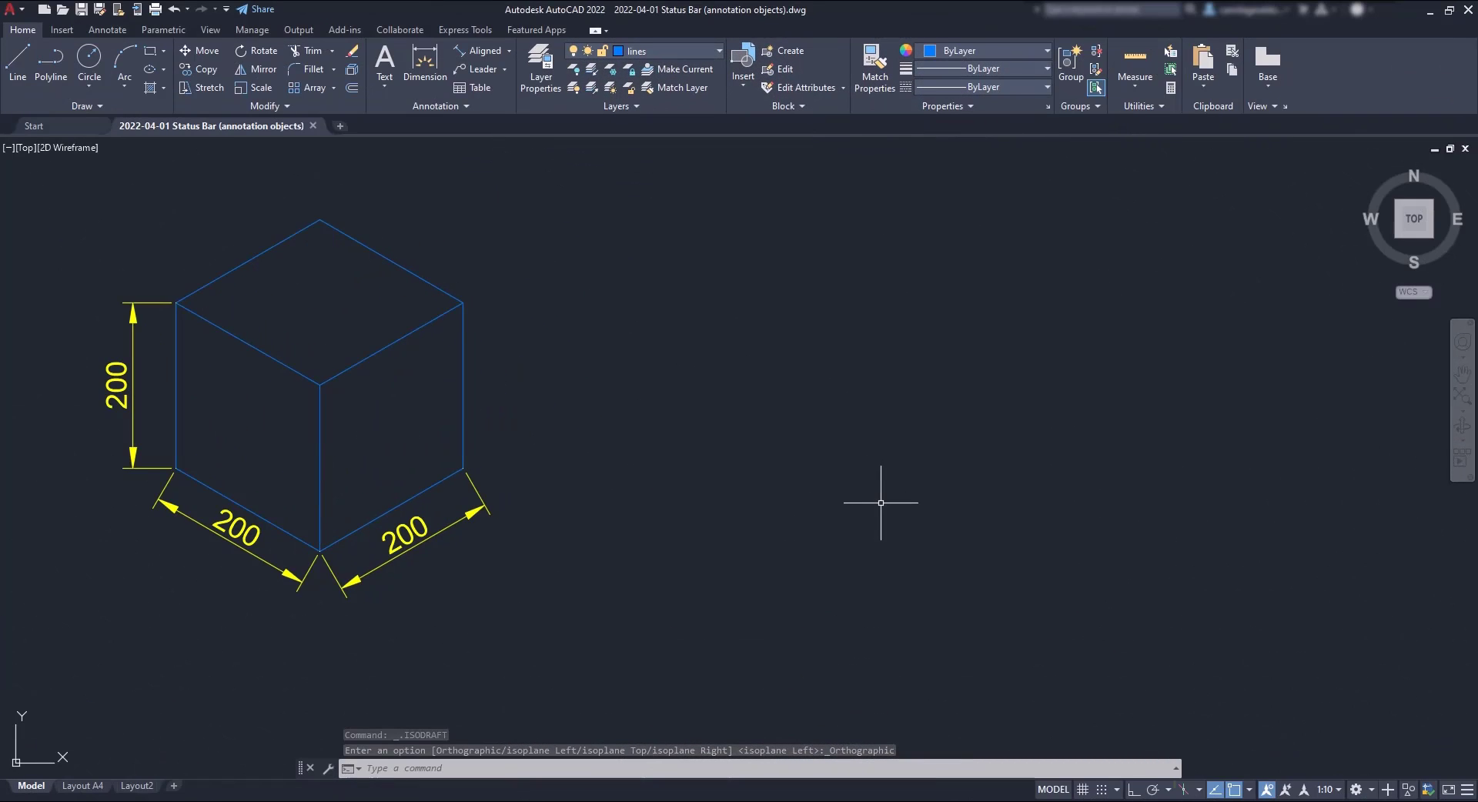
Enable Isometric Drafting with Isoplane Left and show the drawing grid behind the cube
left_click(1182, 790)
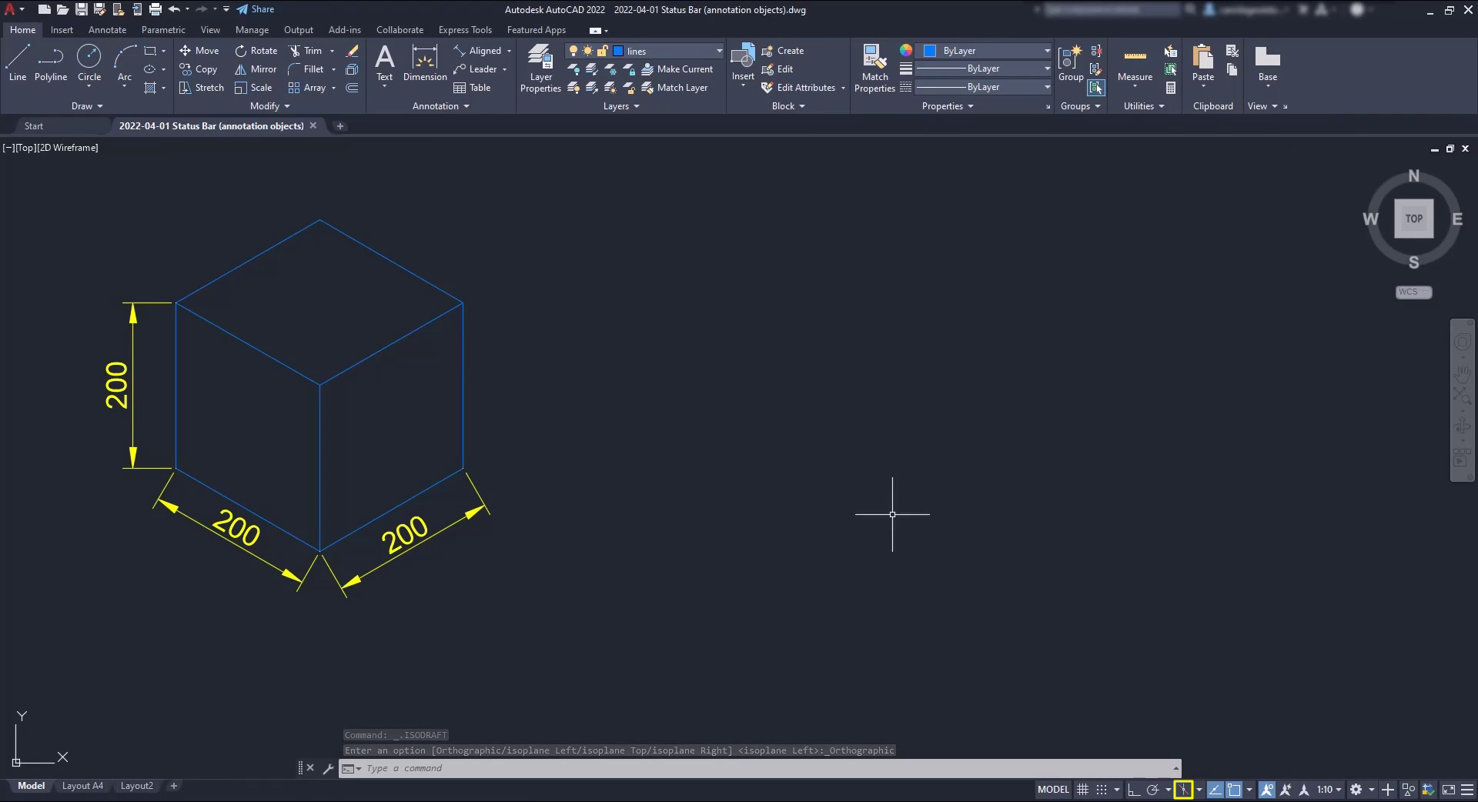
mouse_move(1183, 789)
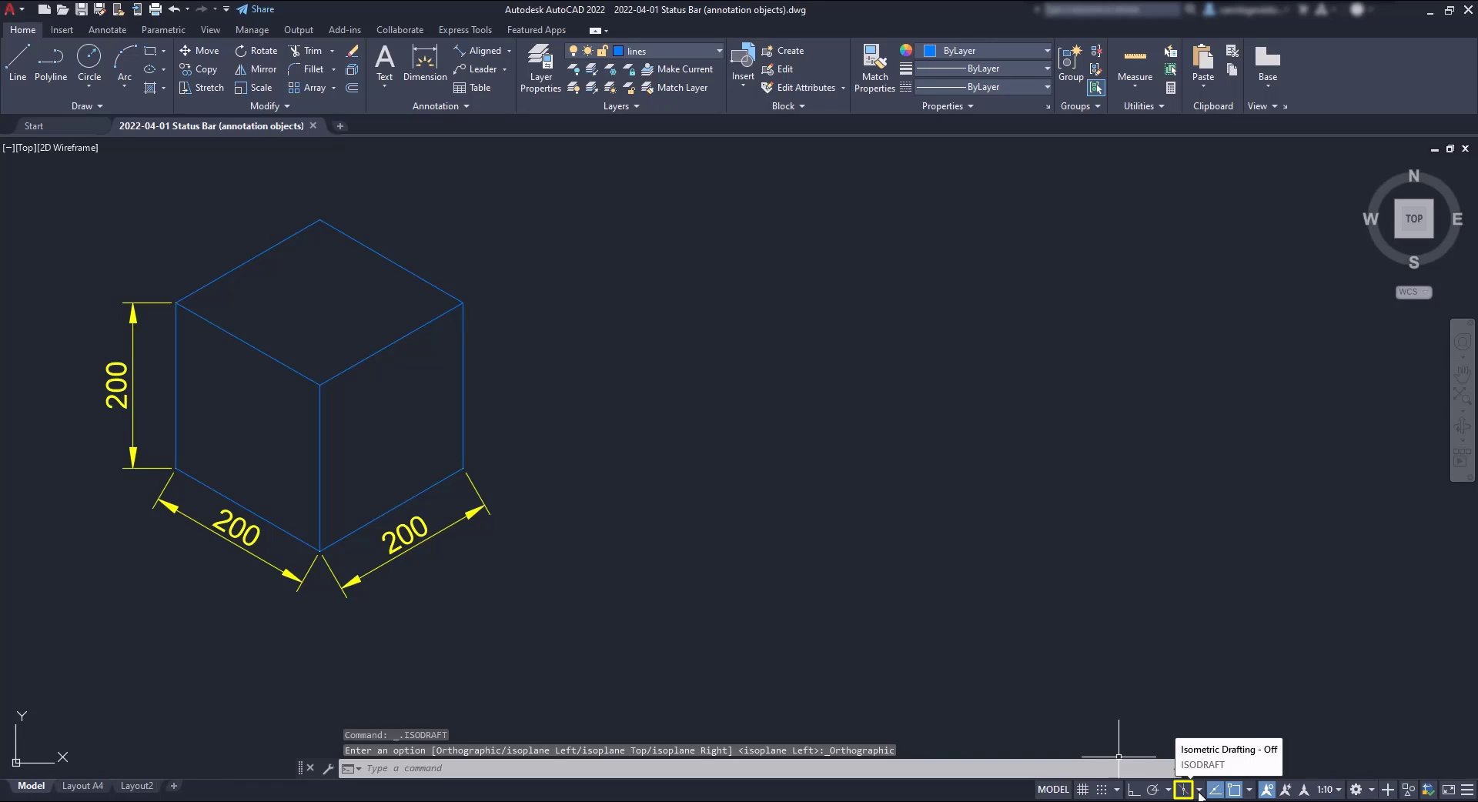
left_click(1192, 790)
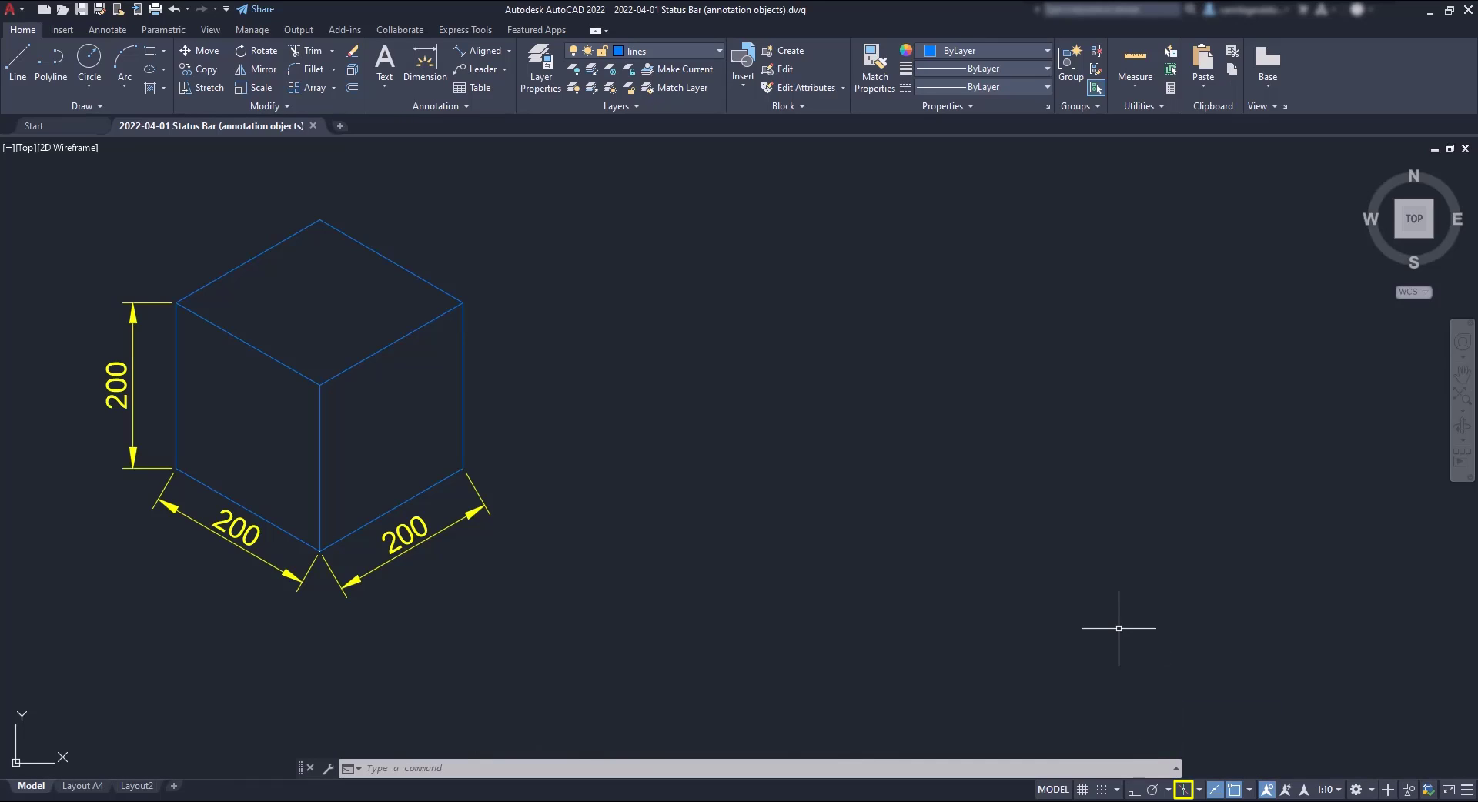
mouse_move(1107, 648)
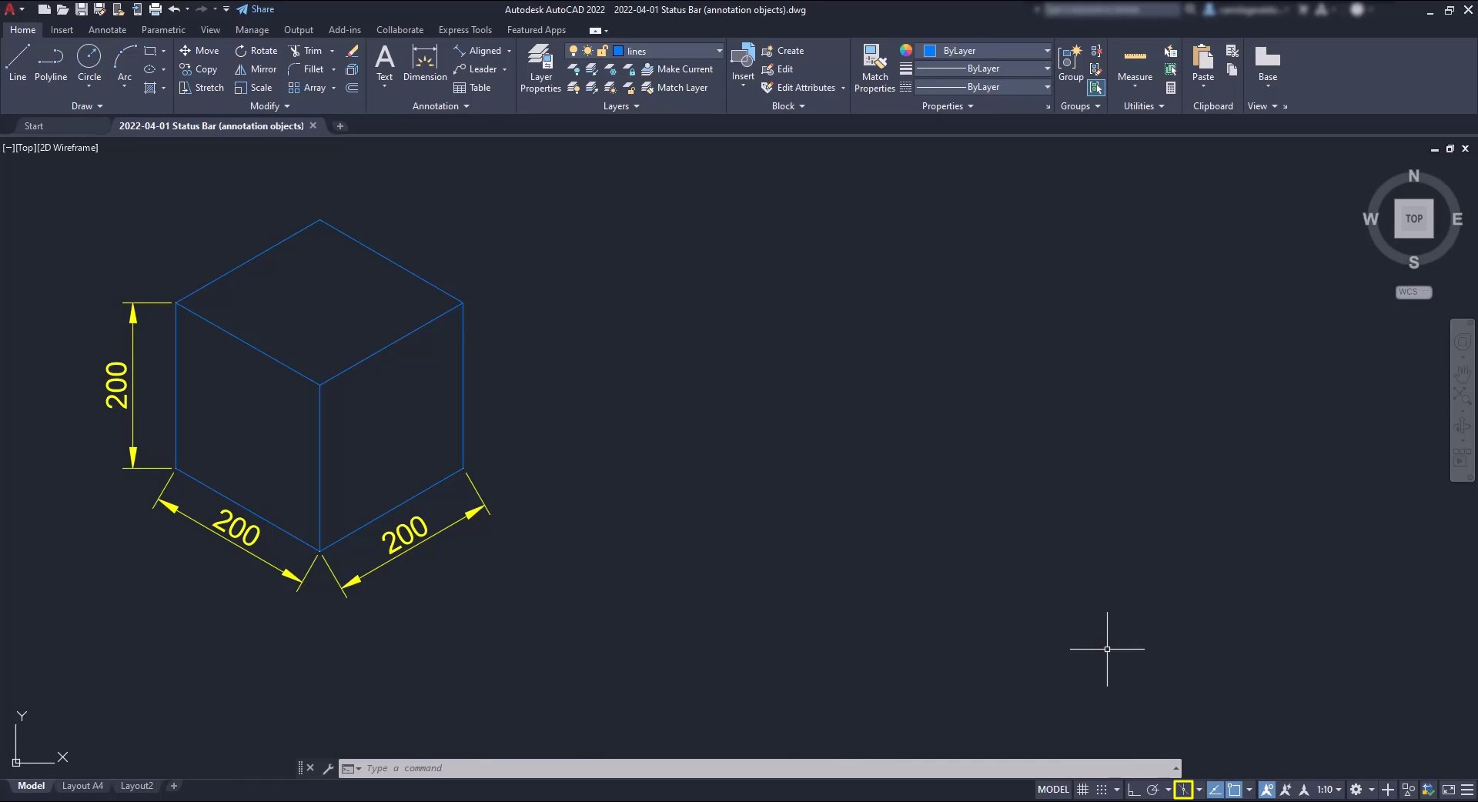
left_click(1082, 790)
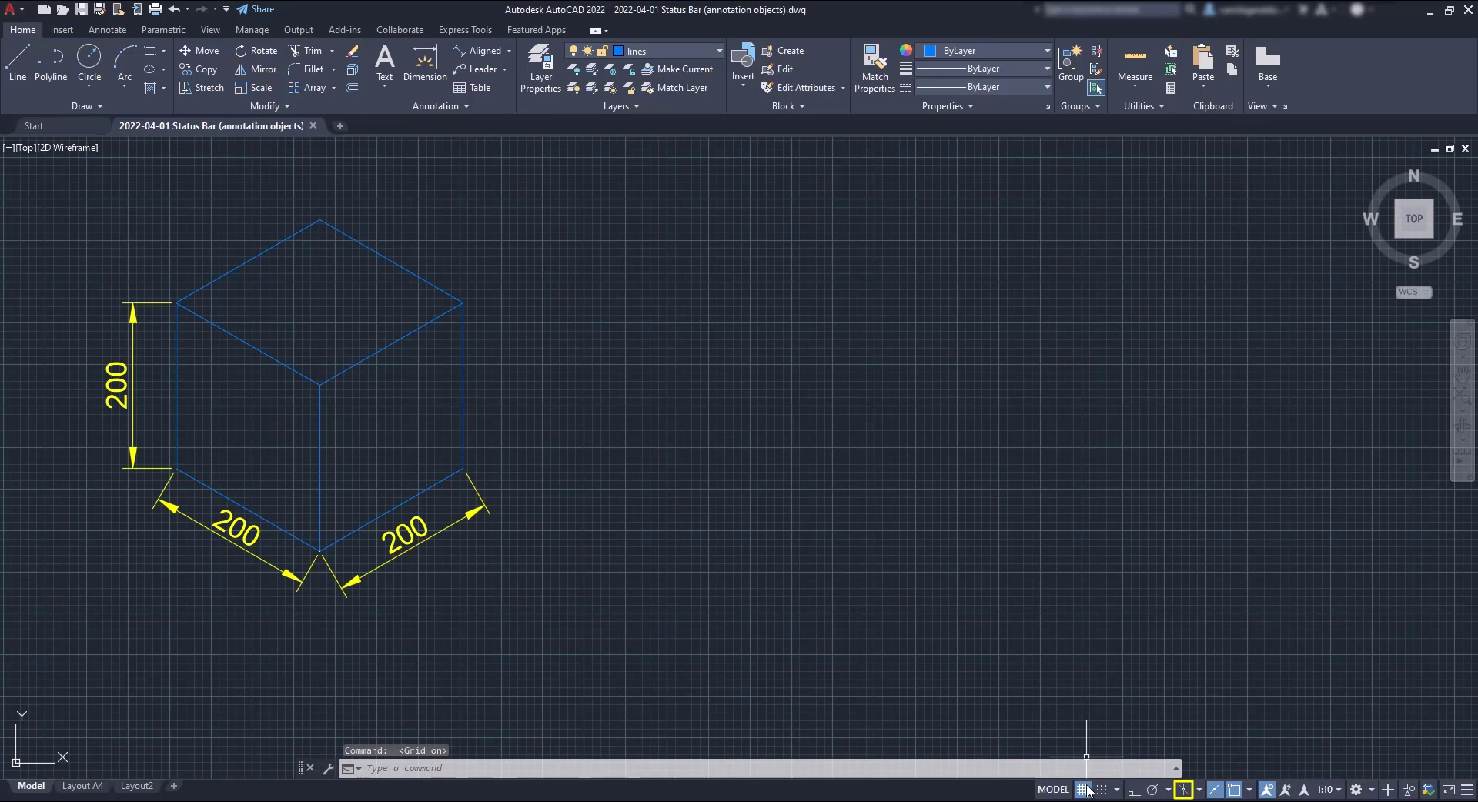
mouse_move(1181, 790)
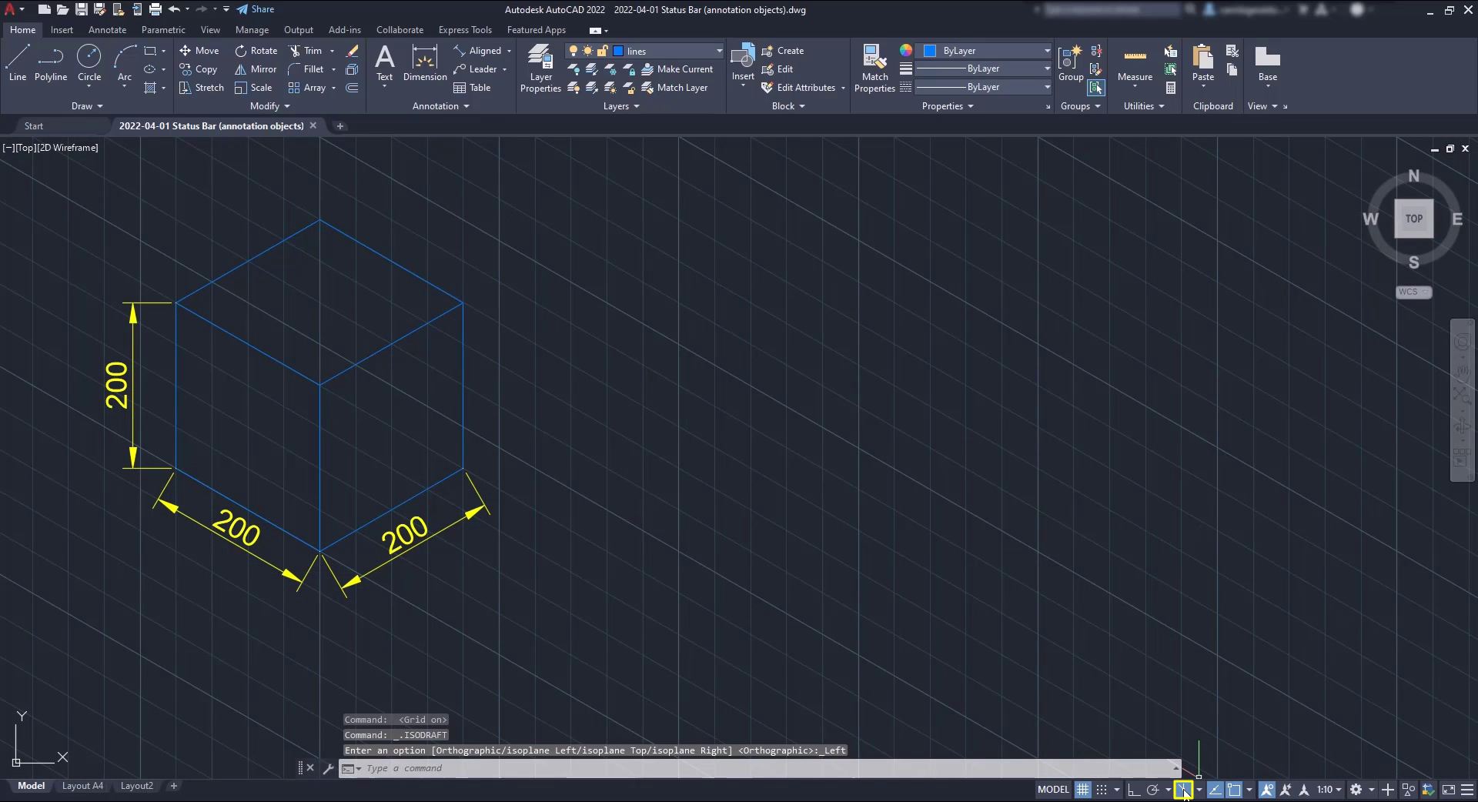
mouse_move(933, 600)
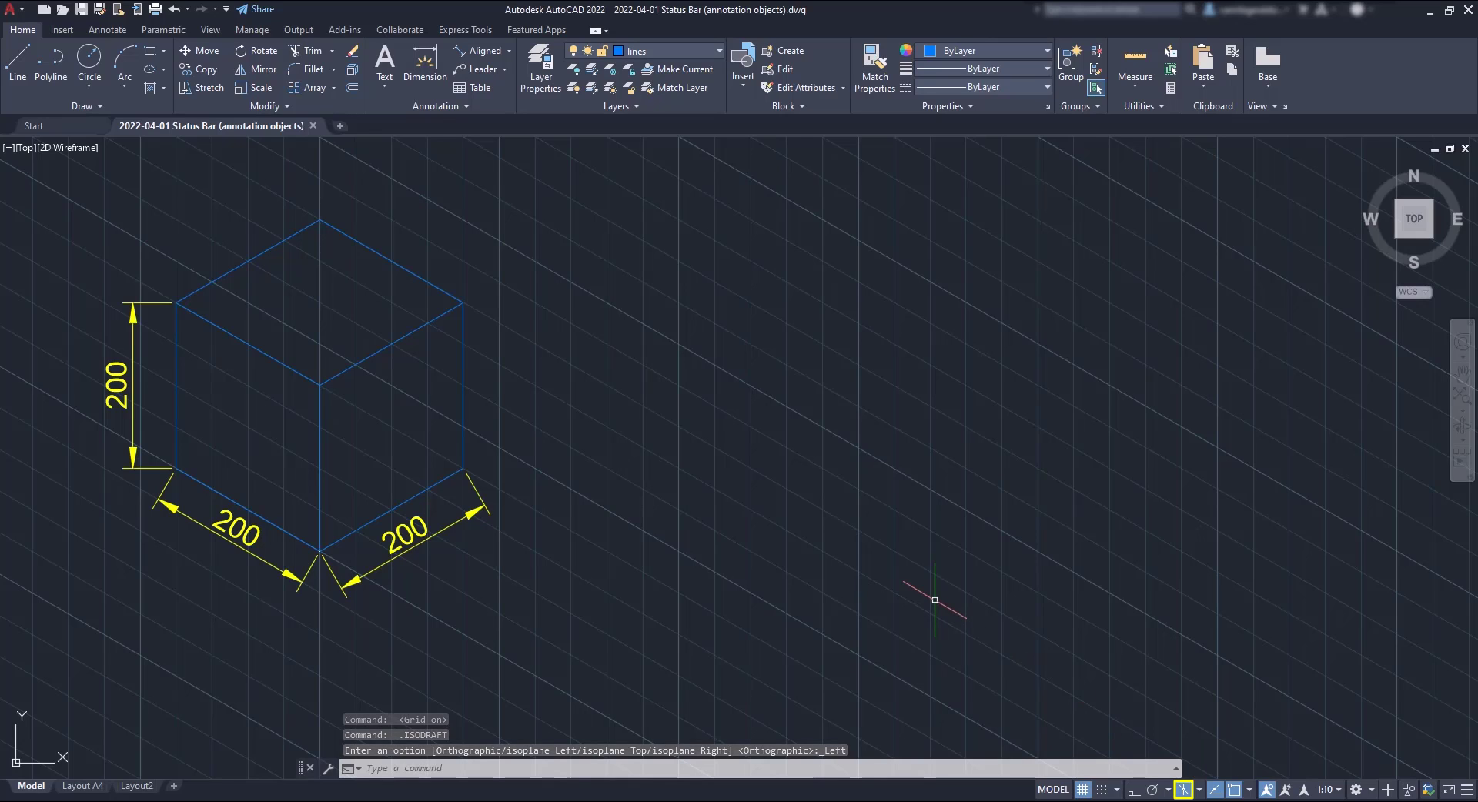
mouse_move(1085, 645)
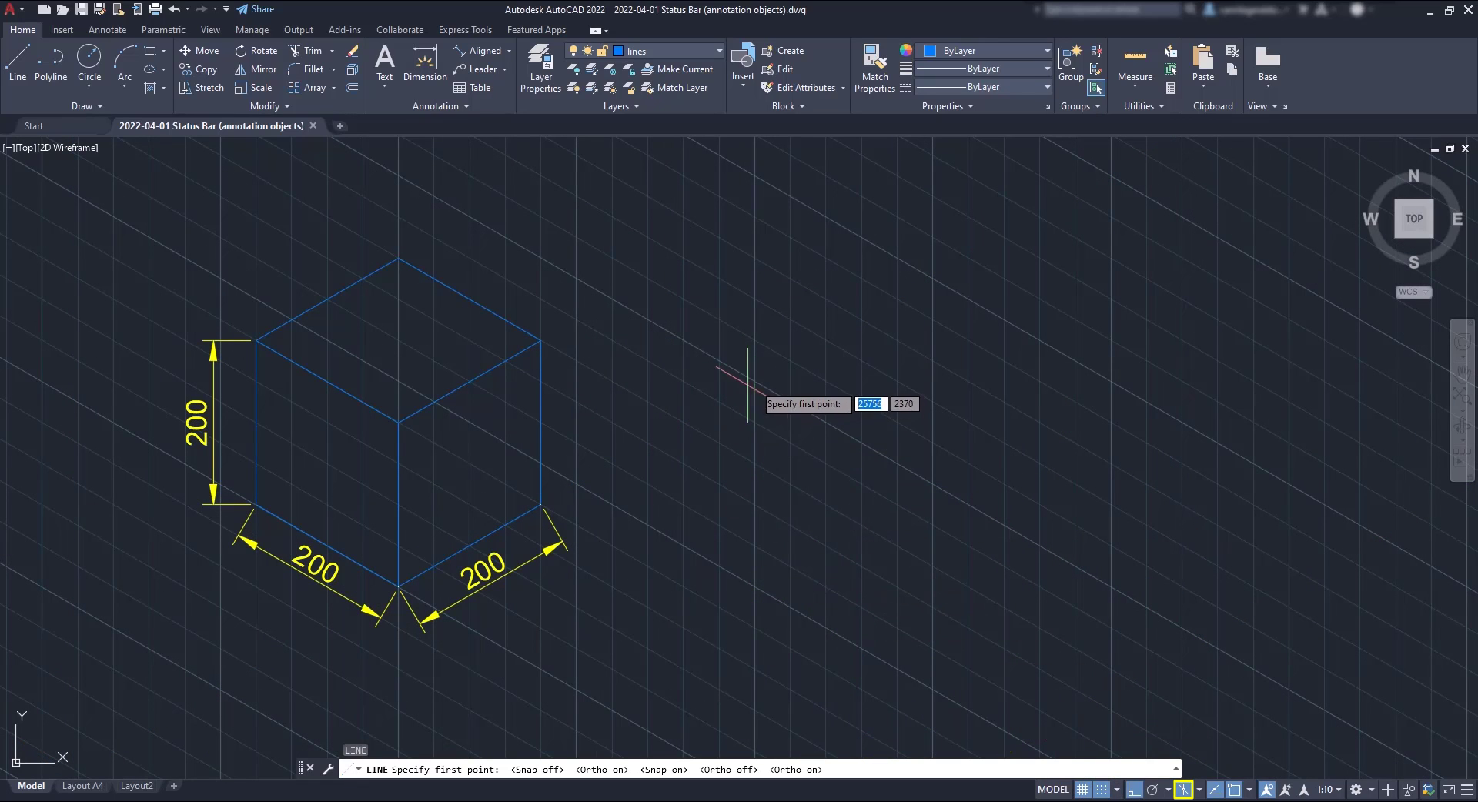
Turn the isometric grid back on and start the left face of a new isometric box
left_click(748, 366)
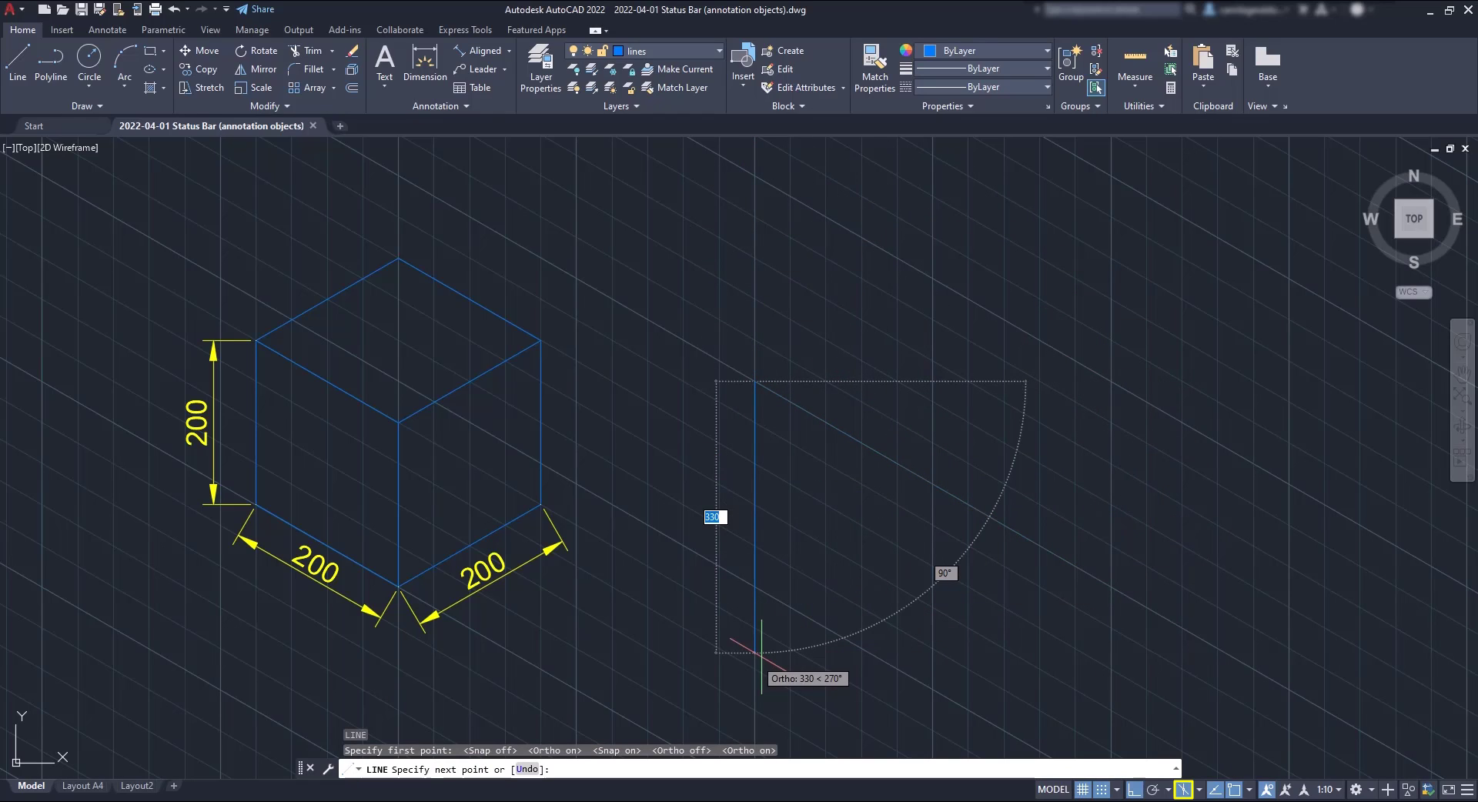
key("Escape")
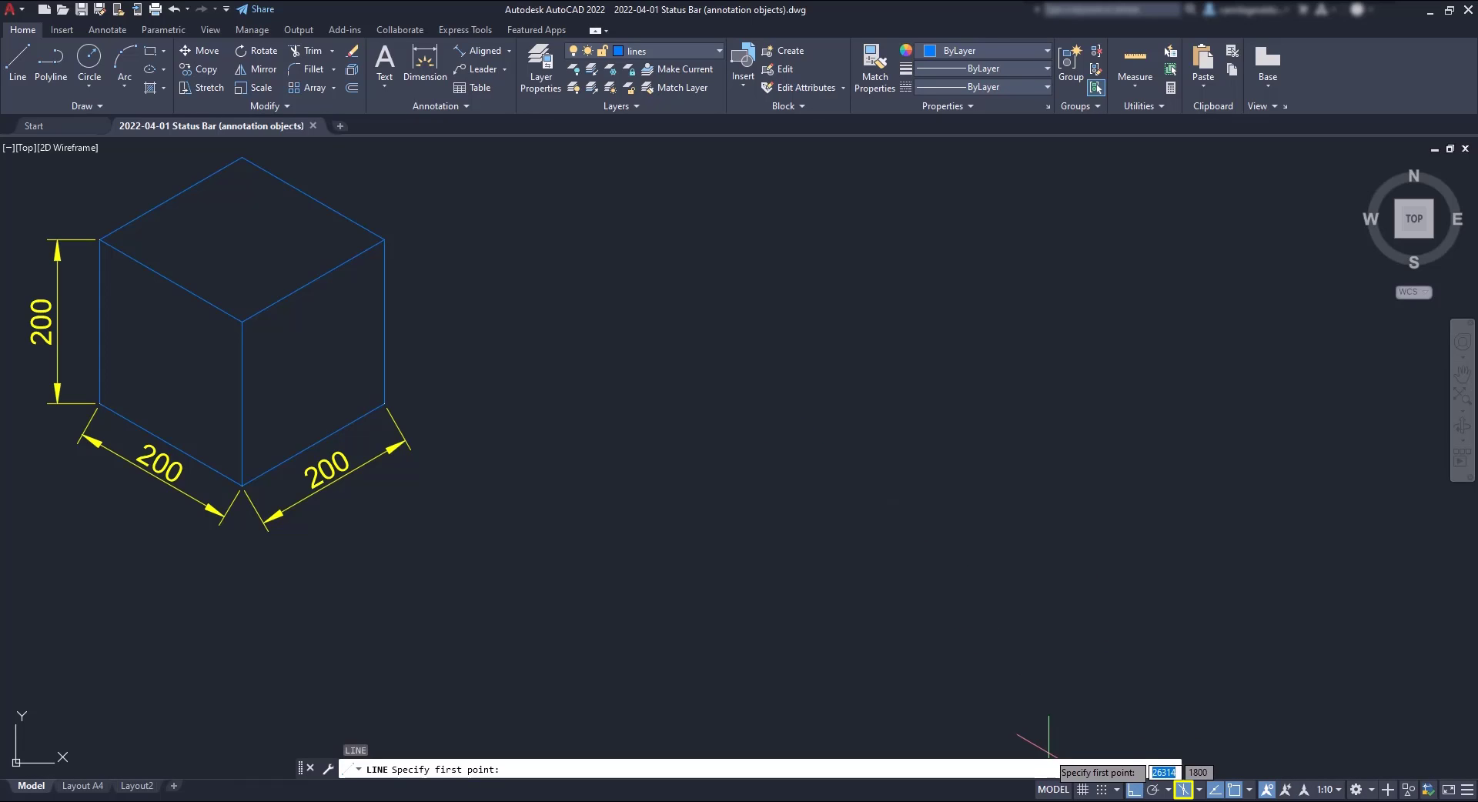
left_click(1081, 790)
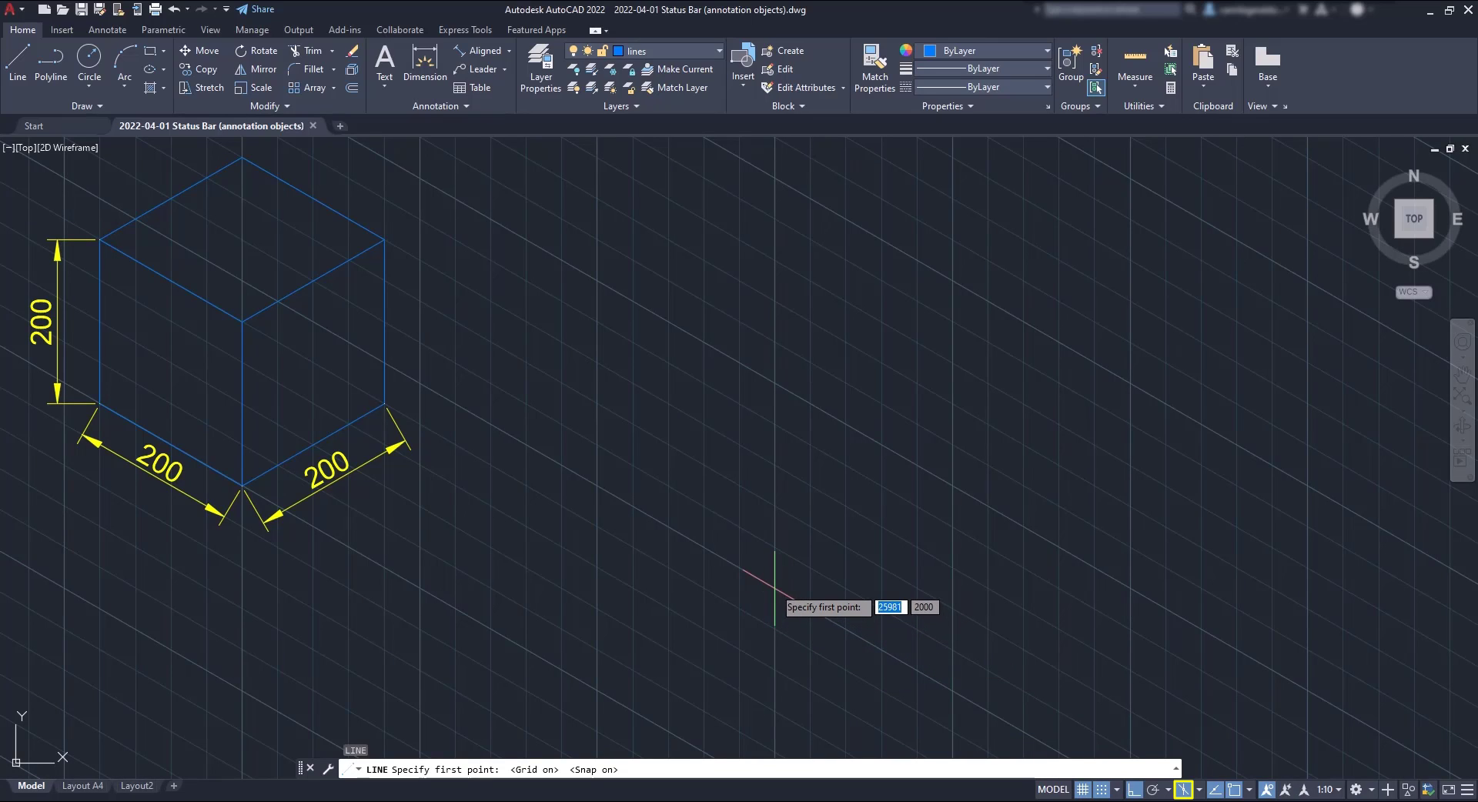
left_click(772, 581)
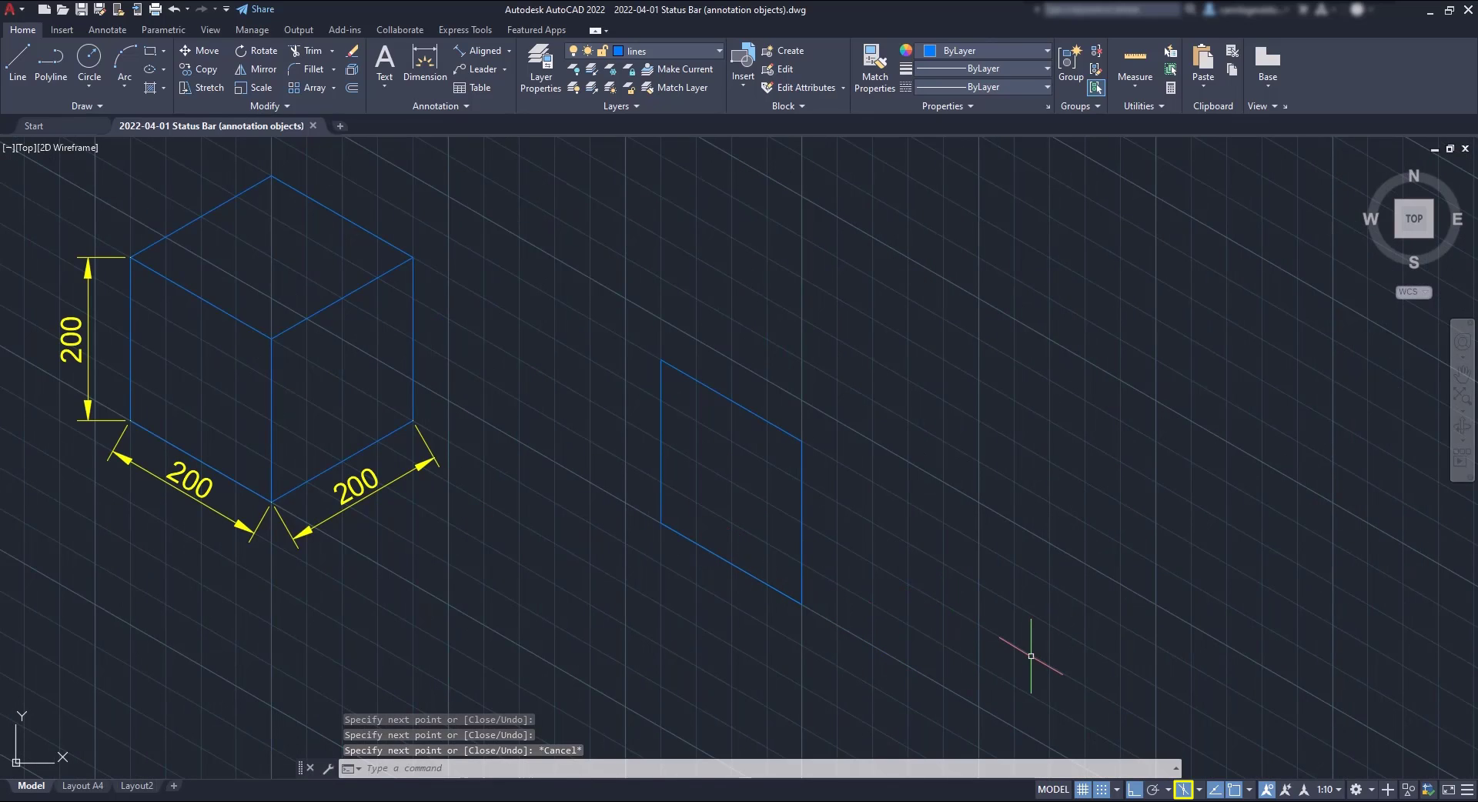
Continue the box's faces with grid snap off, switching isoplanes for the right face
left_click(1182, 789)
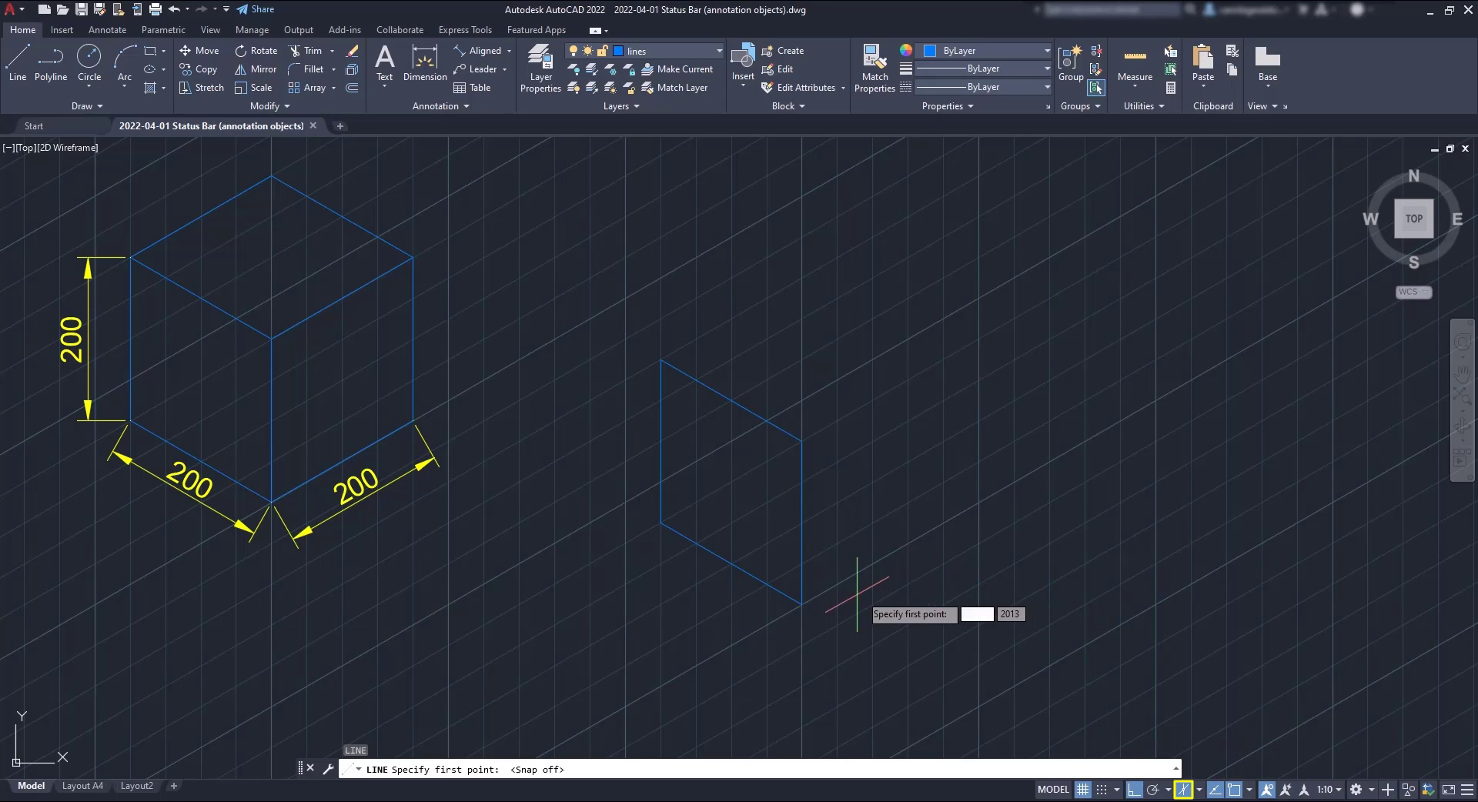
left_click(802, 606)
type("200")
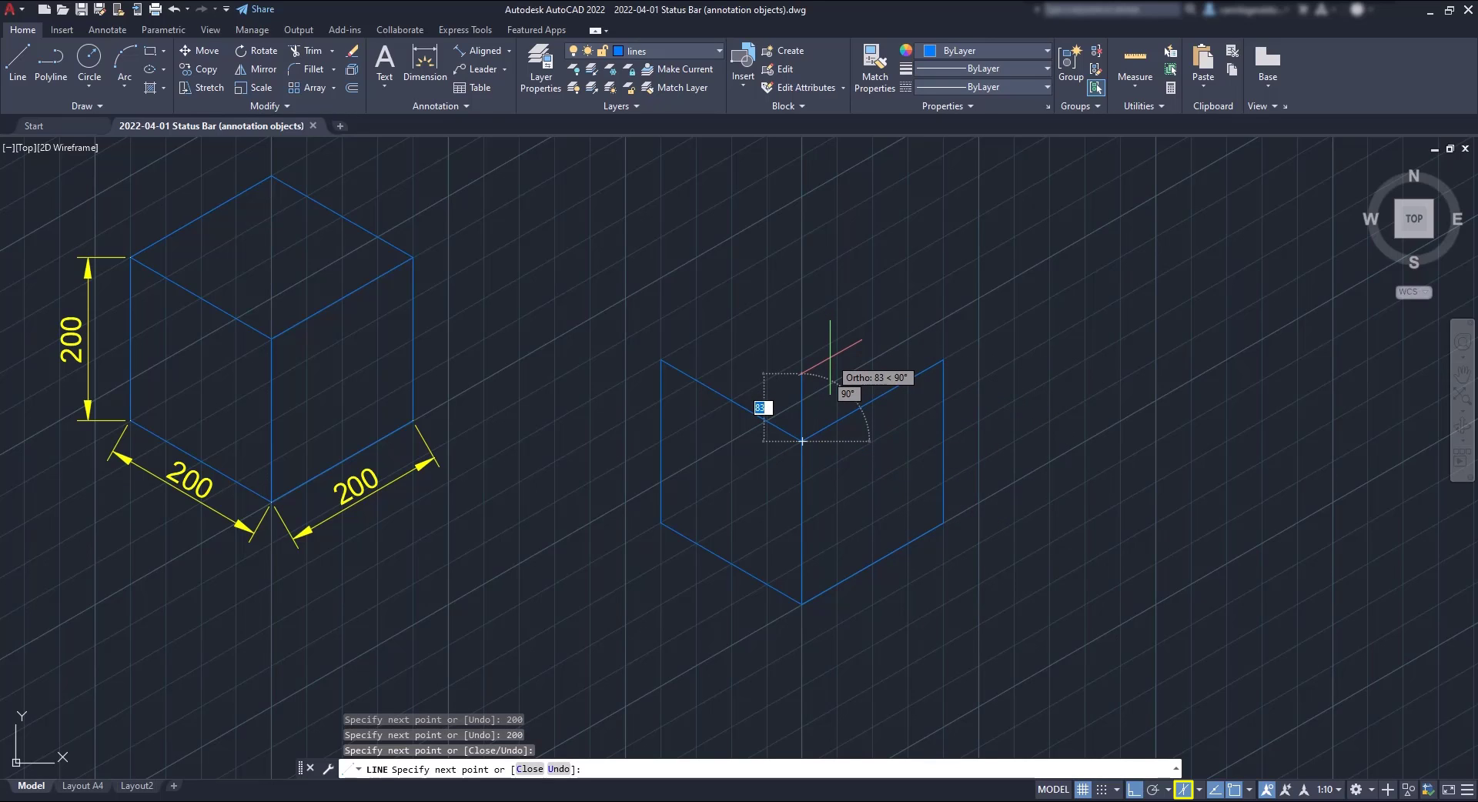
left_click(1199, 790)
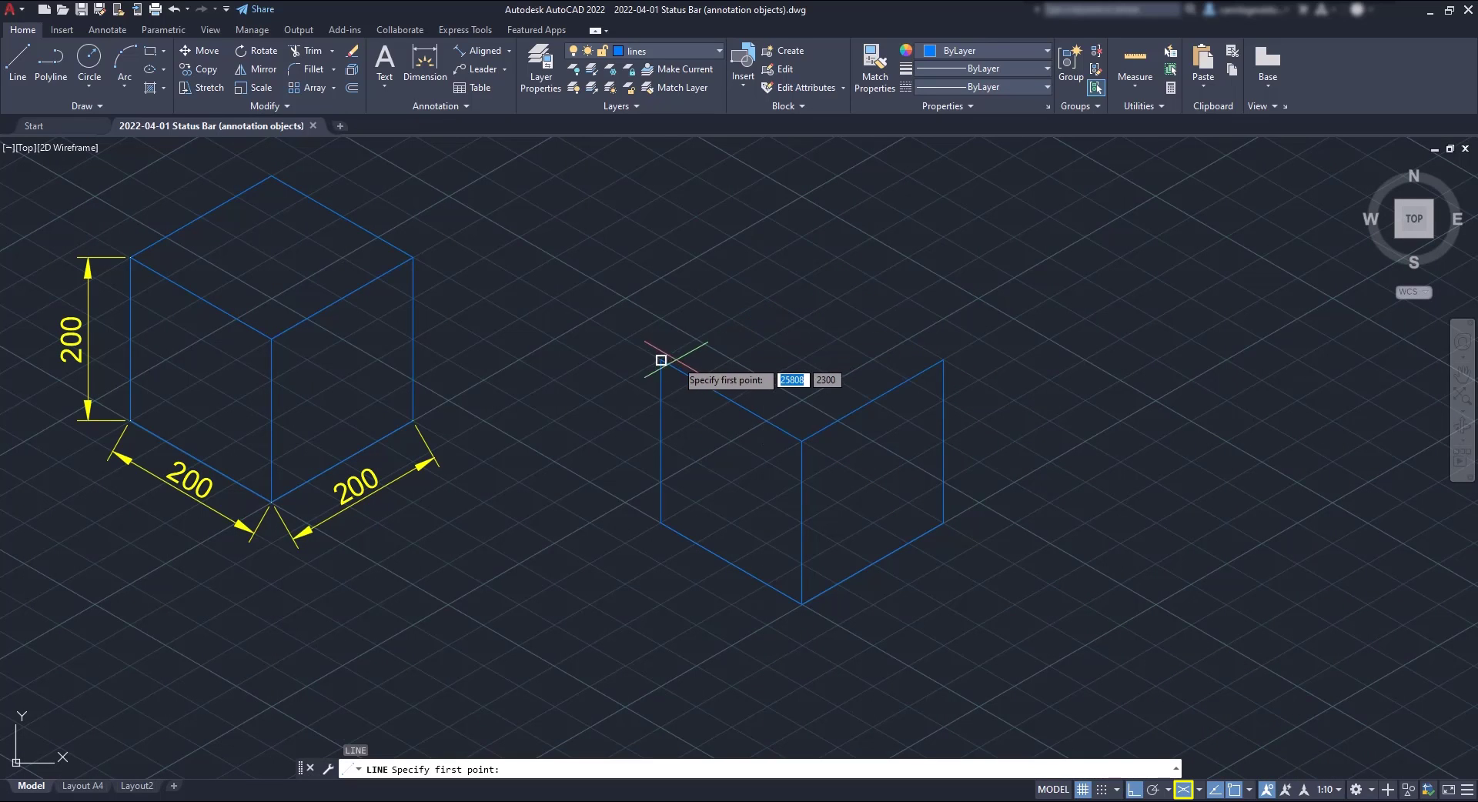
left_click(661, 361)
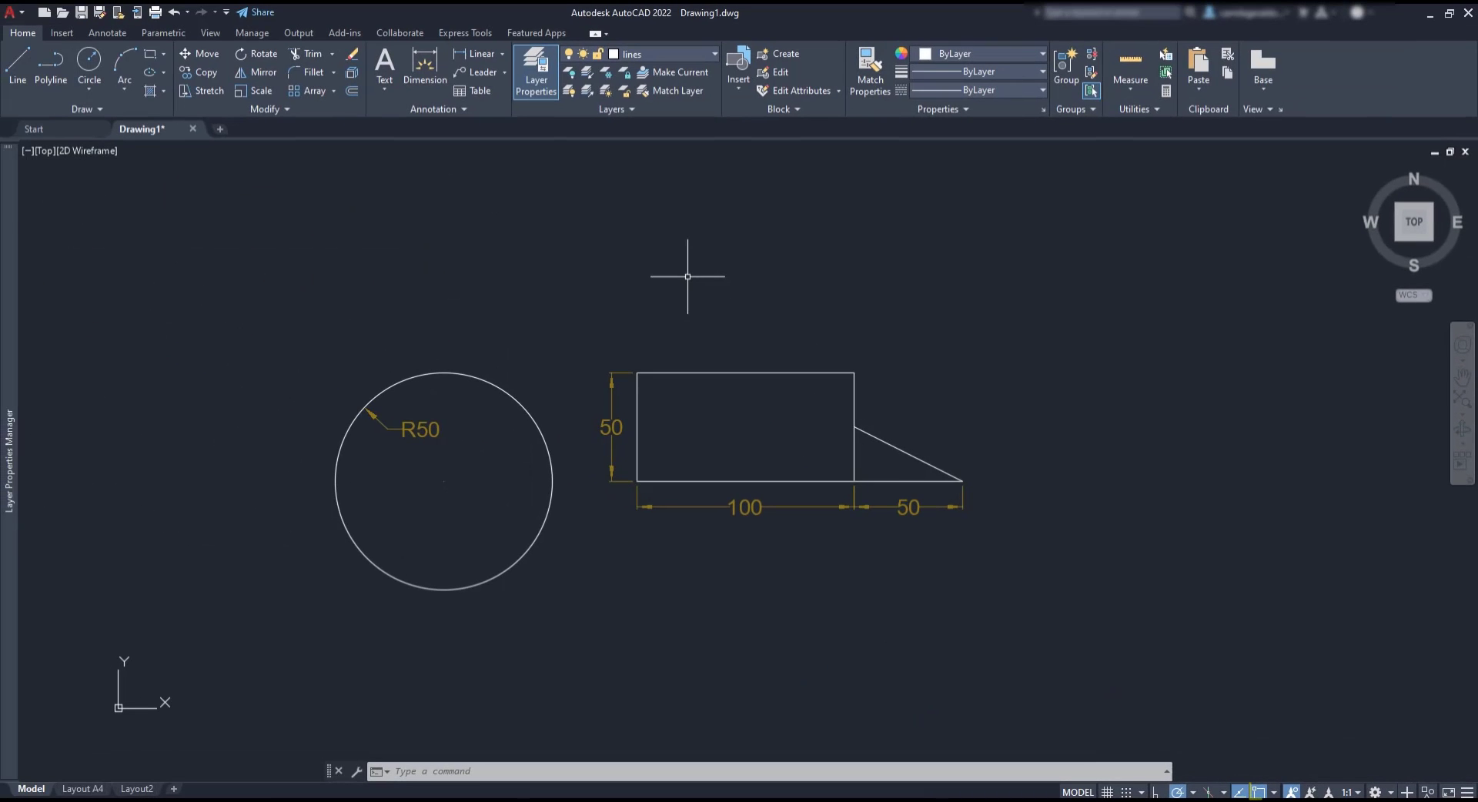
Run LINE to preview midpoint, endpoint and center snaps, cancel it and turn Object Snap off
type("LINE Specify first point:")
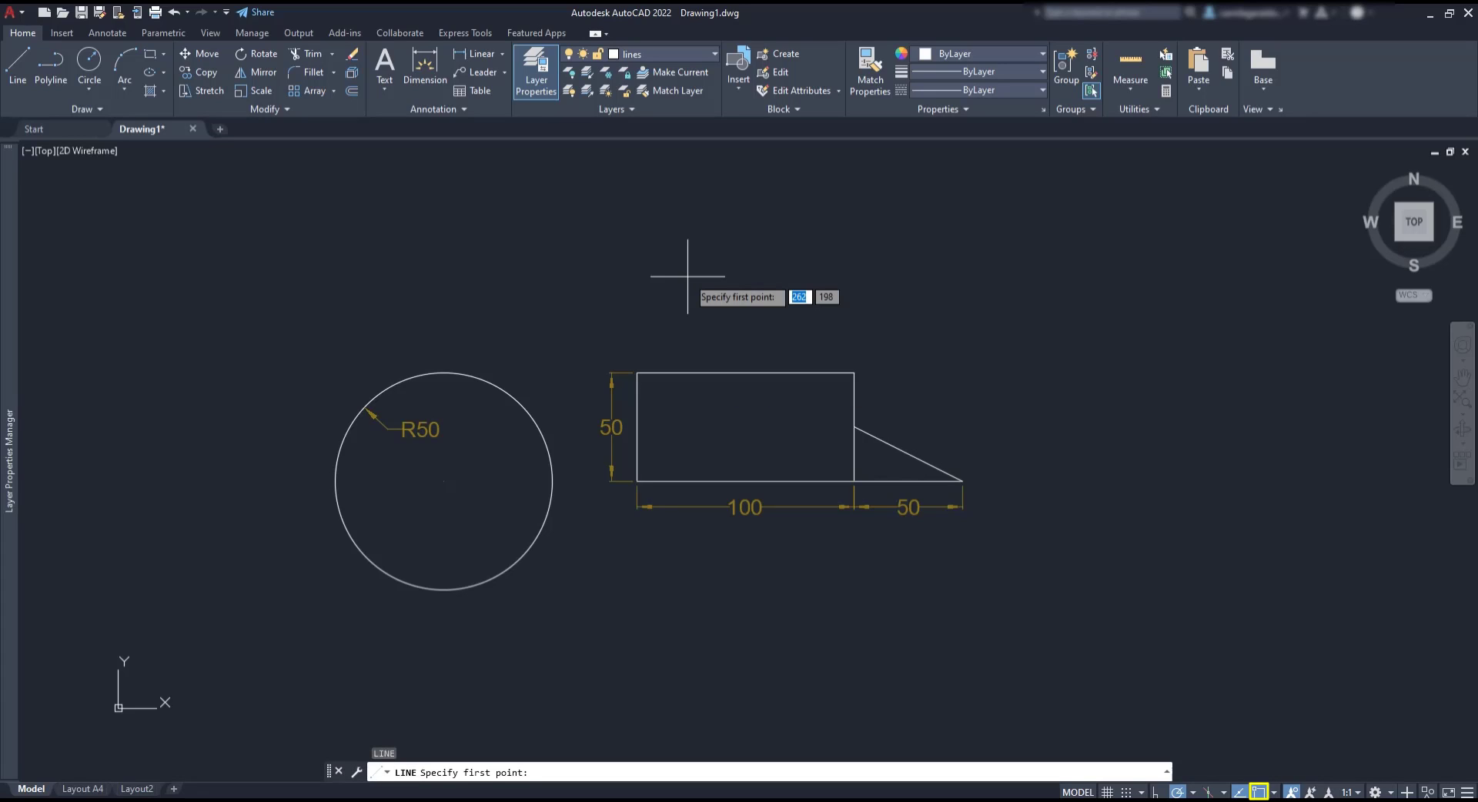
mouse_move(730, 354)
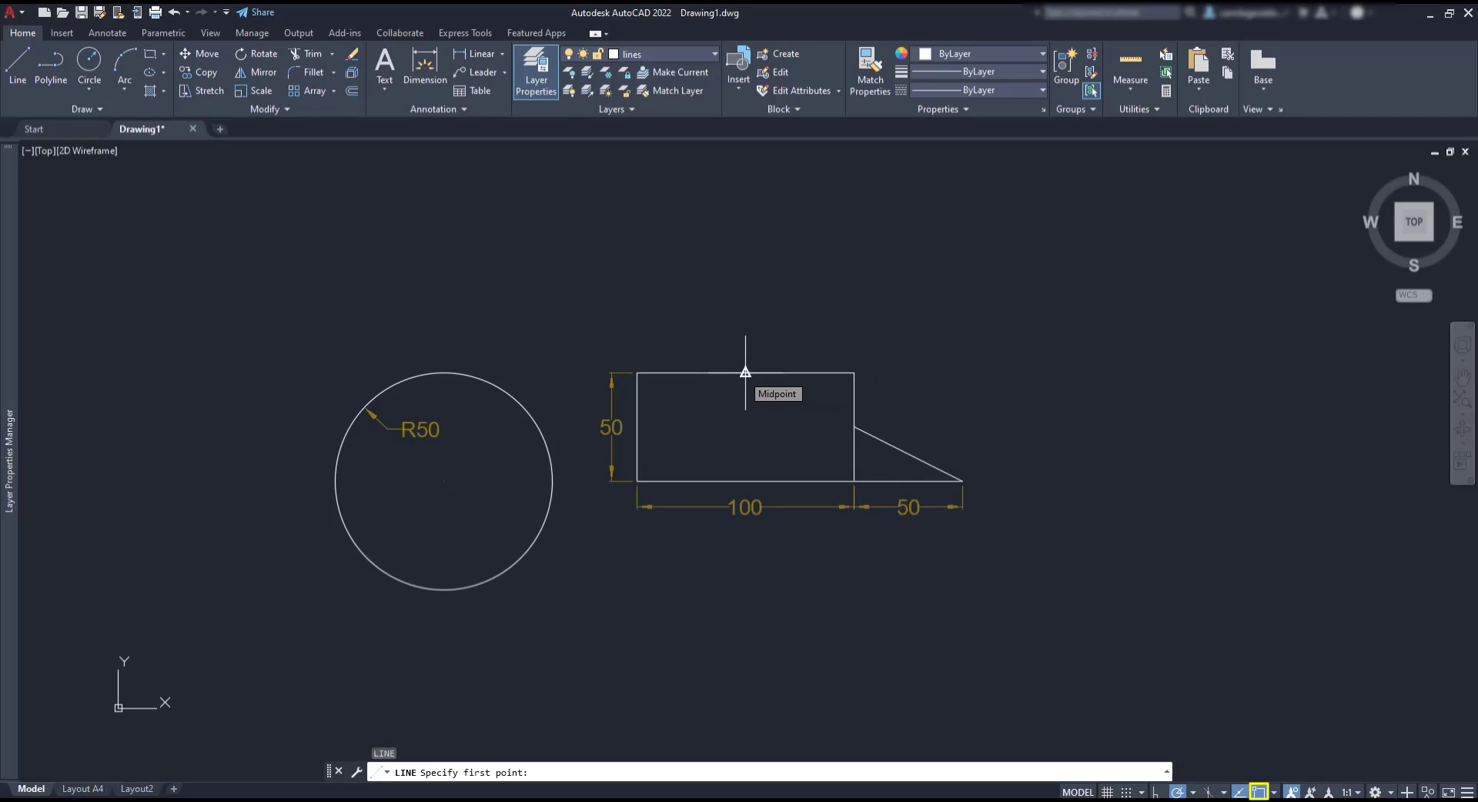
mouse_move(853, 372)
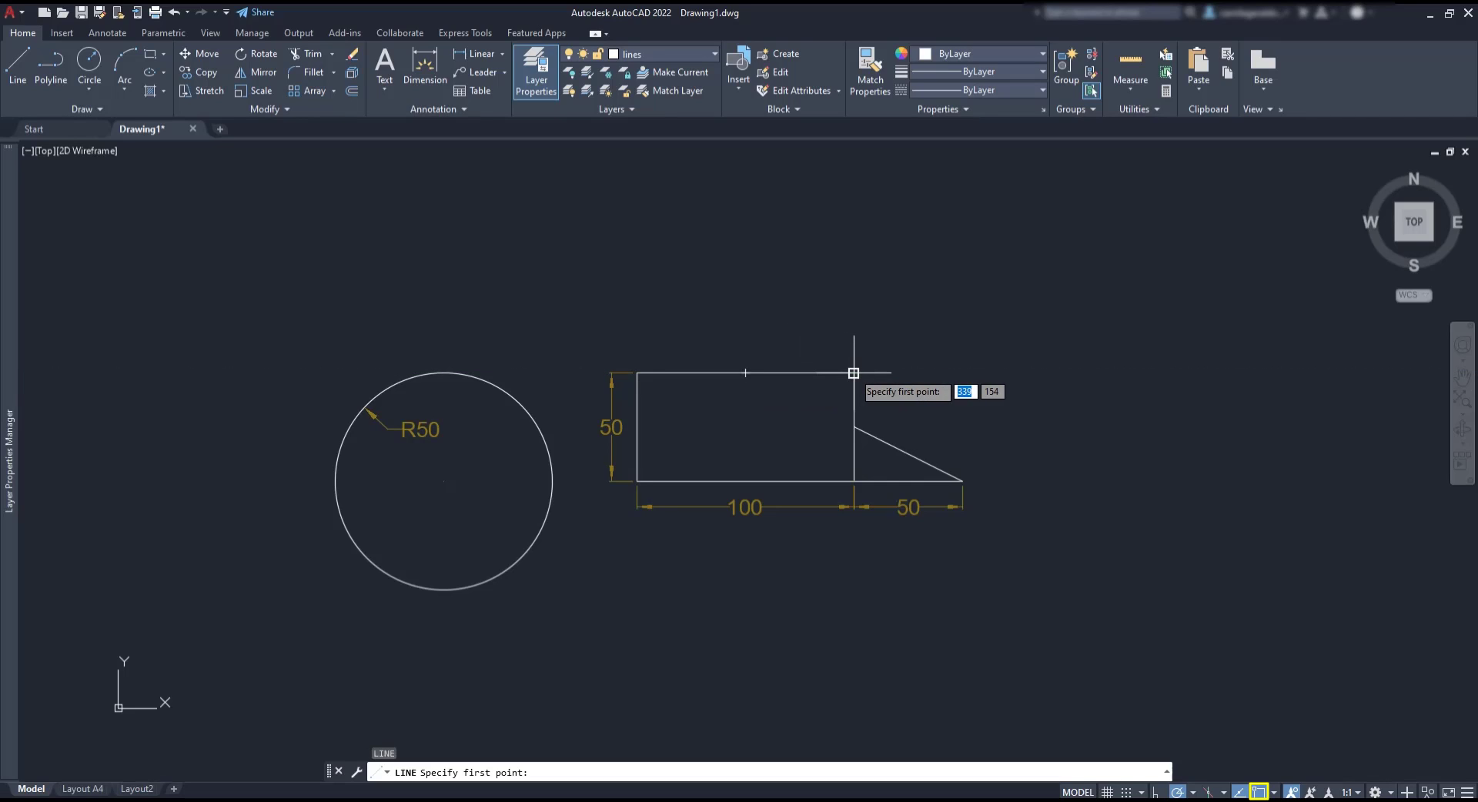
mouse_move(555, 499)
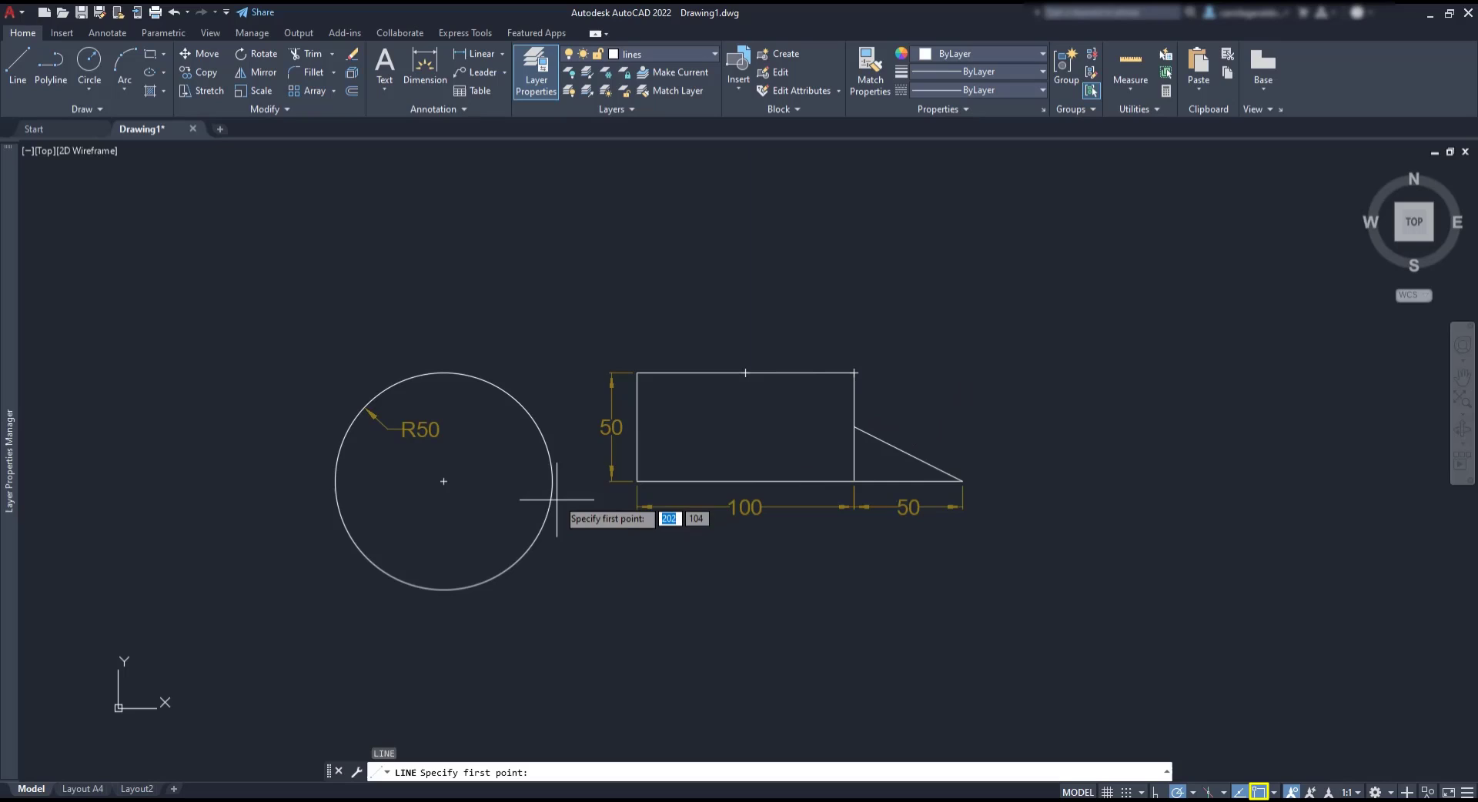
mouse_move(443, 481)
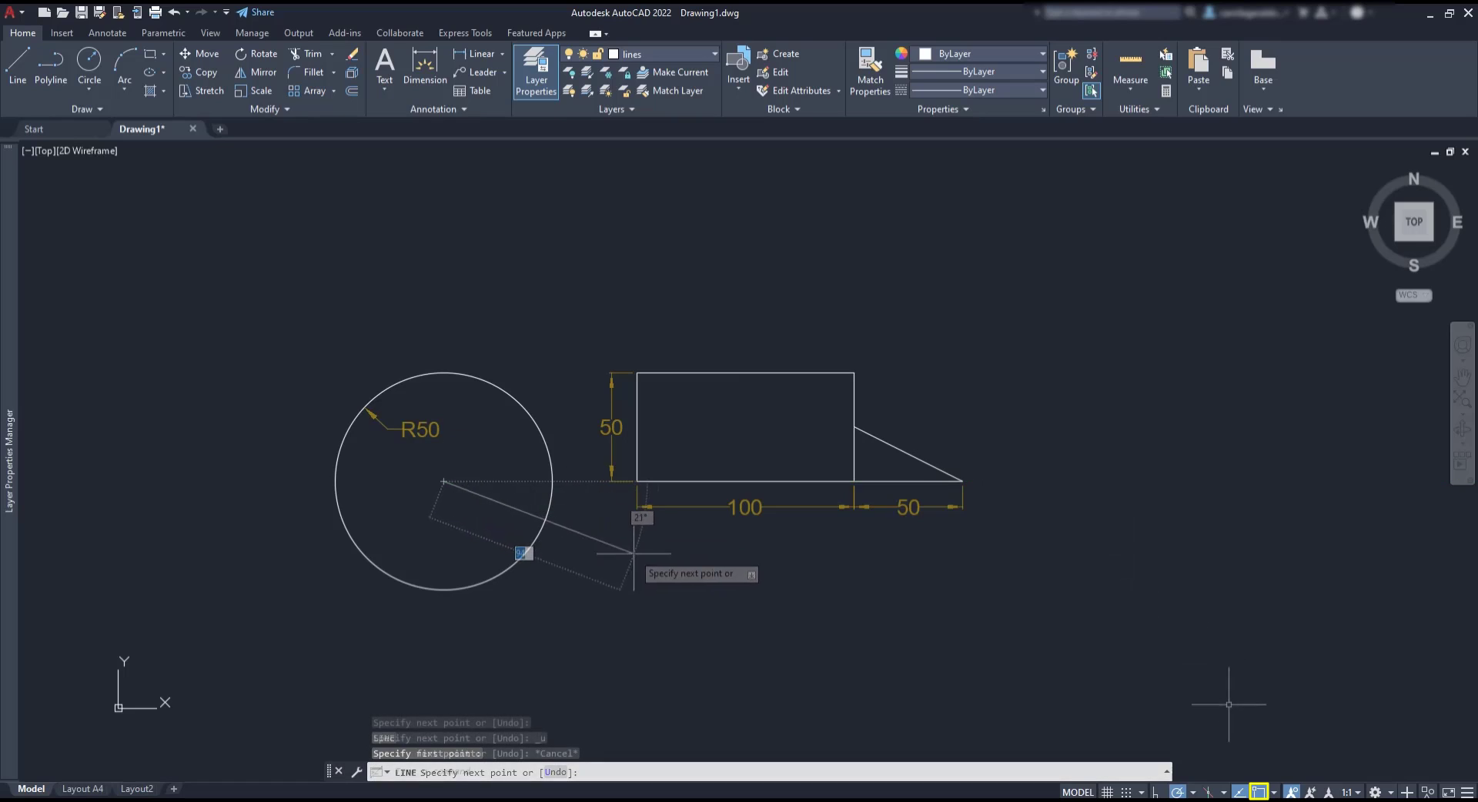
key("Escape")
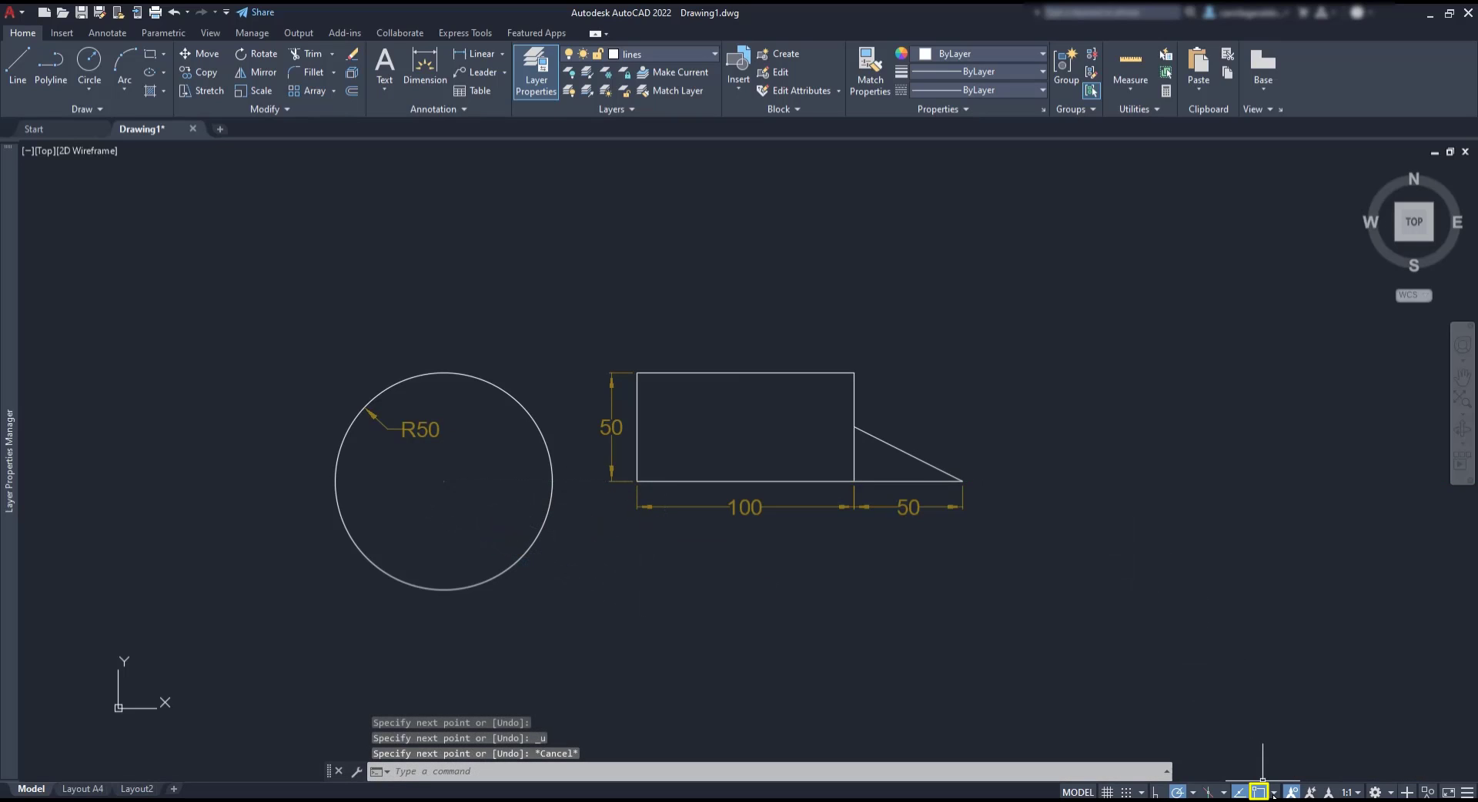
left_click(1258, 792)
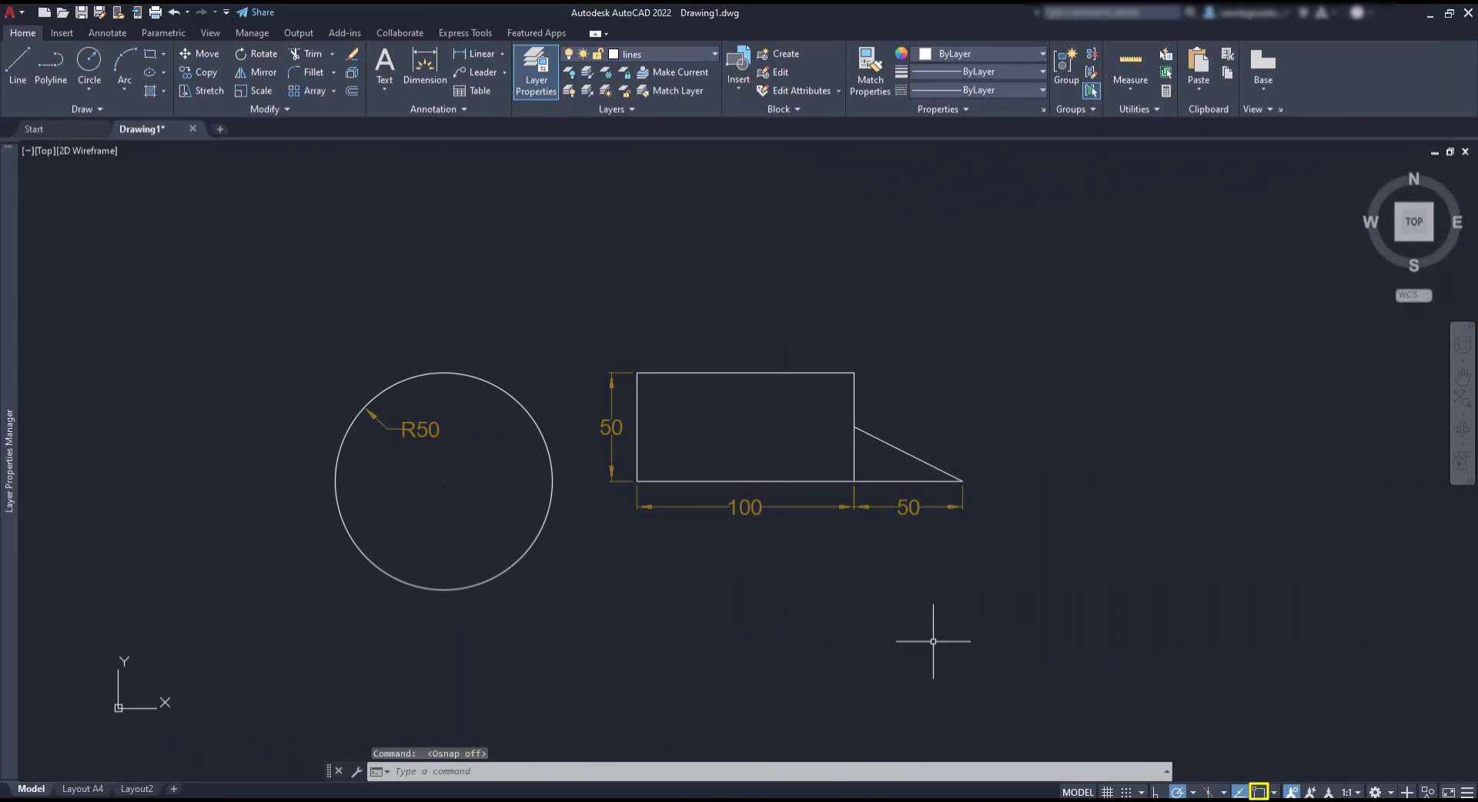
Start a new line command with object snapping turned off
left_click(16, 66)
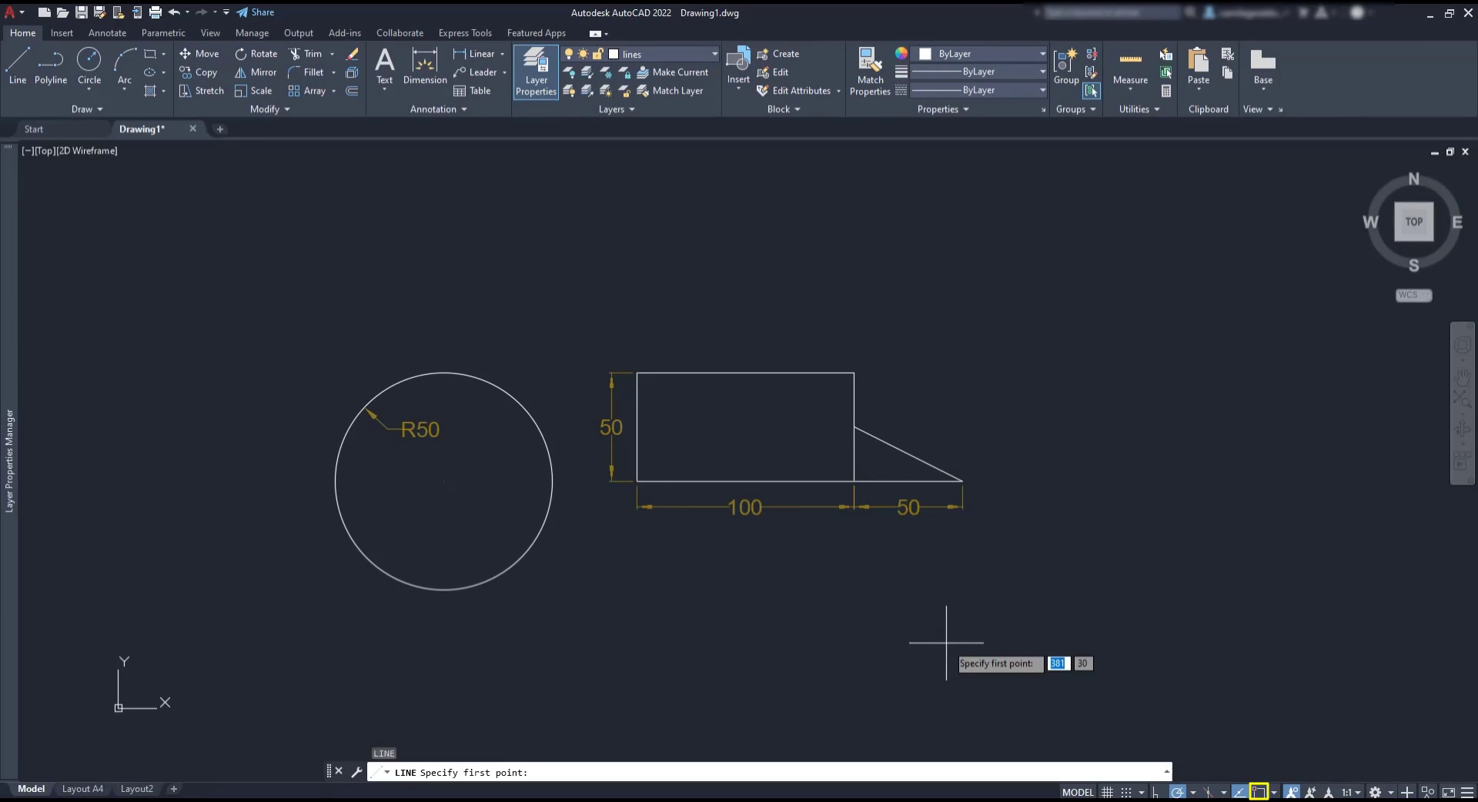
mouse_move(842, 430)
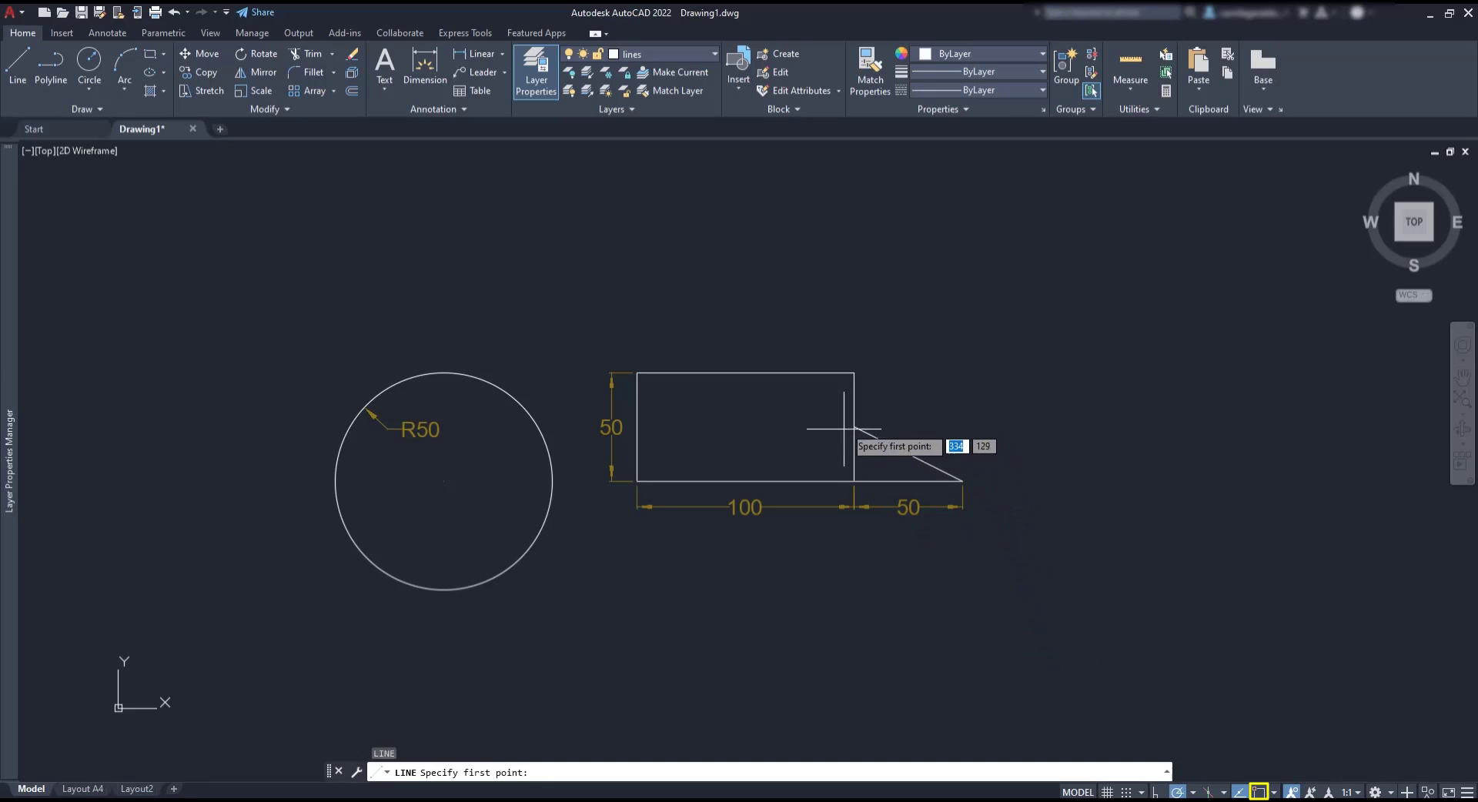
mouse_move(738, 361)
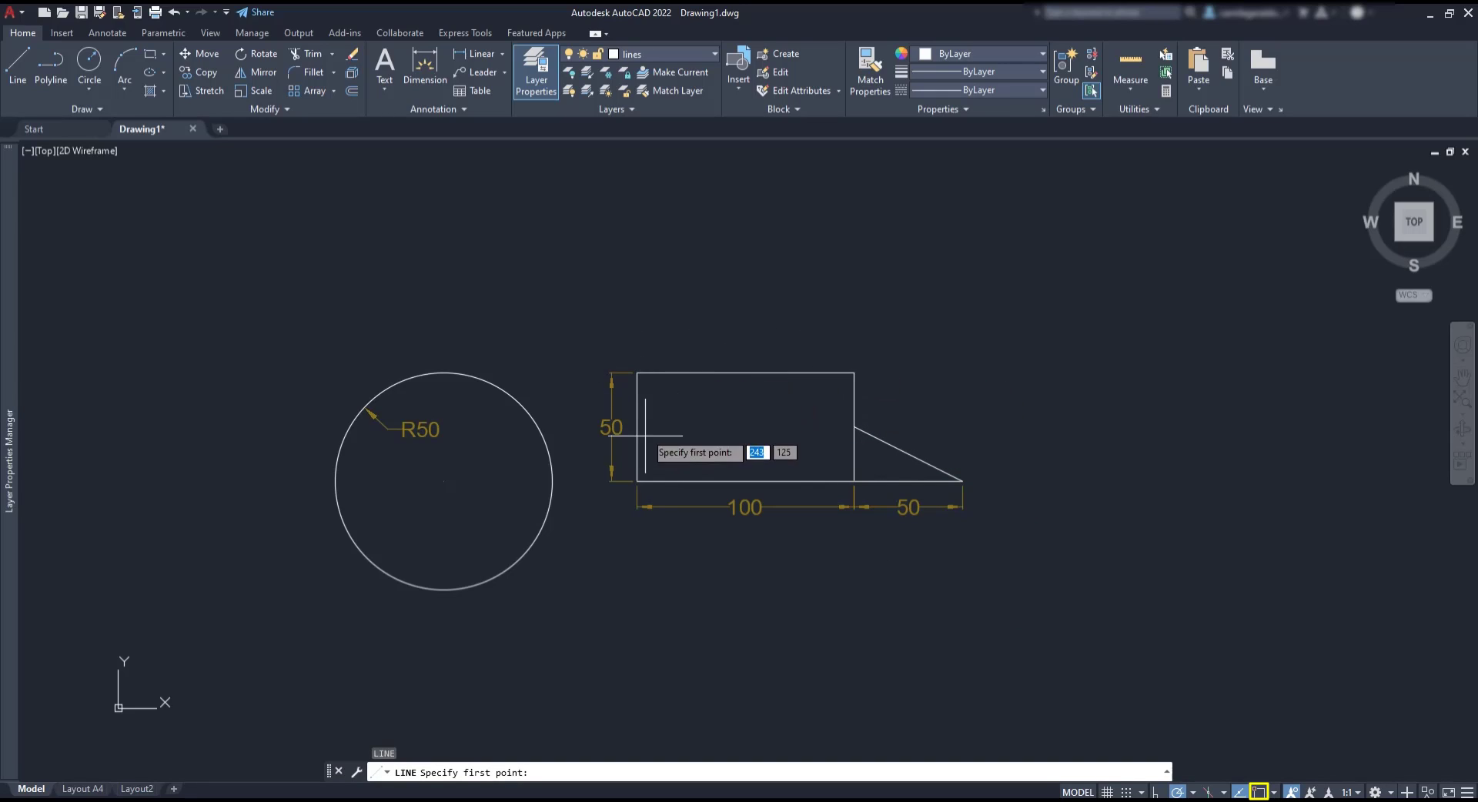
mouse_move(451, 482)
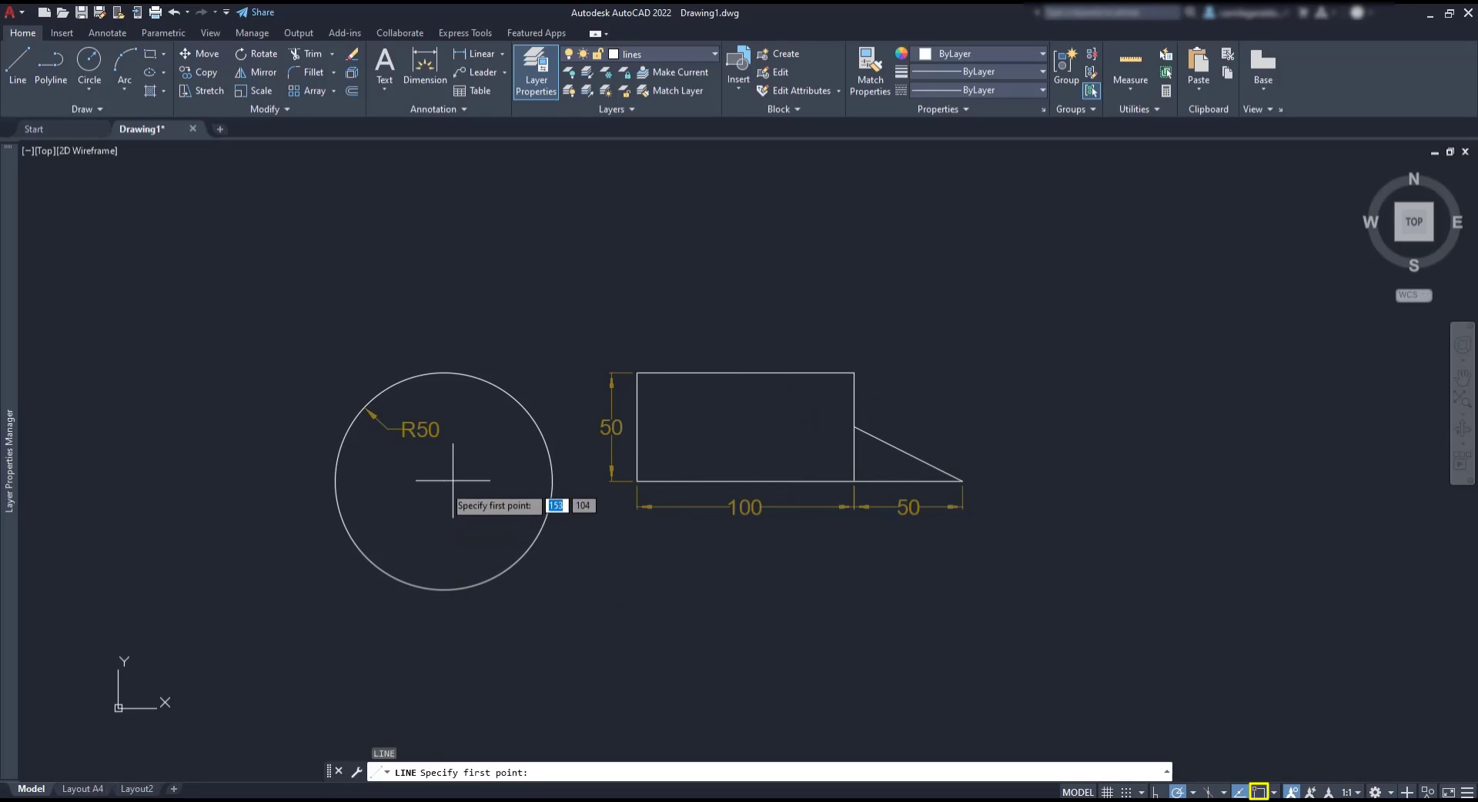
mouse_move(857, 368)
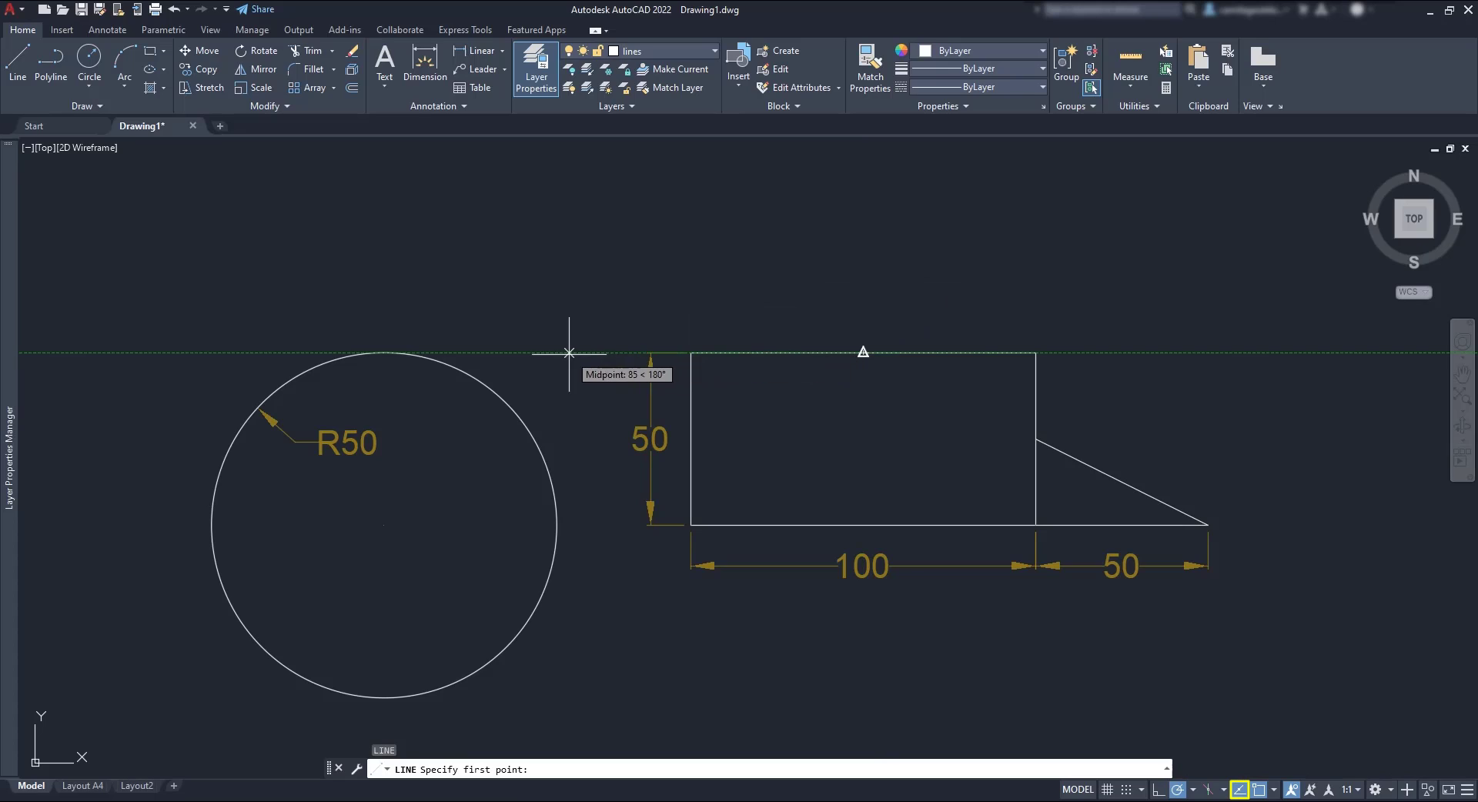
mouse_move(385, 526)
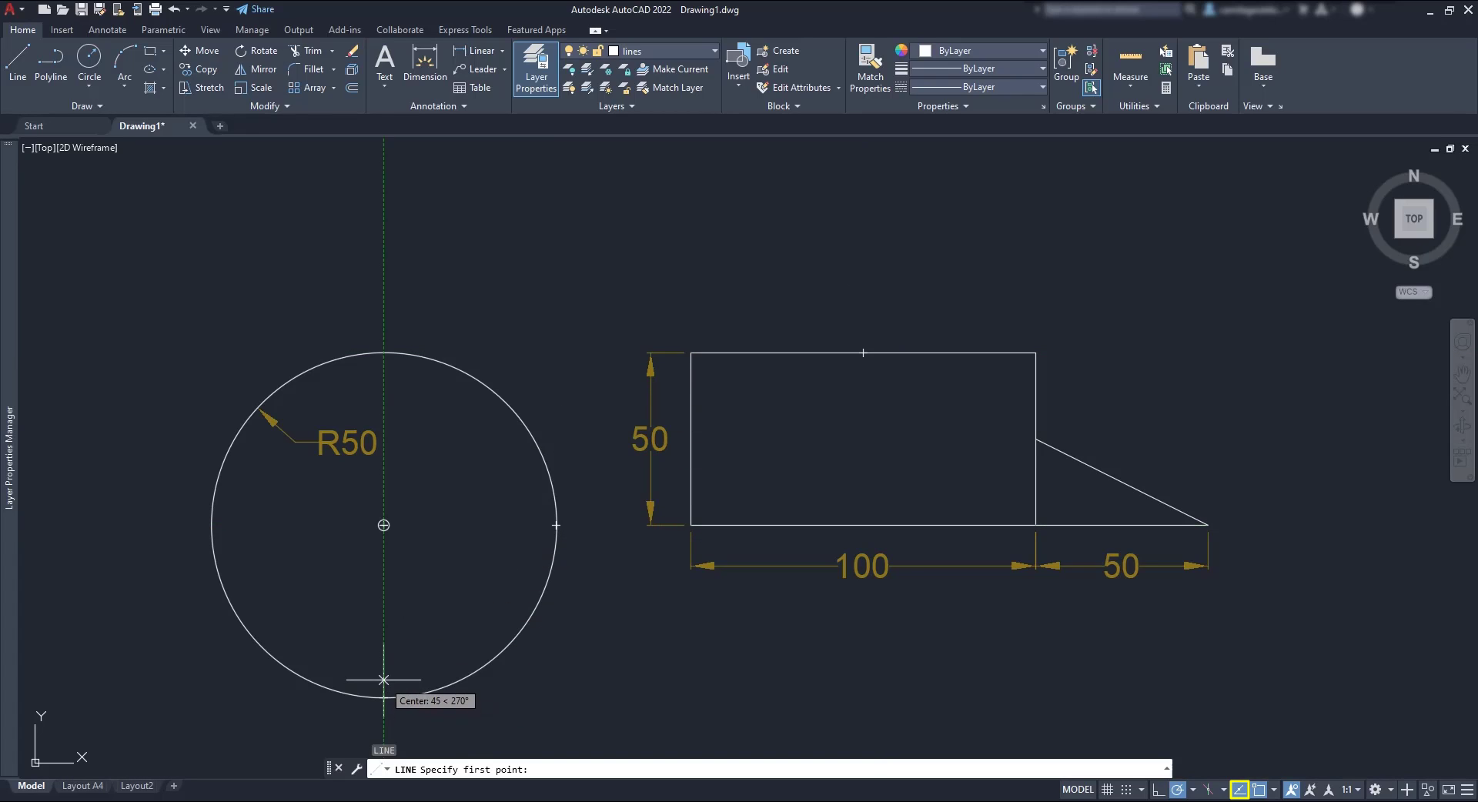
mouse_move(1136, 649)
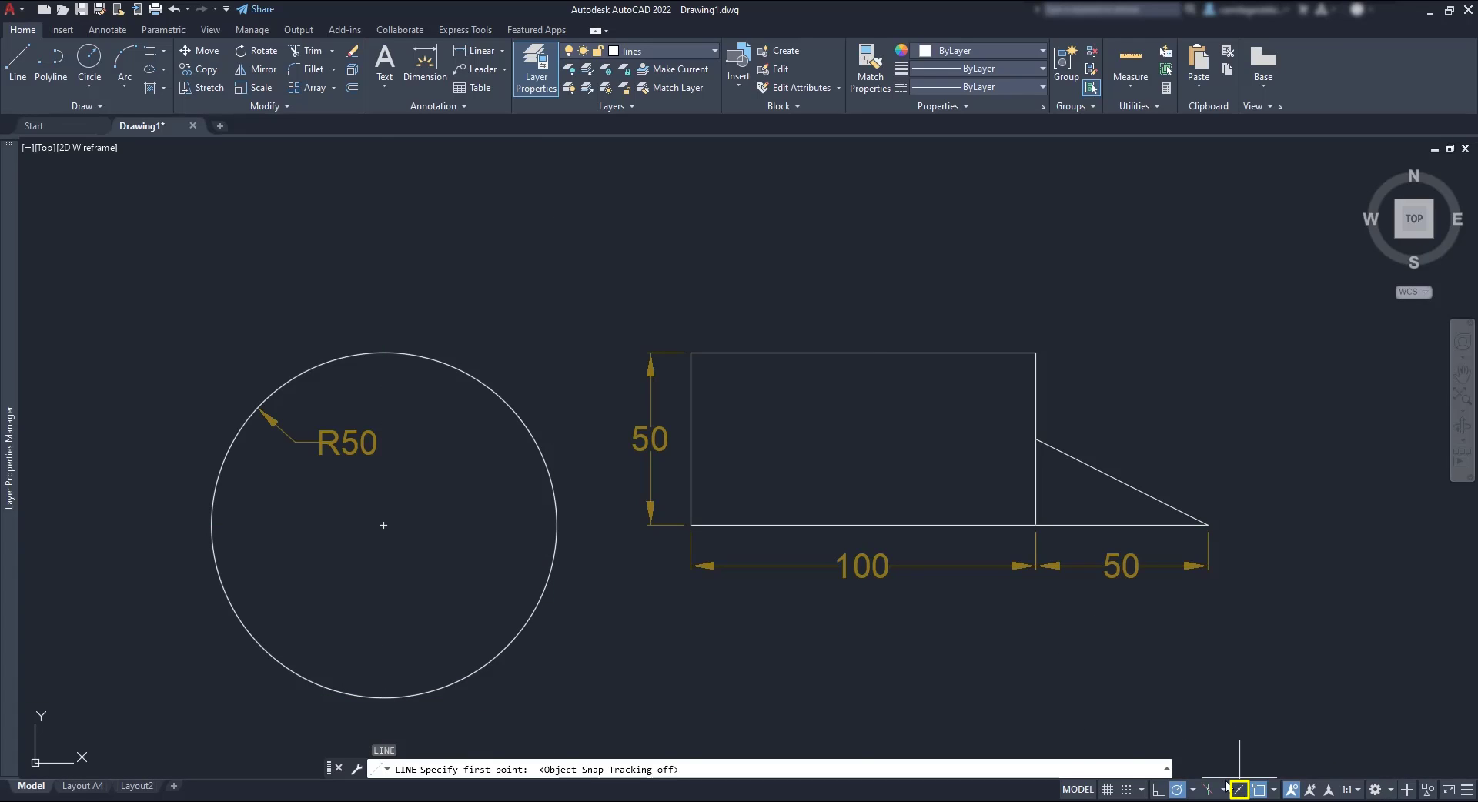
mouse_move(862, 330)
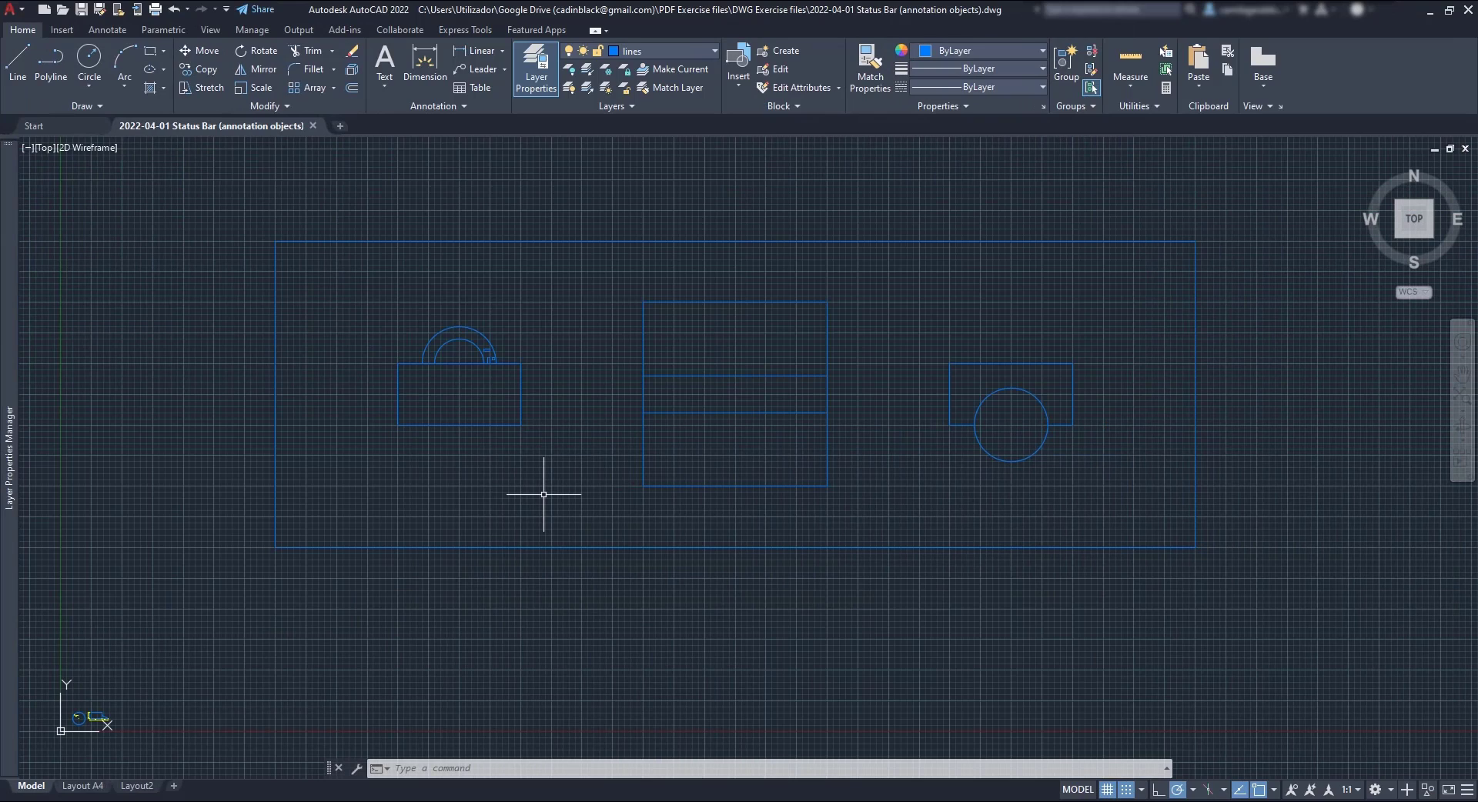
mouse_move(1327, 789)
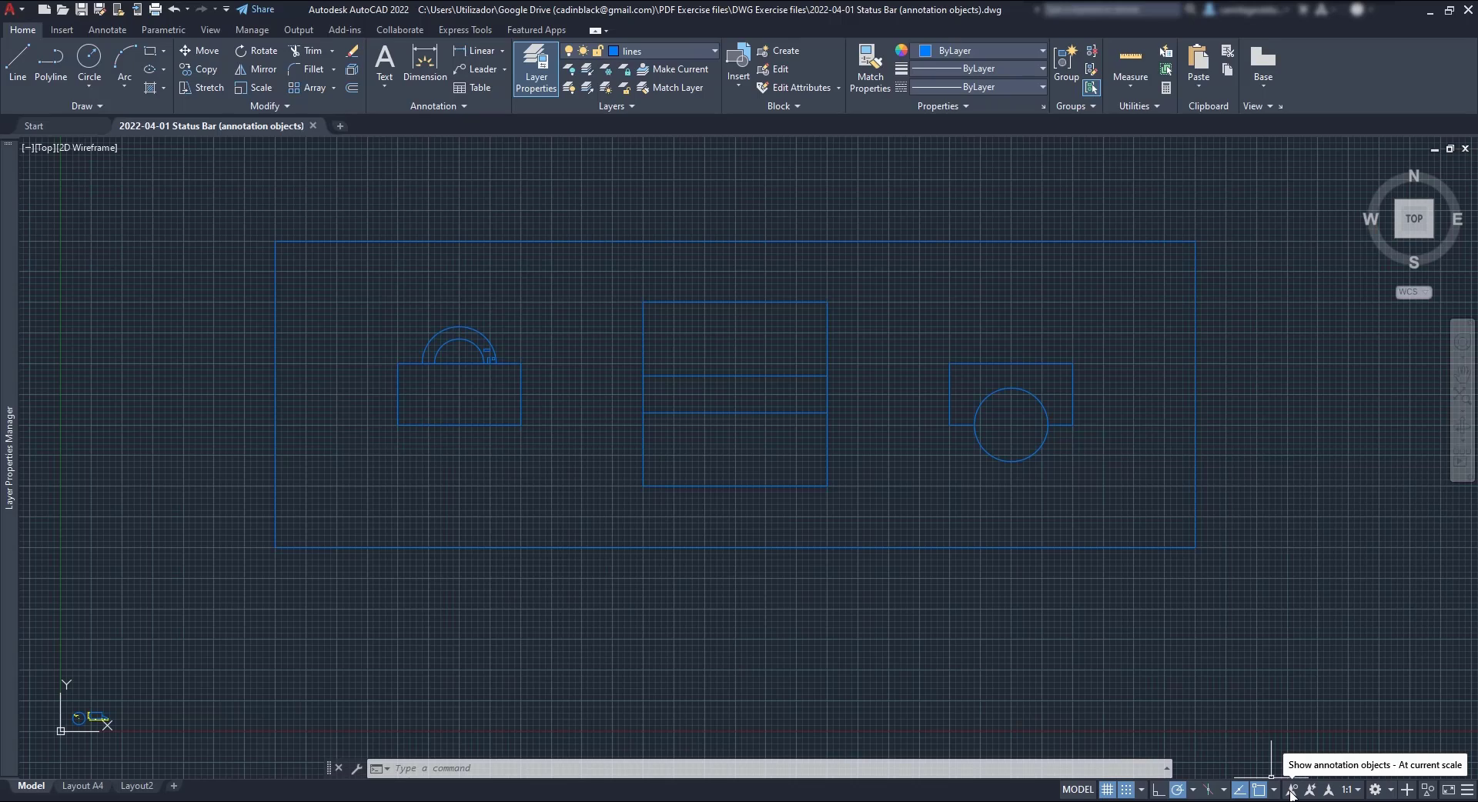
Compare Layout A4 with model space, then show all annotation objects regardless of scale
left_click(80, 786)
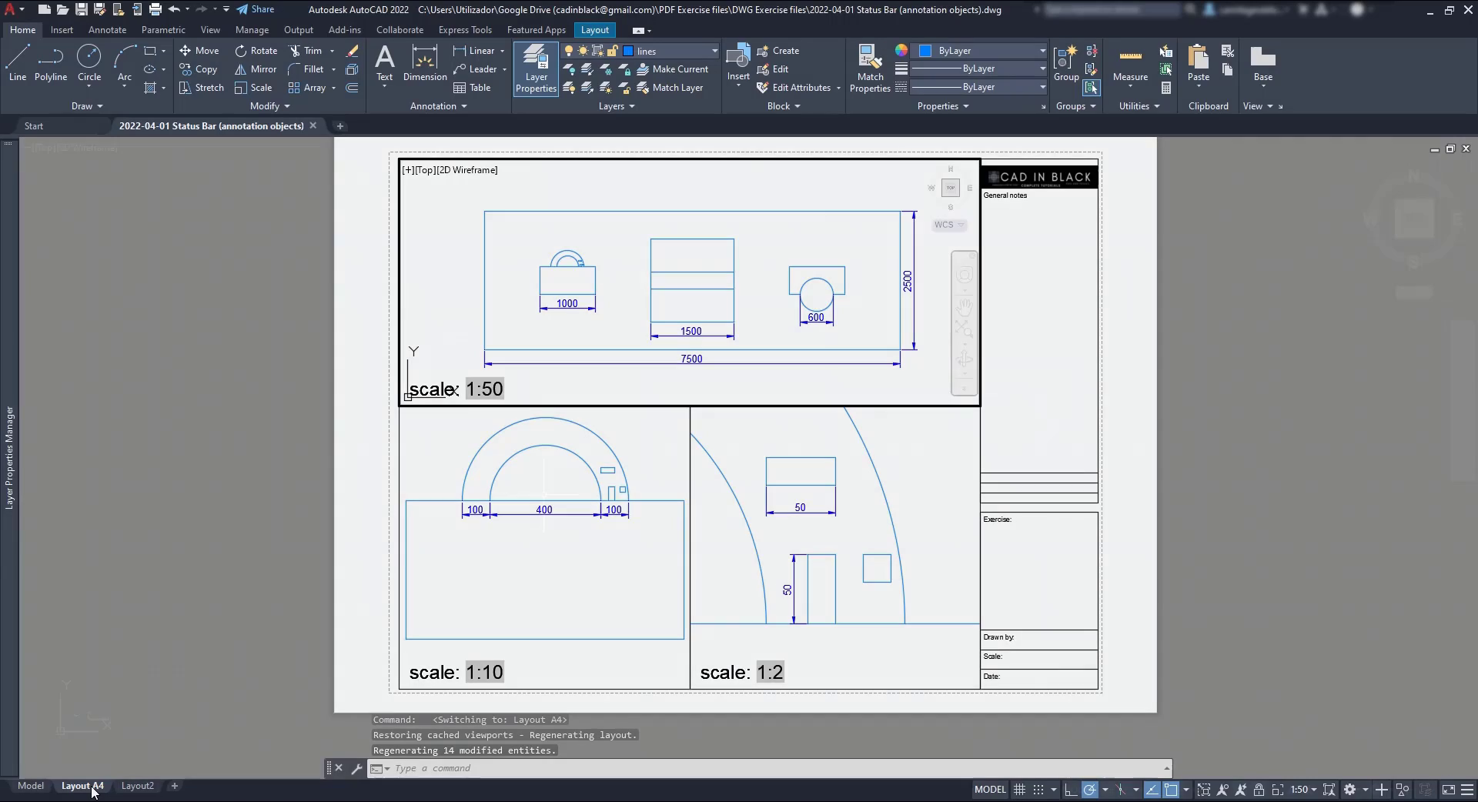
left_click(31, 785)
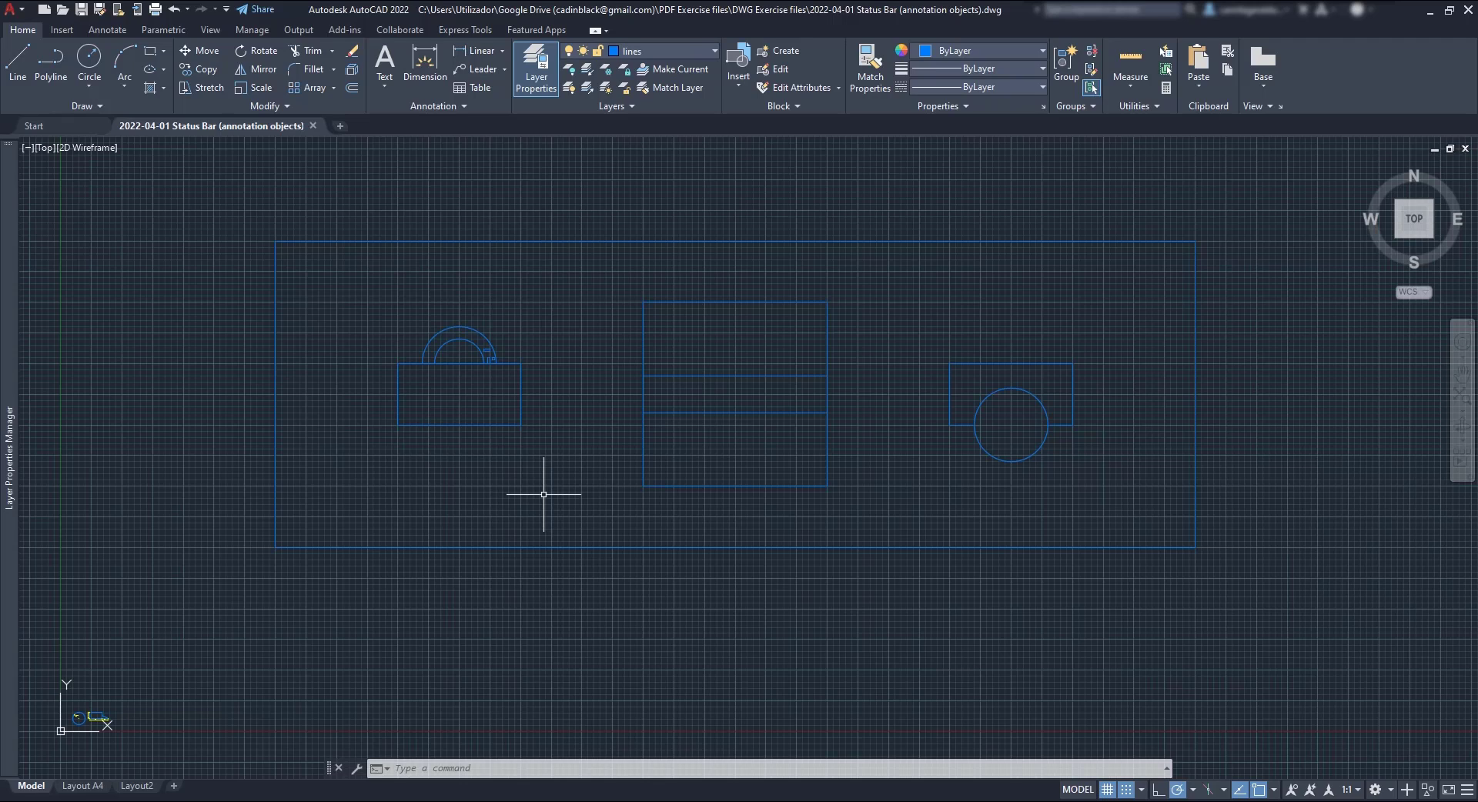
mouse_move(1041, 725)
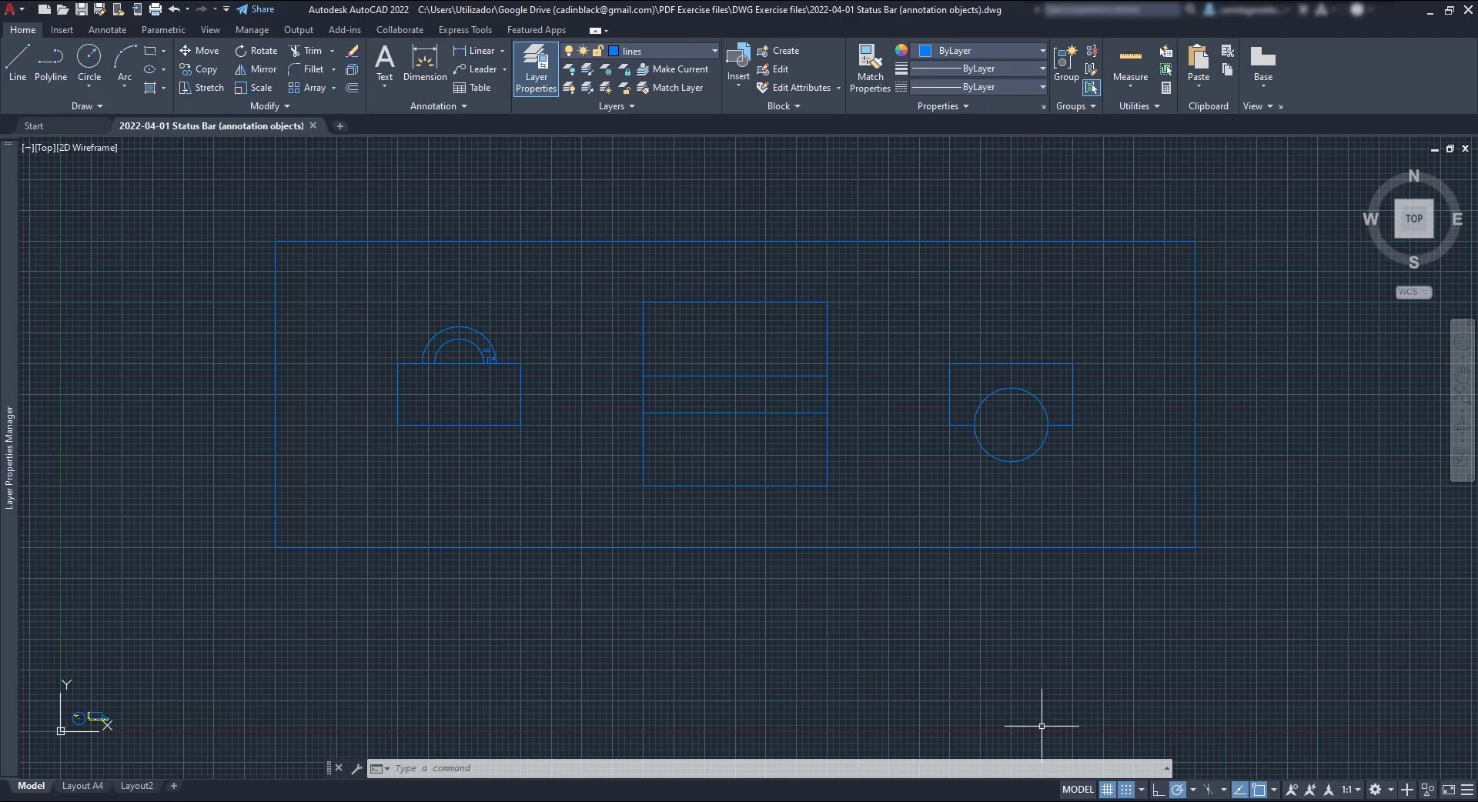
mouse_move(1292, 789)
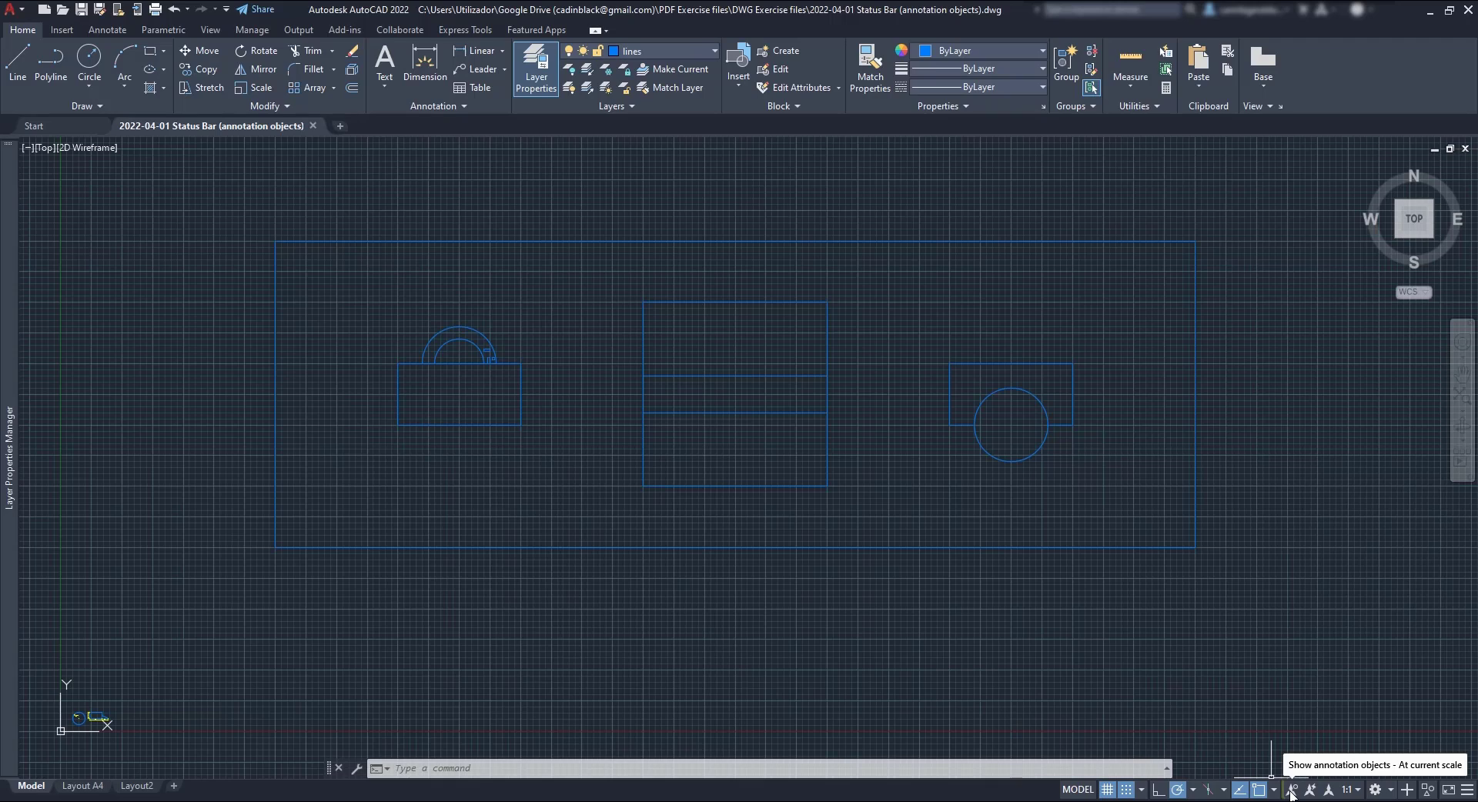
left_click(1290, 790)
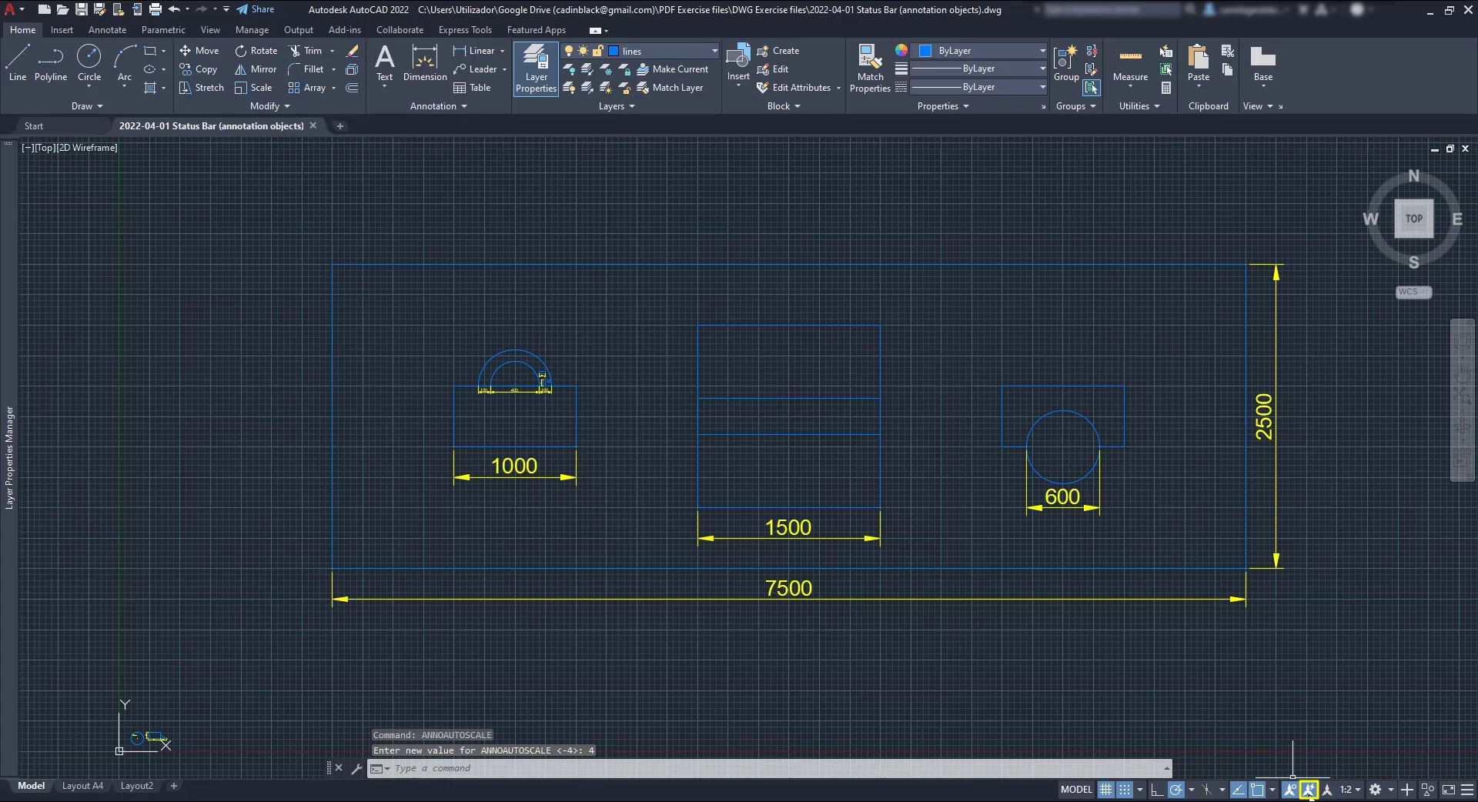
mouse_move(1348, 790)
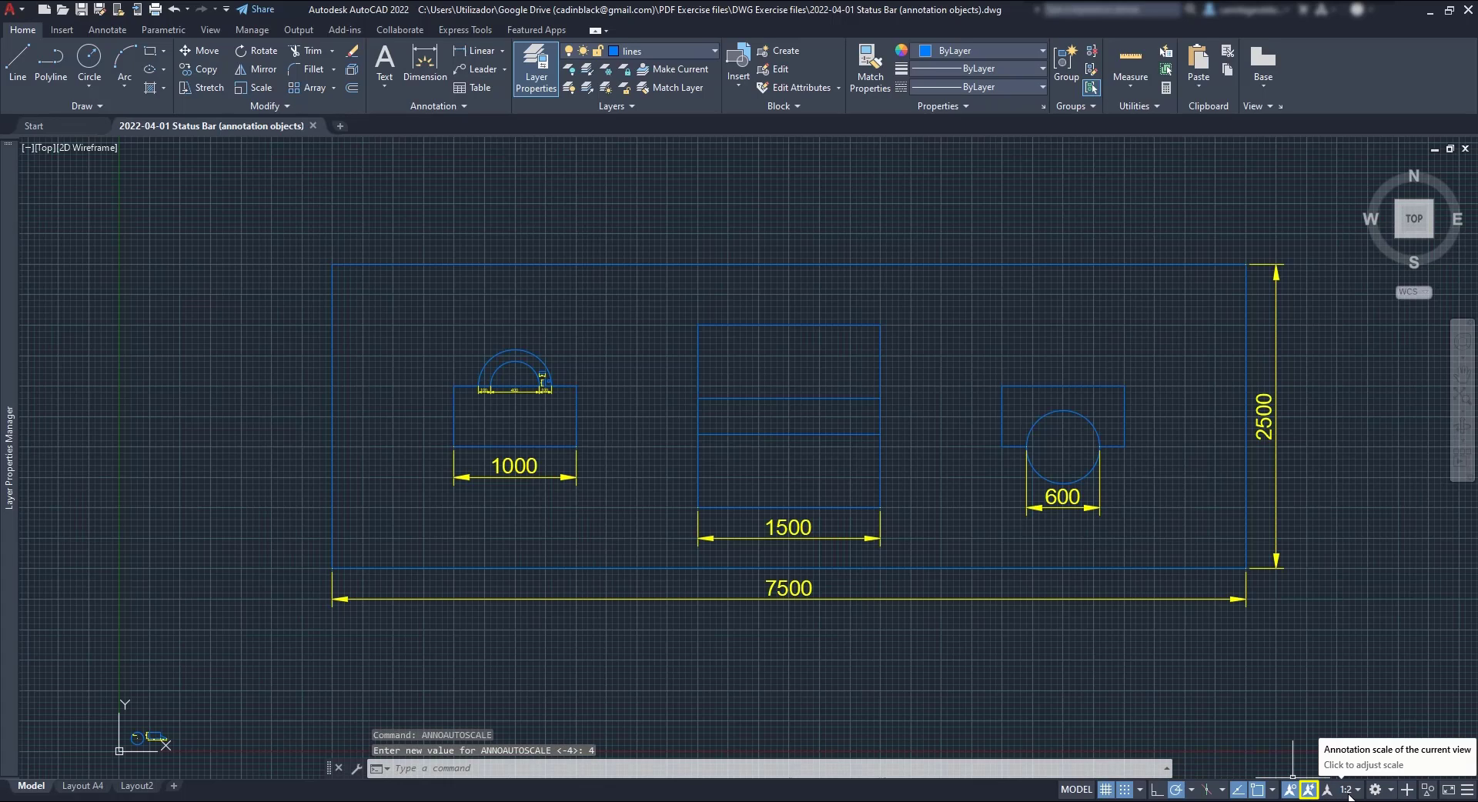
Set annotation scale 1:5 in model space and in the A4 layout's 1:10 viewport
left_click(1343, 789)
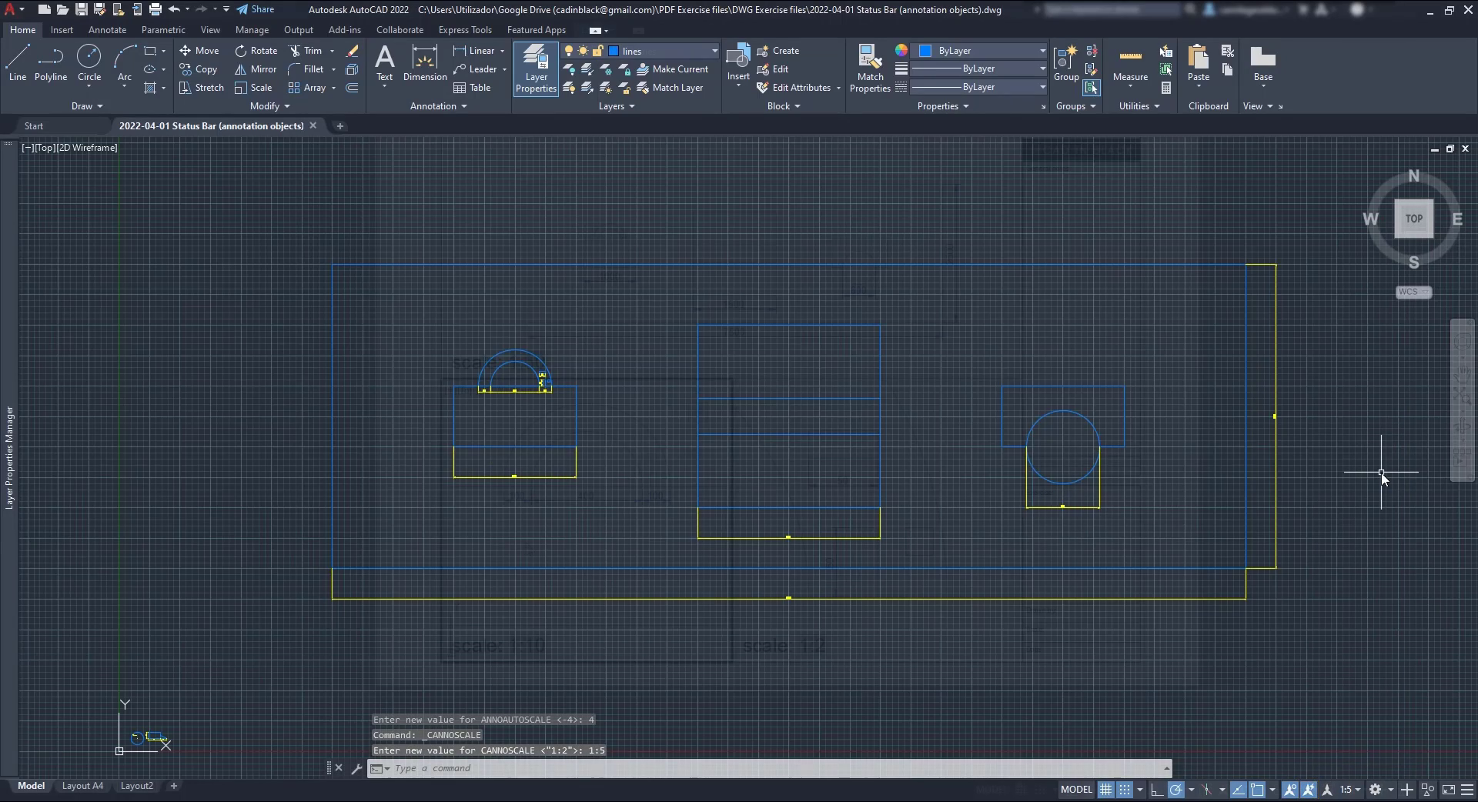
left_click(82, 787)
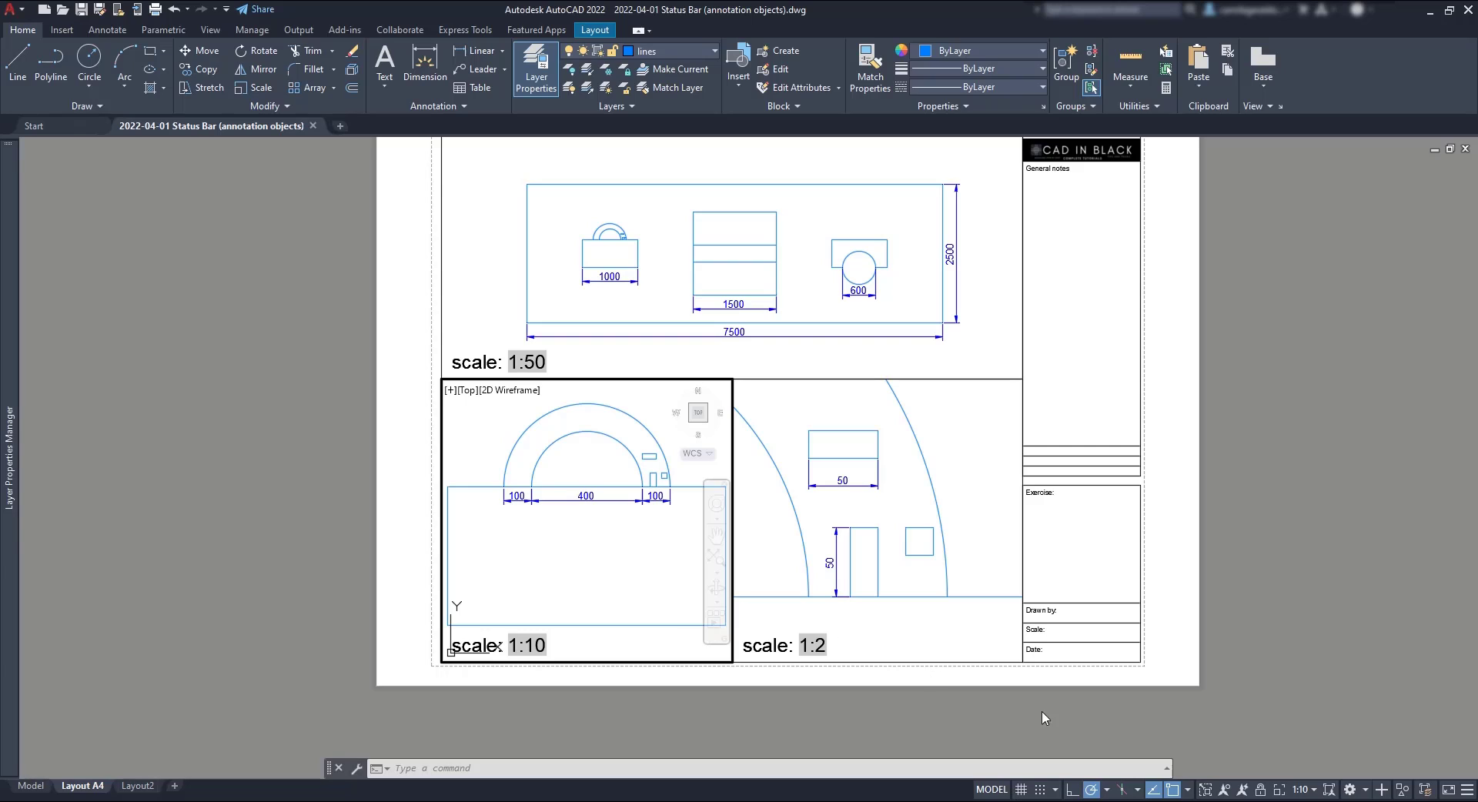
left_click(1298, 789)
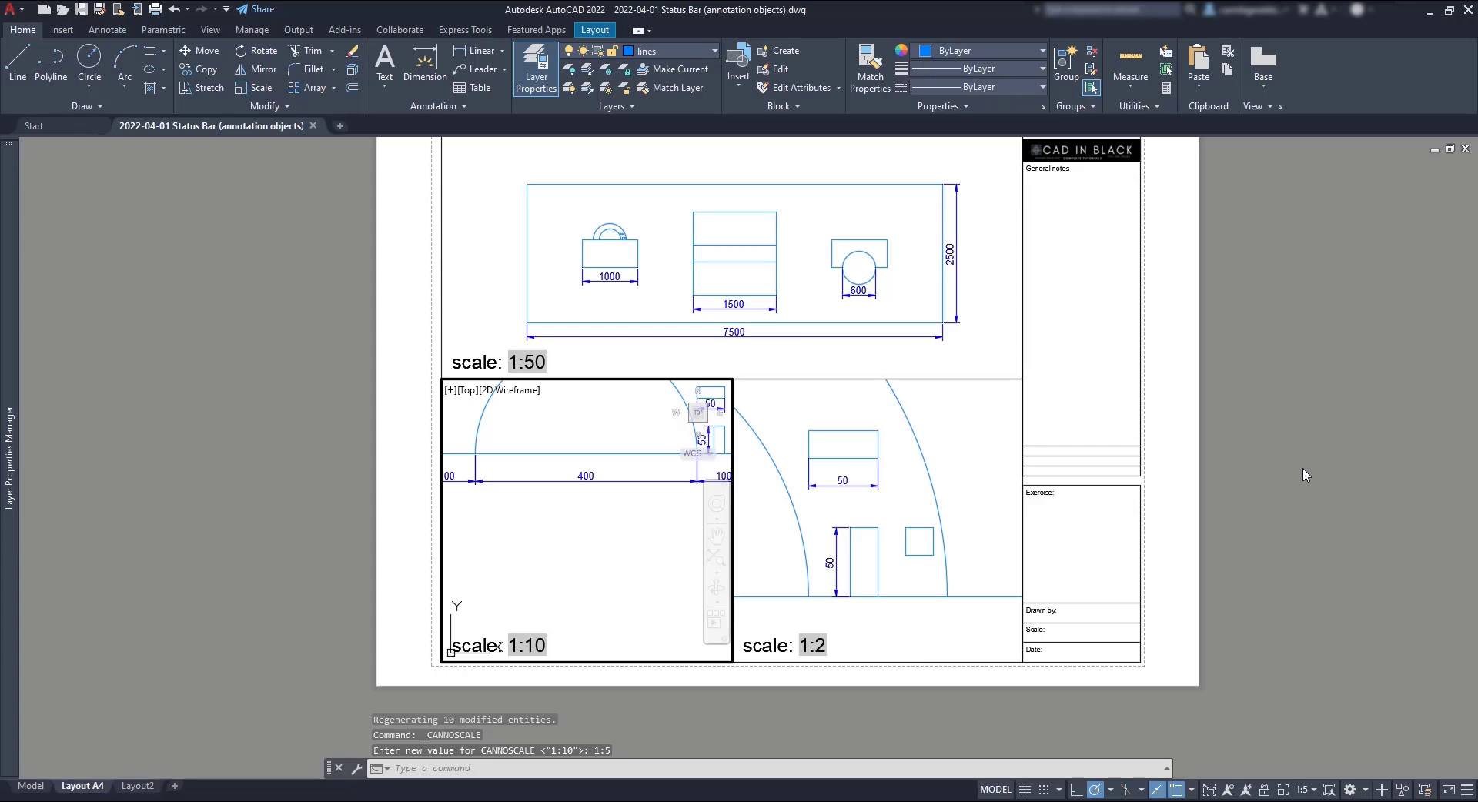
left_click(31, 786)
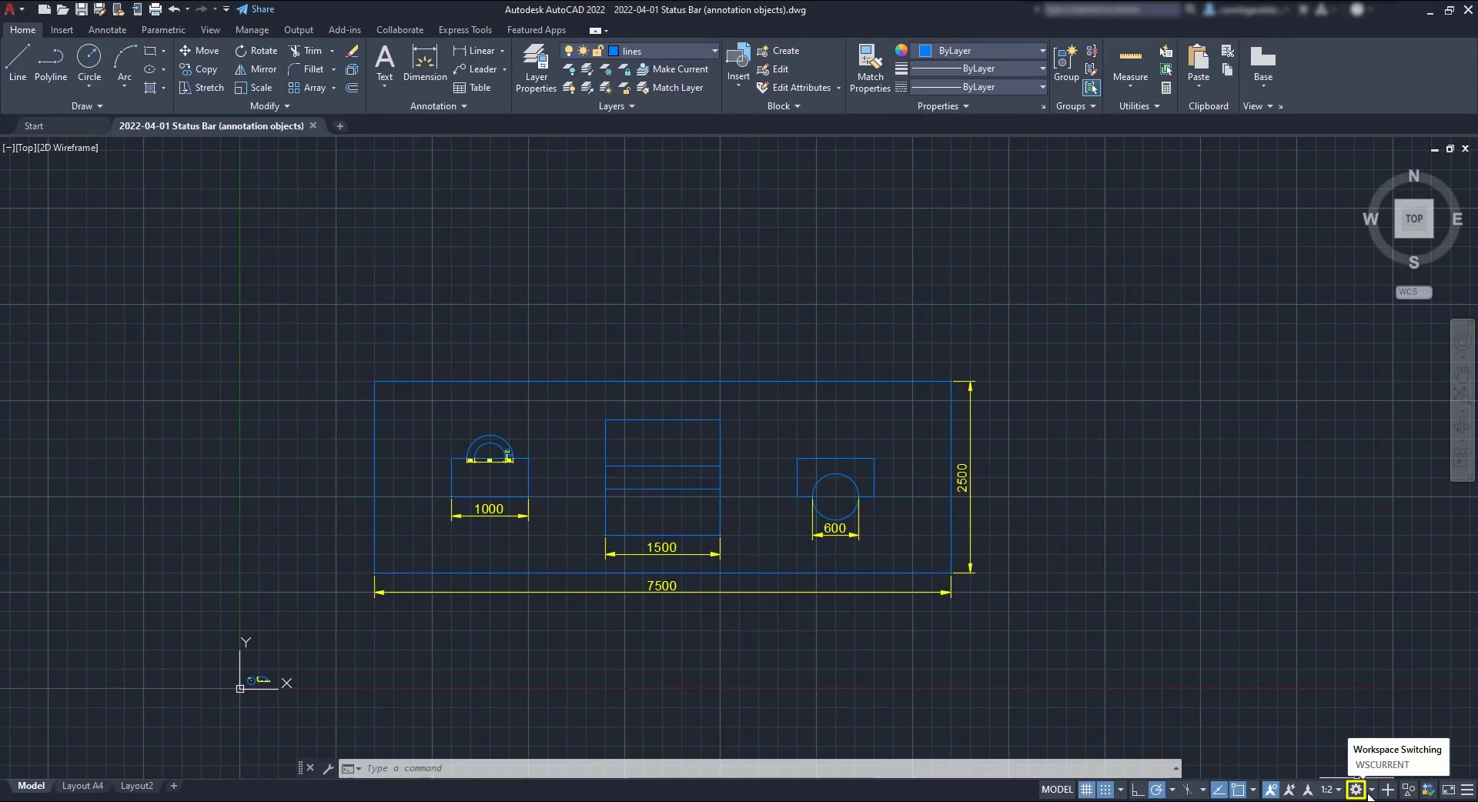
Browse the workspace list and ribbon tabs, then switch back to Drafting & Annotation
left_click(1355, 789)
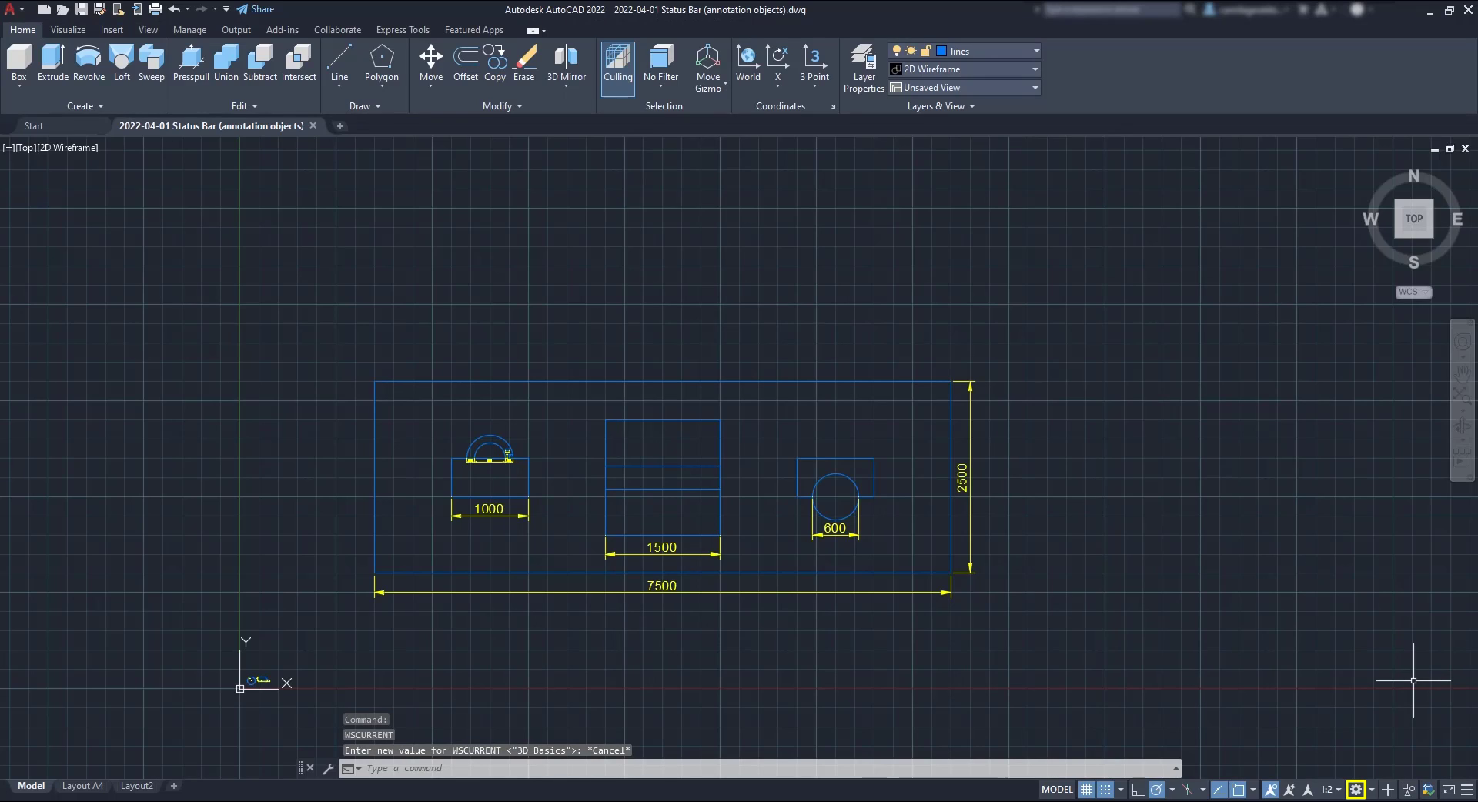
mouse_move(1378, 672)
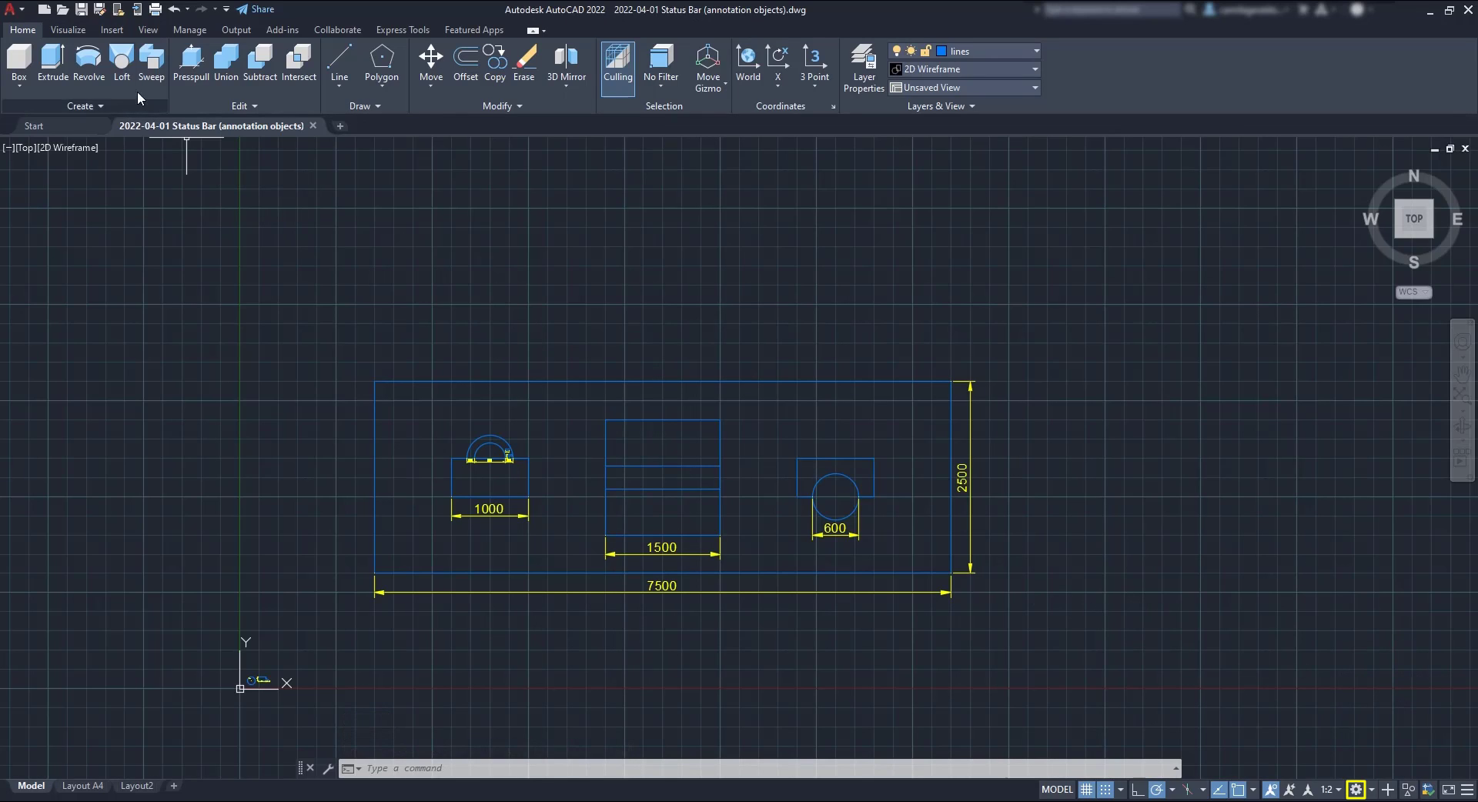
left_click(148, 29)
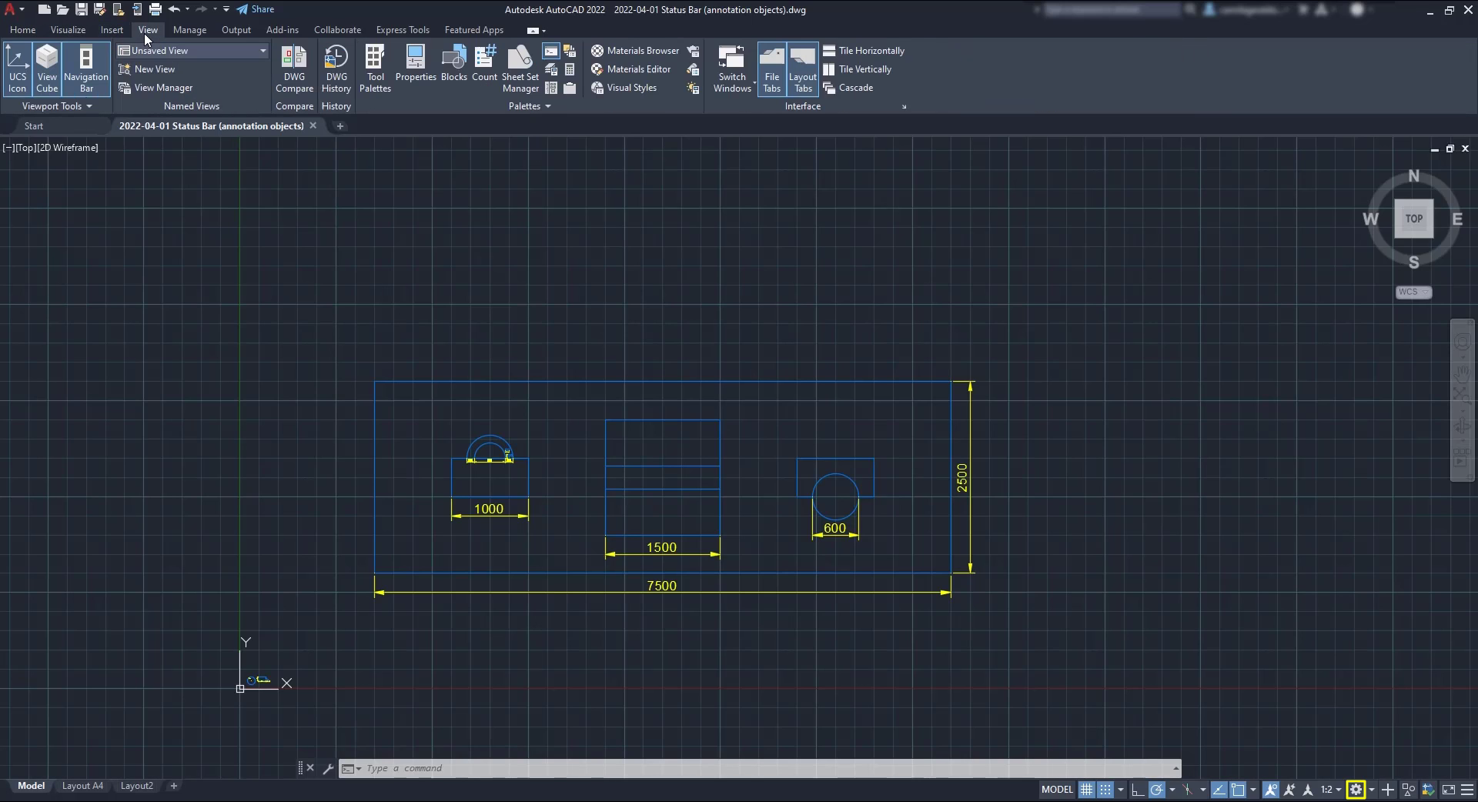
left_click(22, 29)
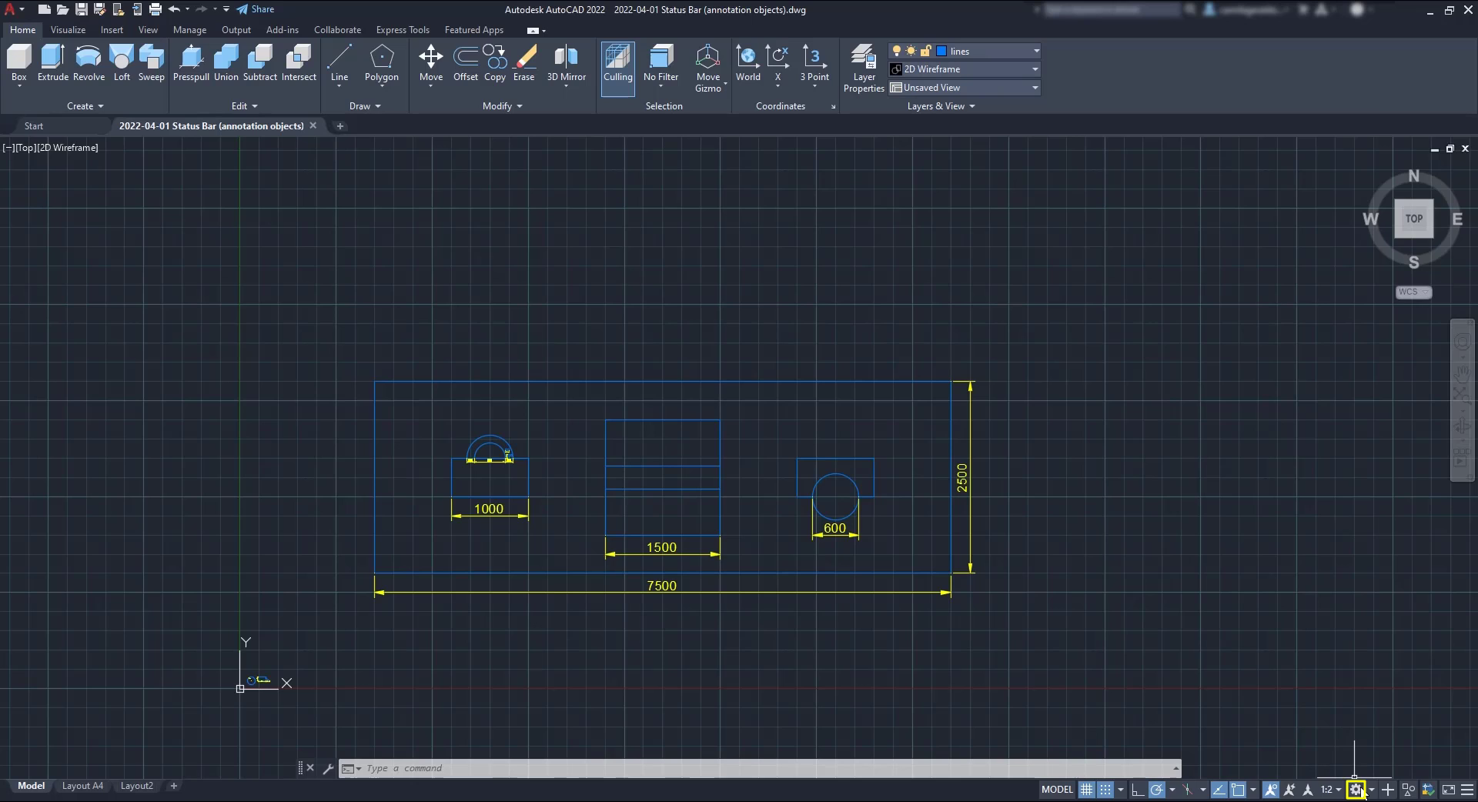
left_click(1355, 790)
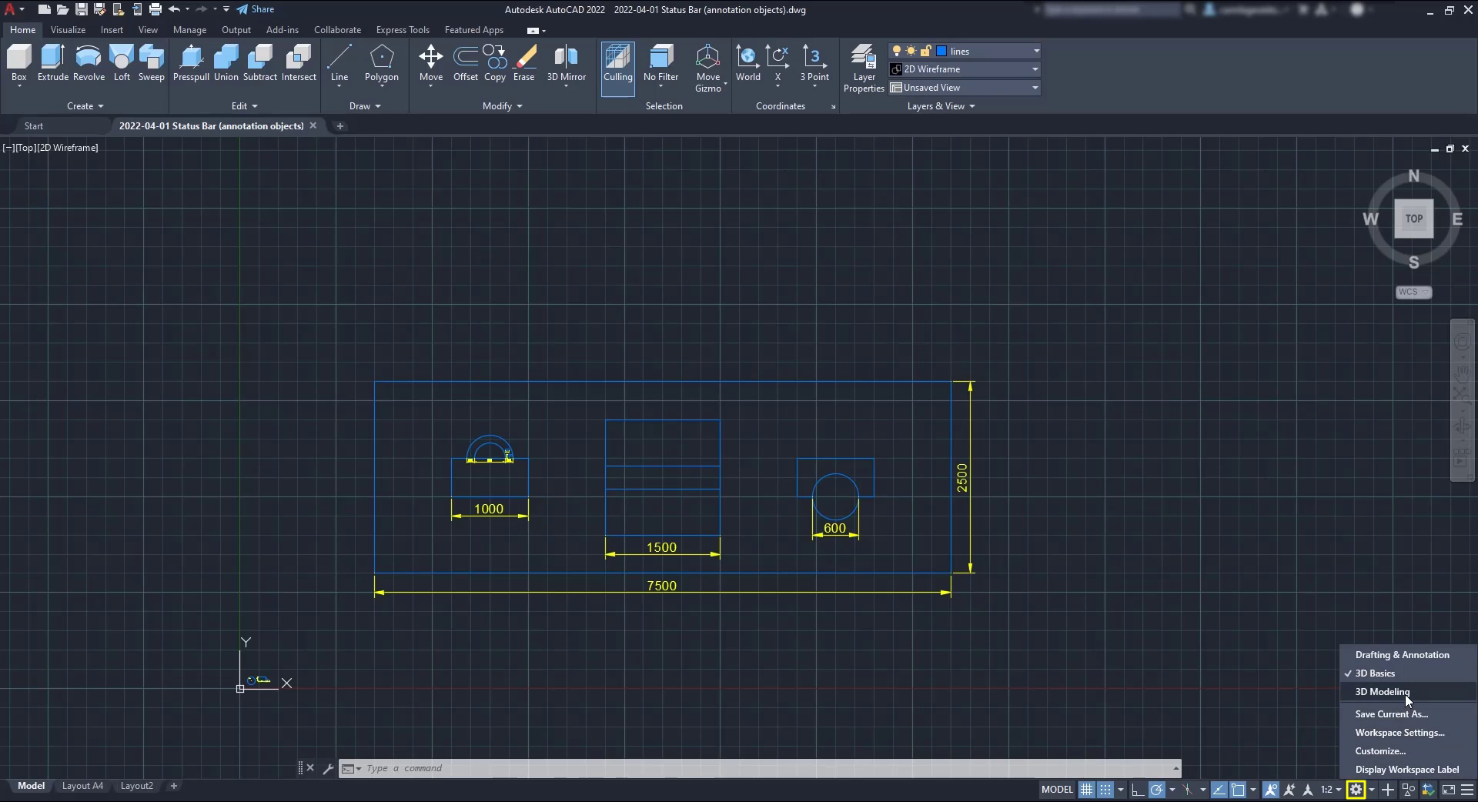
left_click(1383, 691)
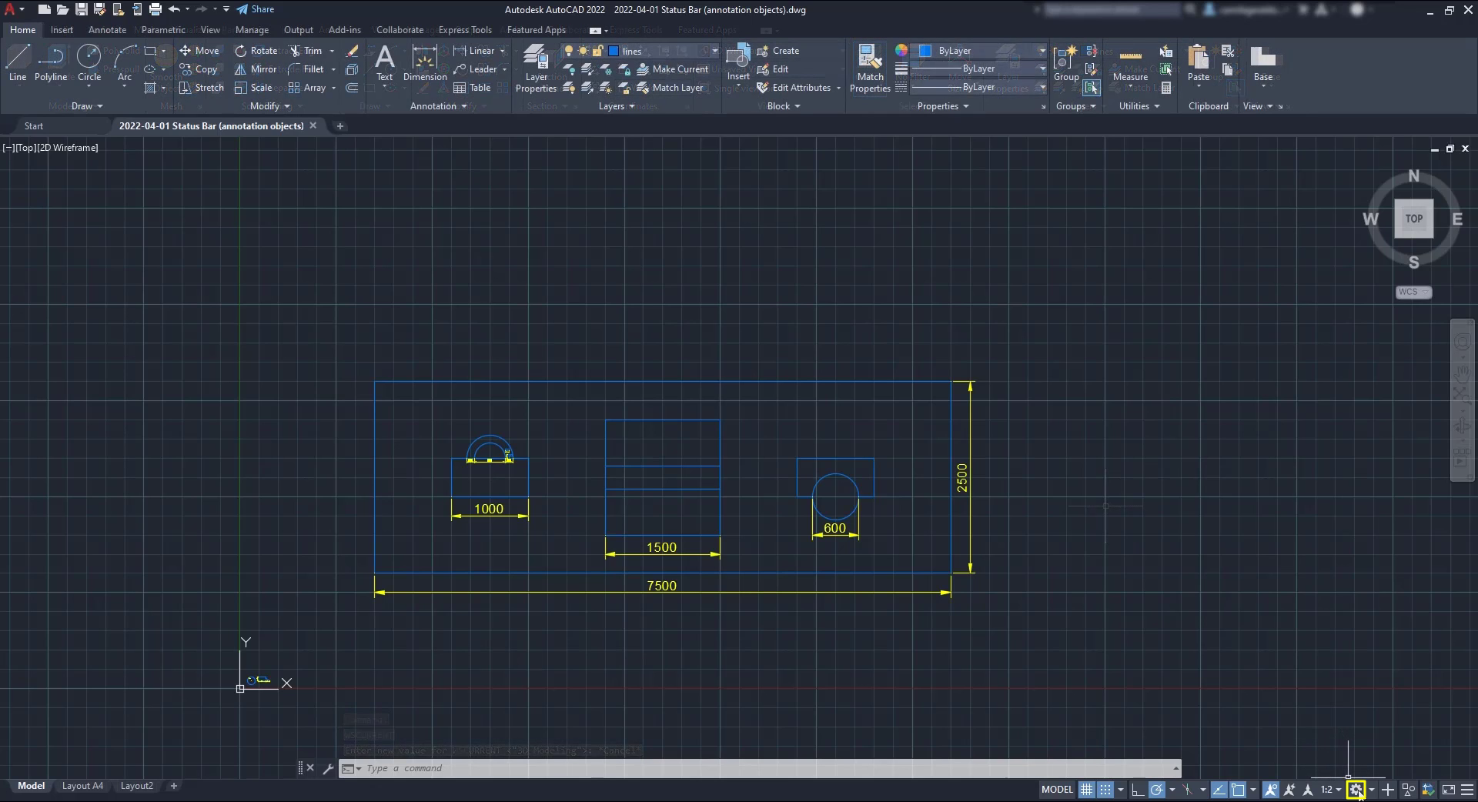
Save the current setup as a workspace named 'workspace test' and confirm it is listed
left_click(1355, 789)
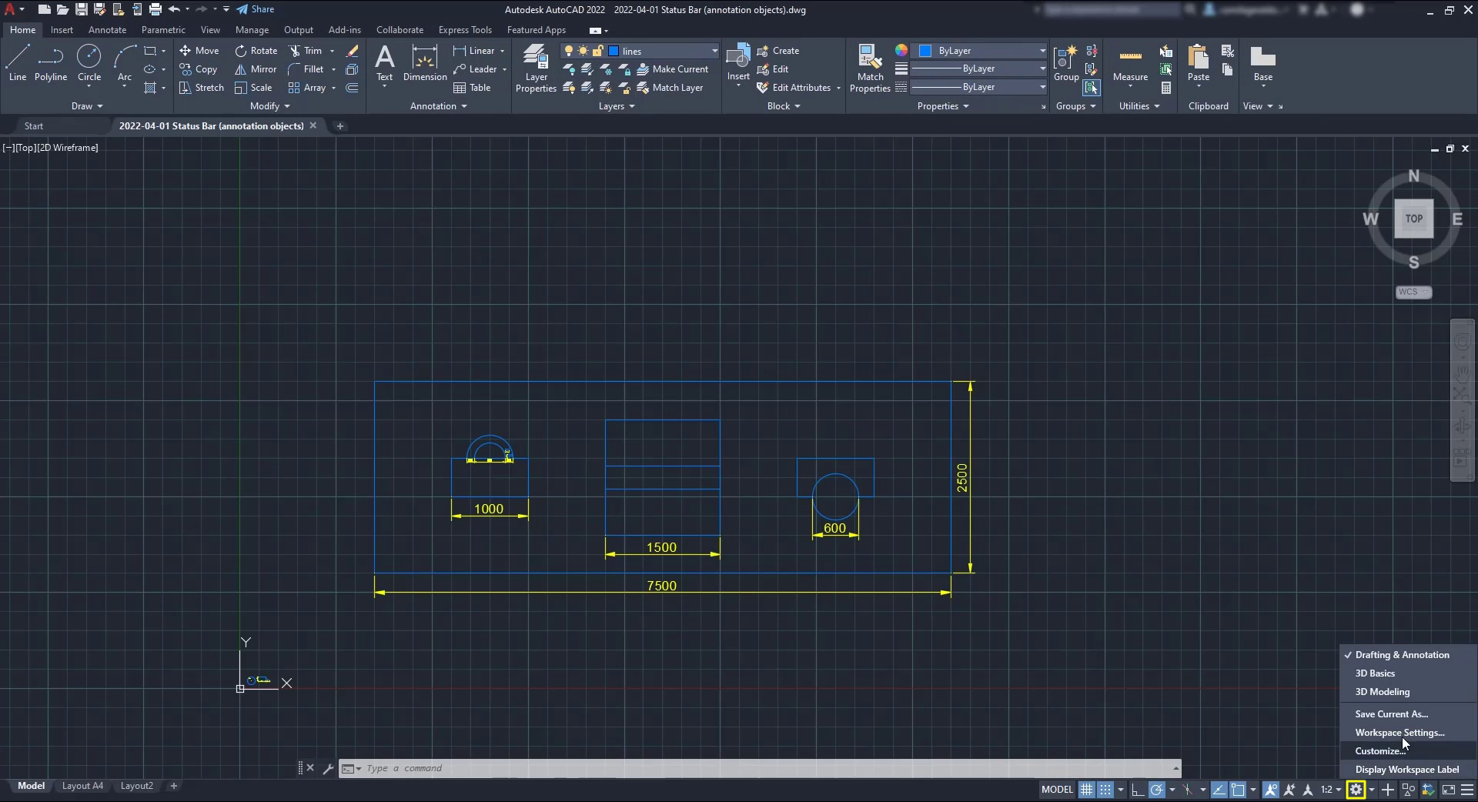
left_click(1392, 713)
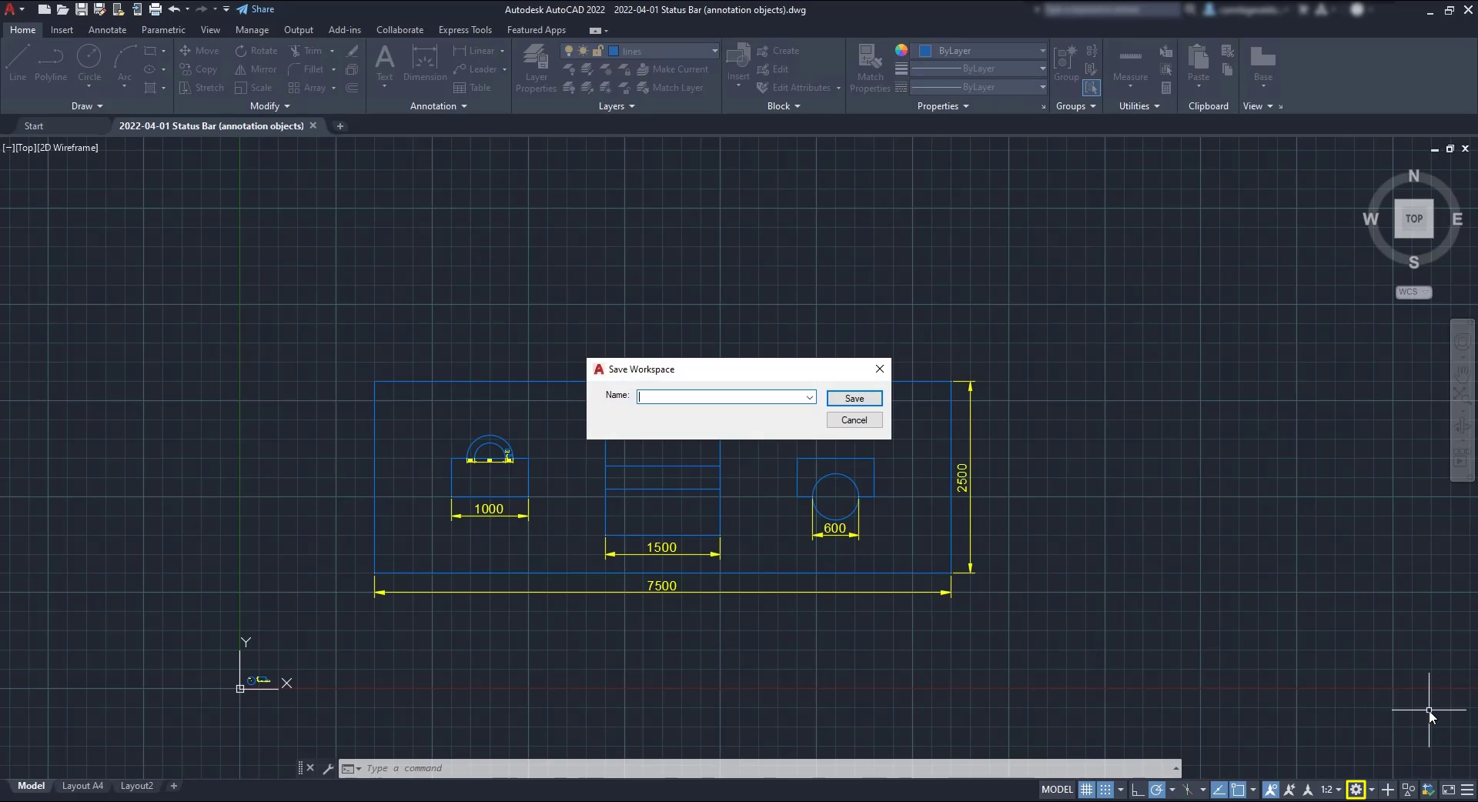
type("workspace test")
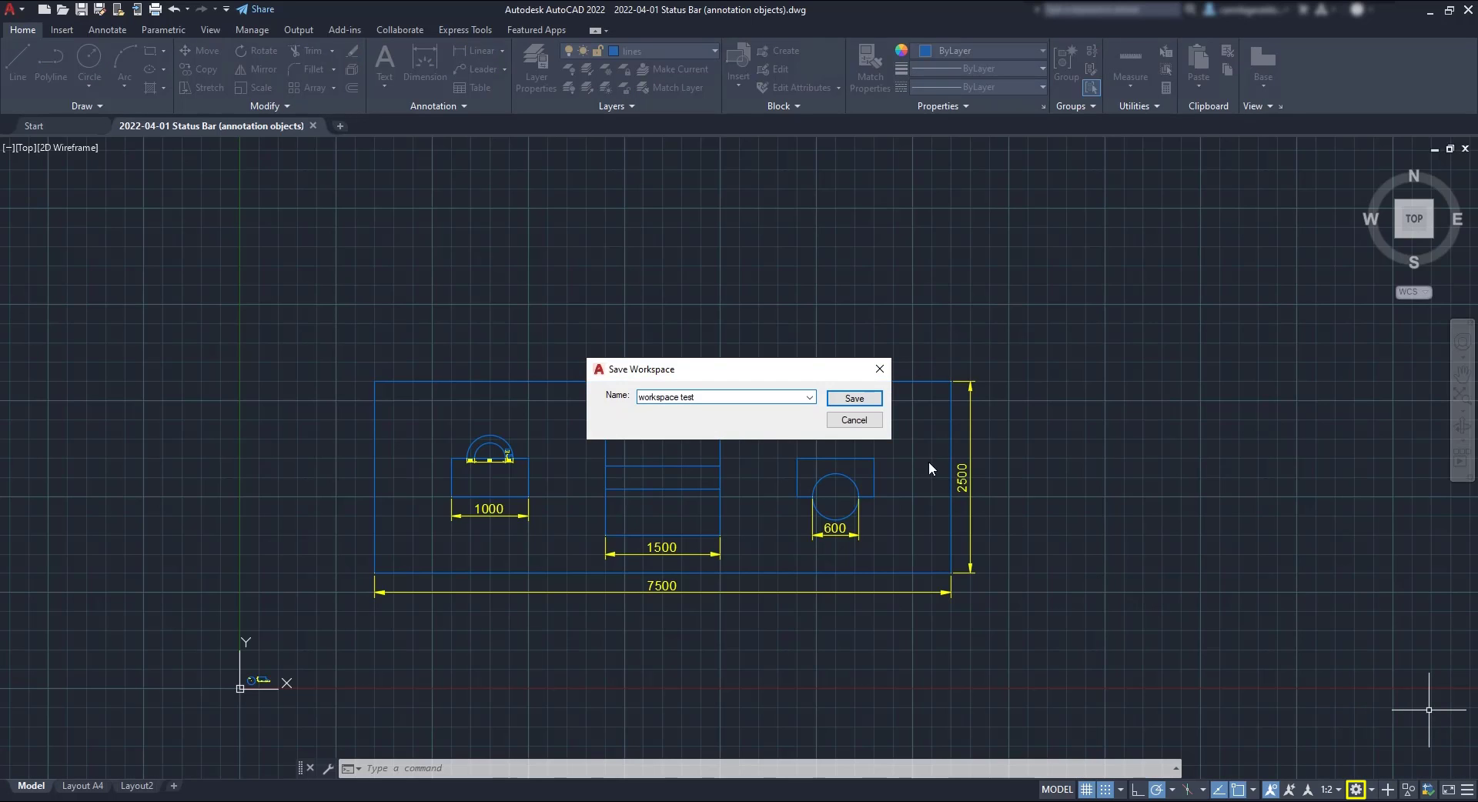
left_click(852, 398)
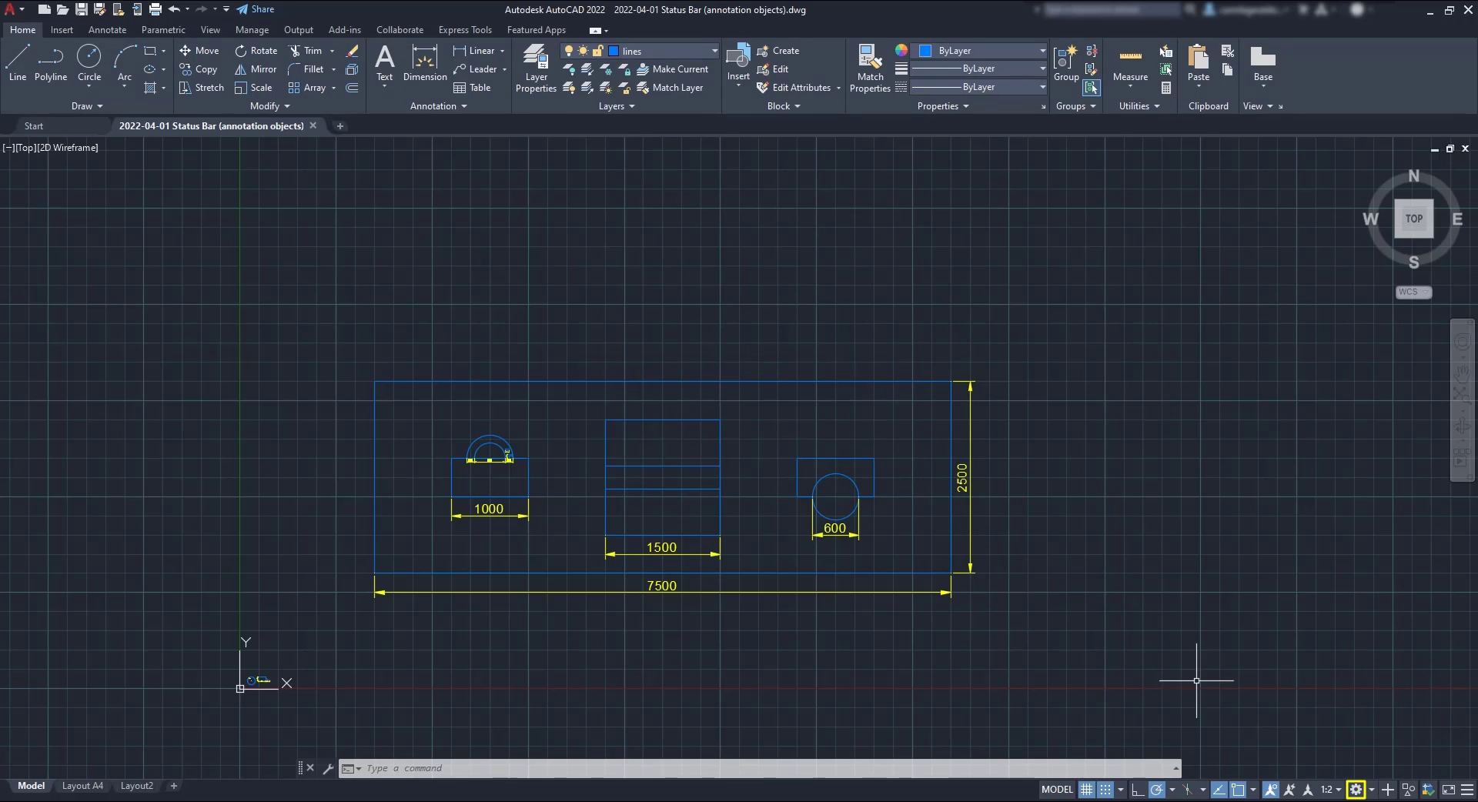
left_click(1355, 789)
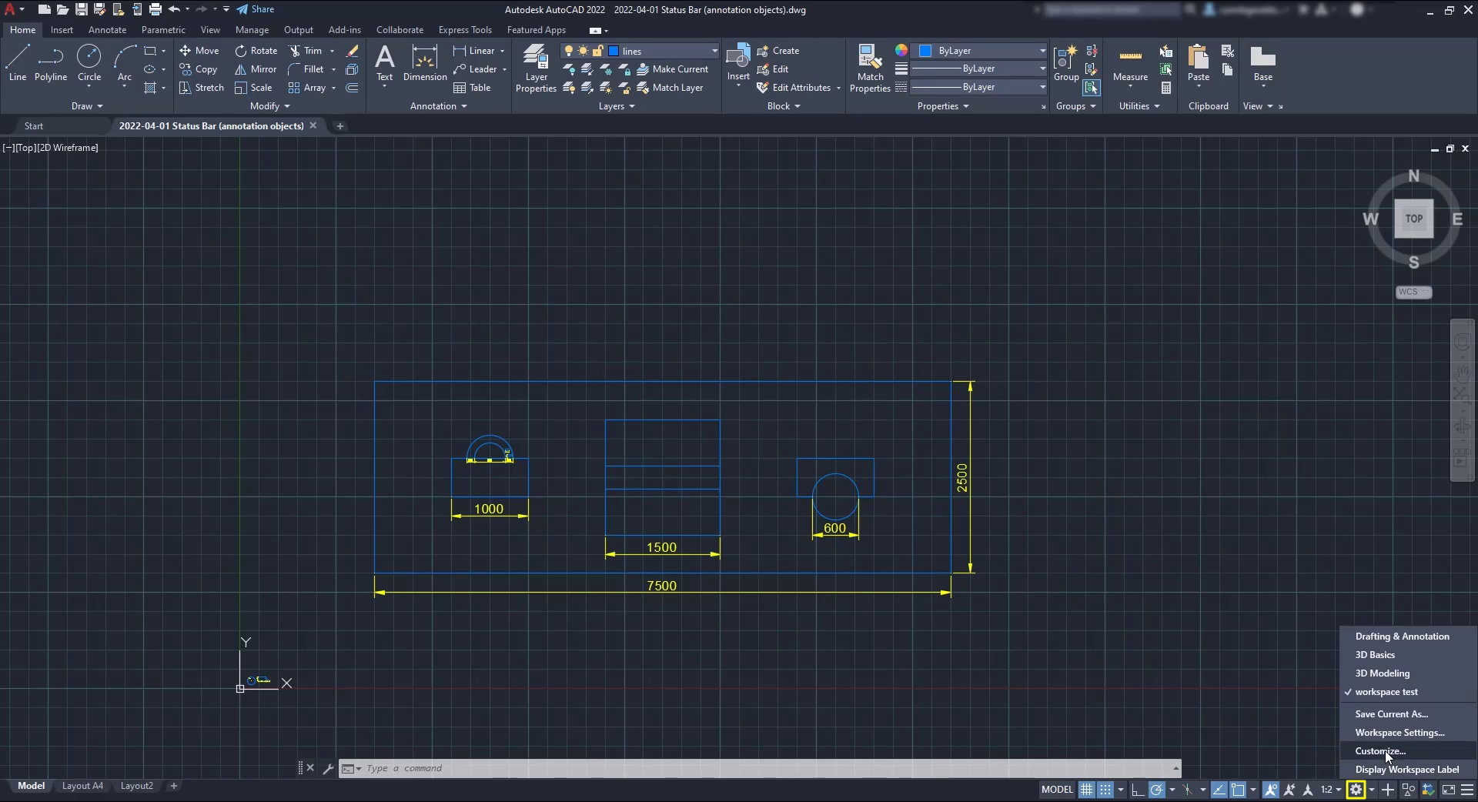
left_click(1380, 752)
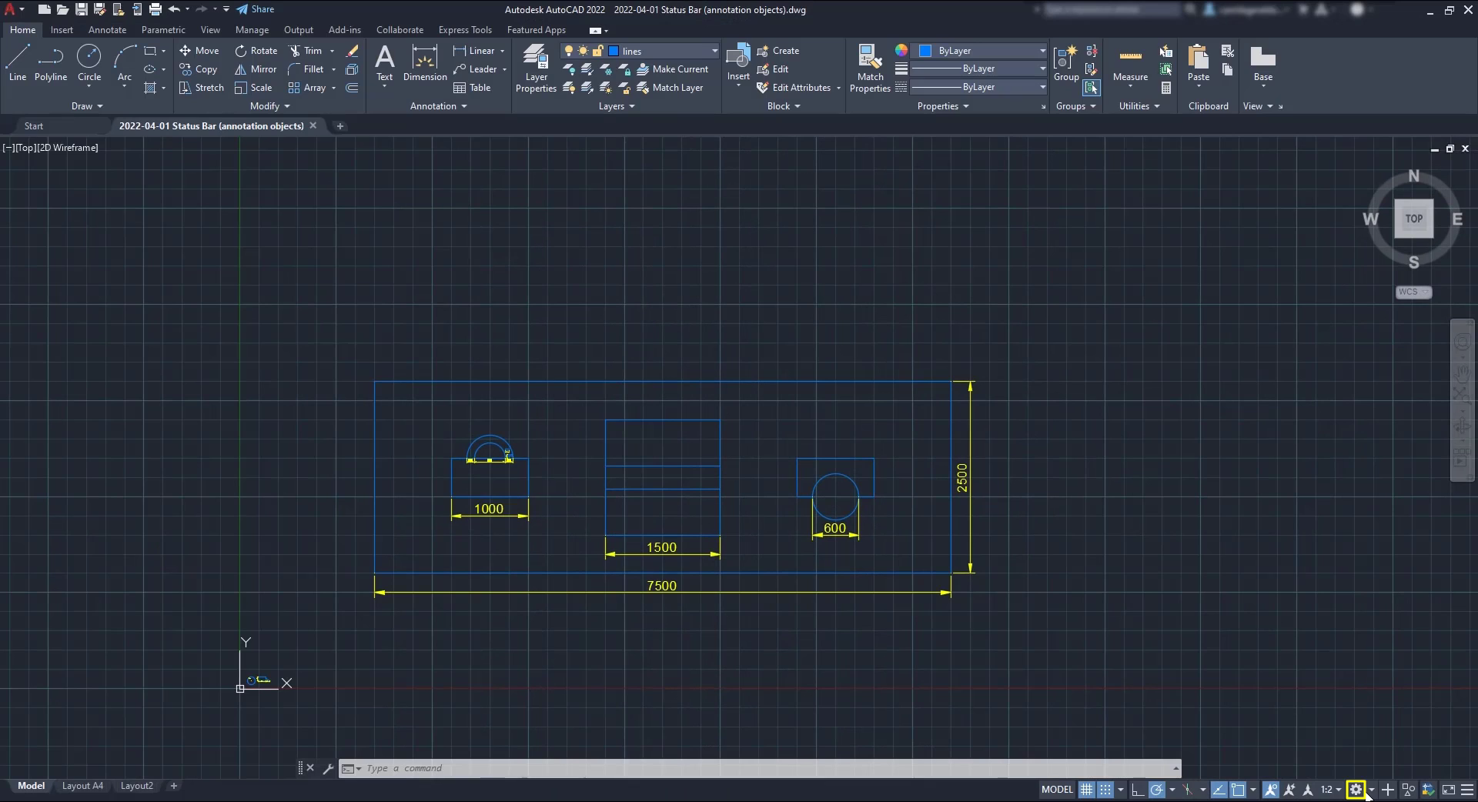
left_click(1355, 790)
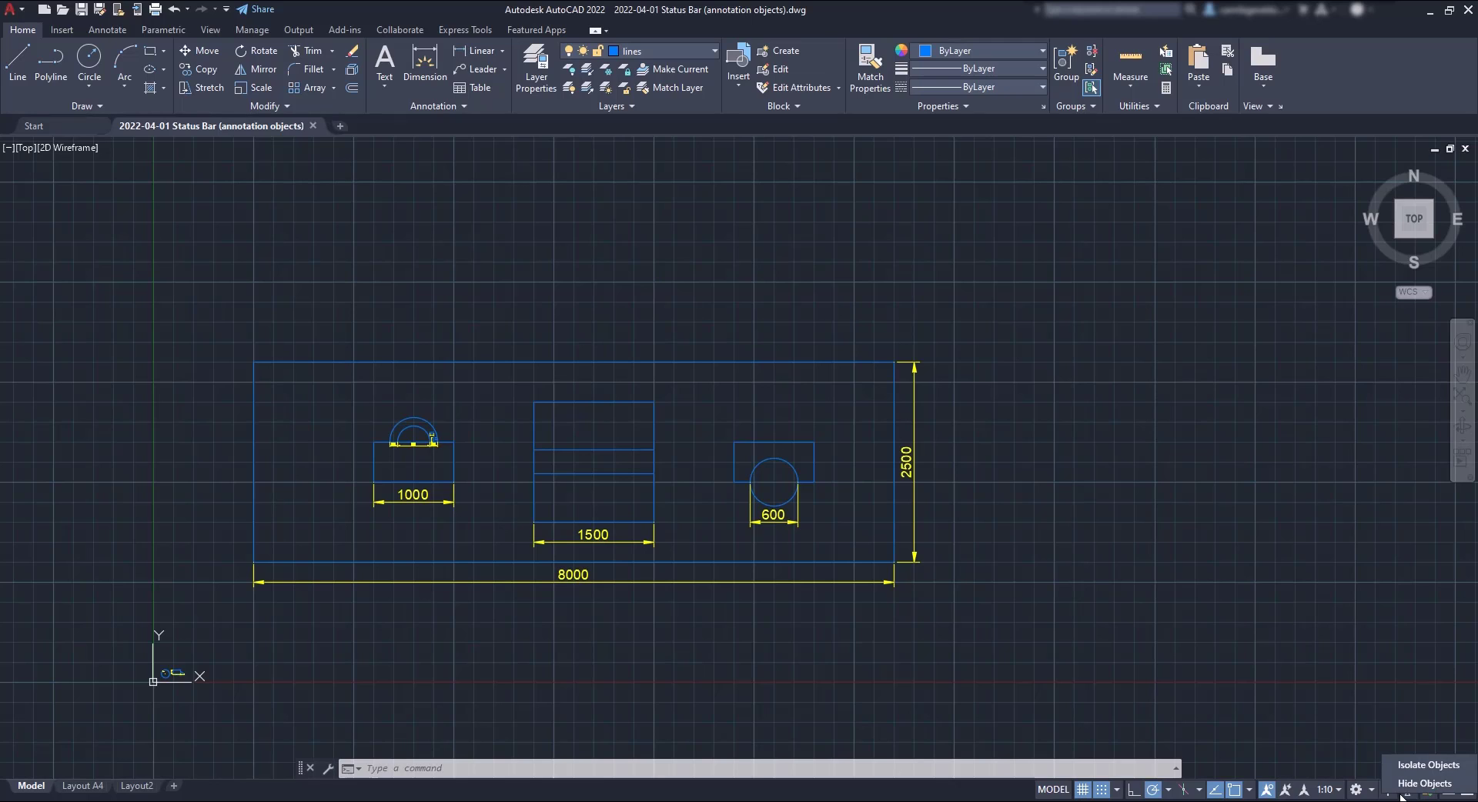
End object isolation so the circle, rectangle and 600 dimension show again
left_click(1423, 765)
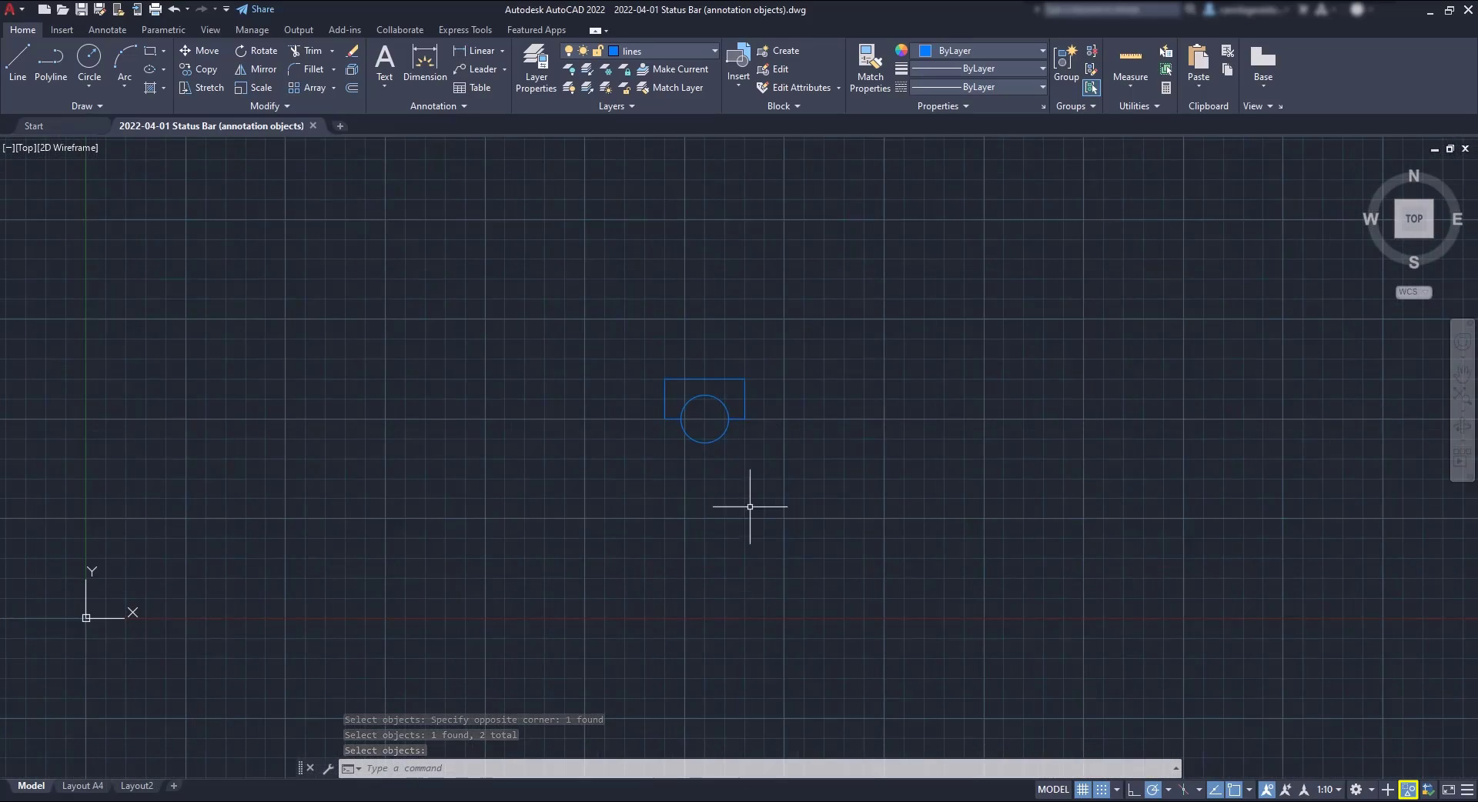
left_click(1406, 789)
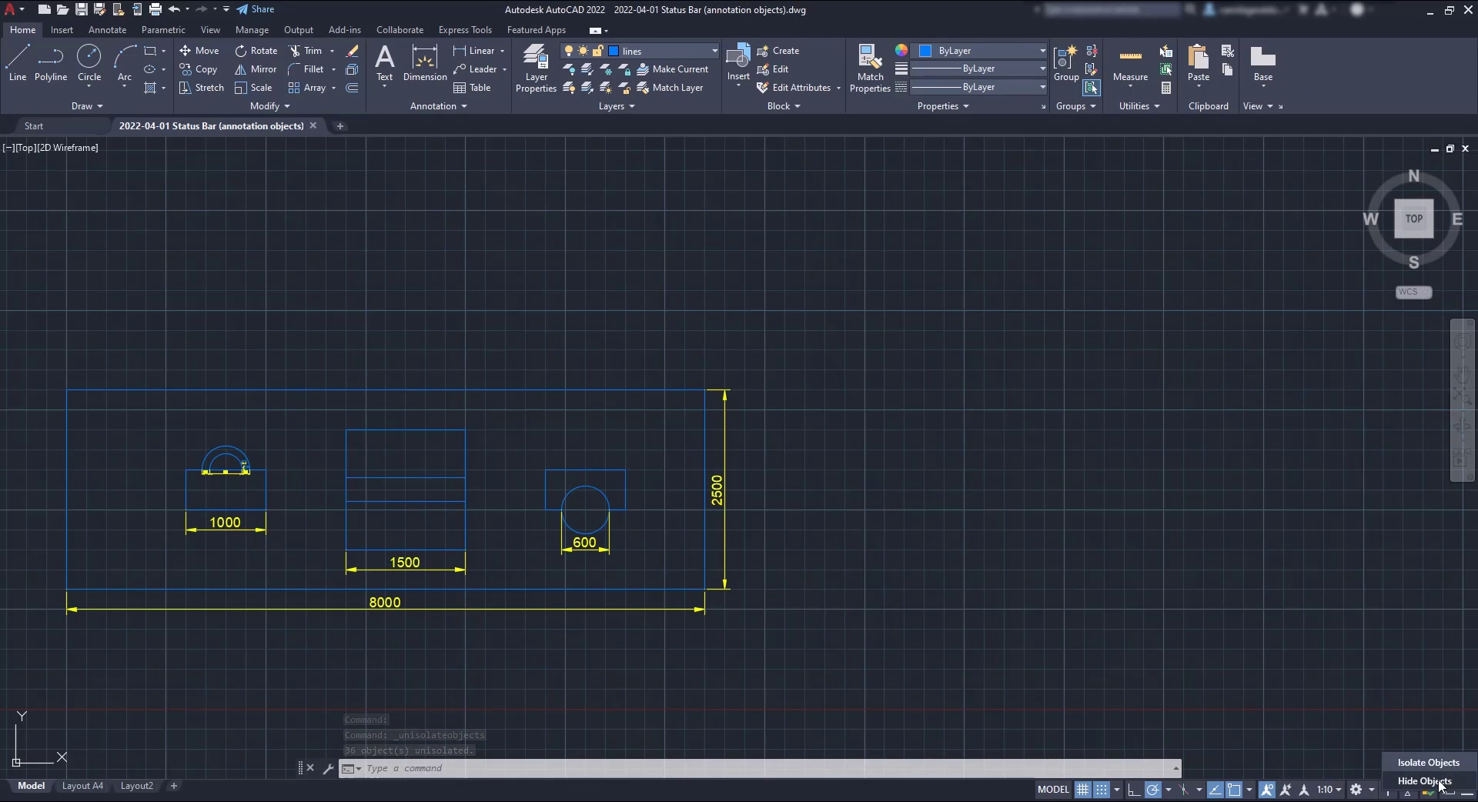
Hide the circle with its 600 dimension, then end isolation so everything shows again
left_click(1426, 781)
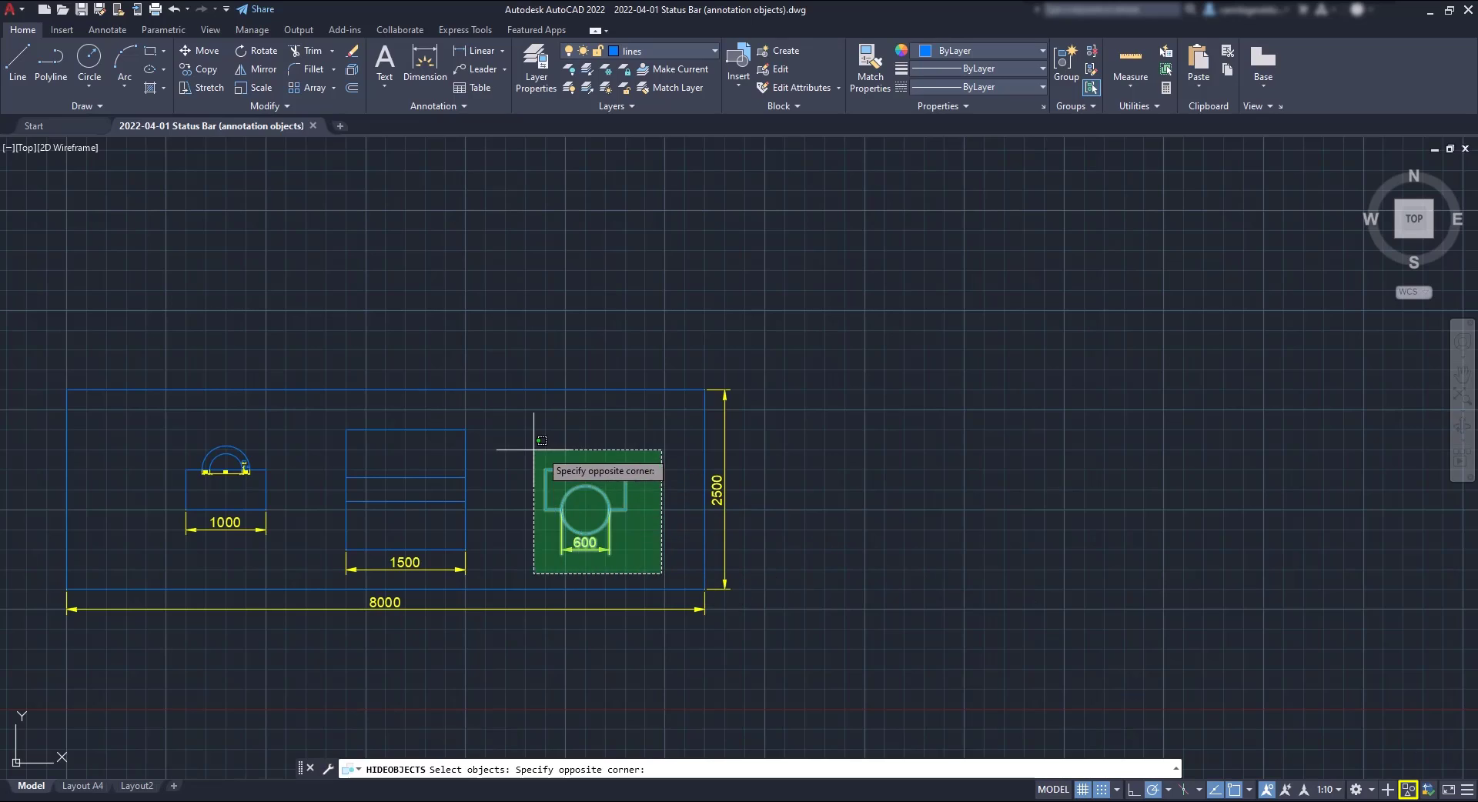
left_click(519, 446)
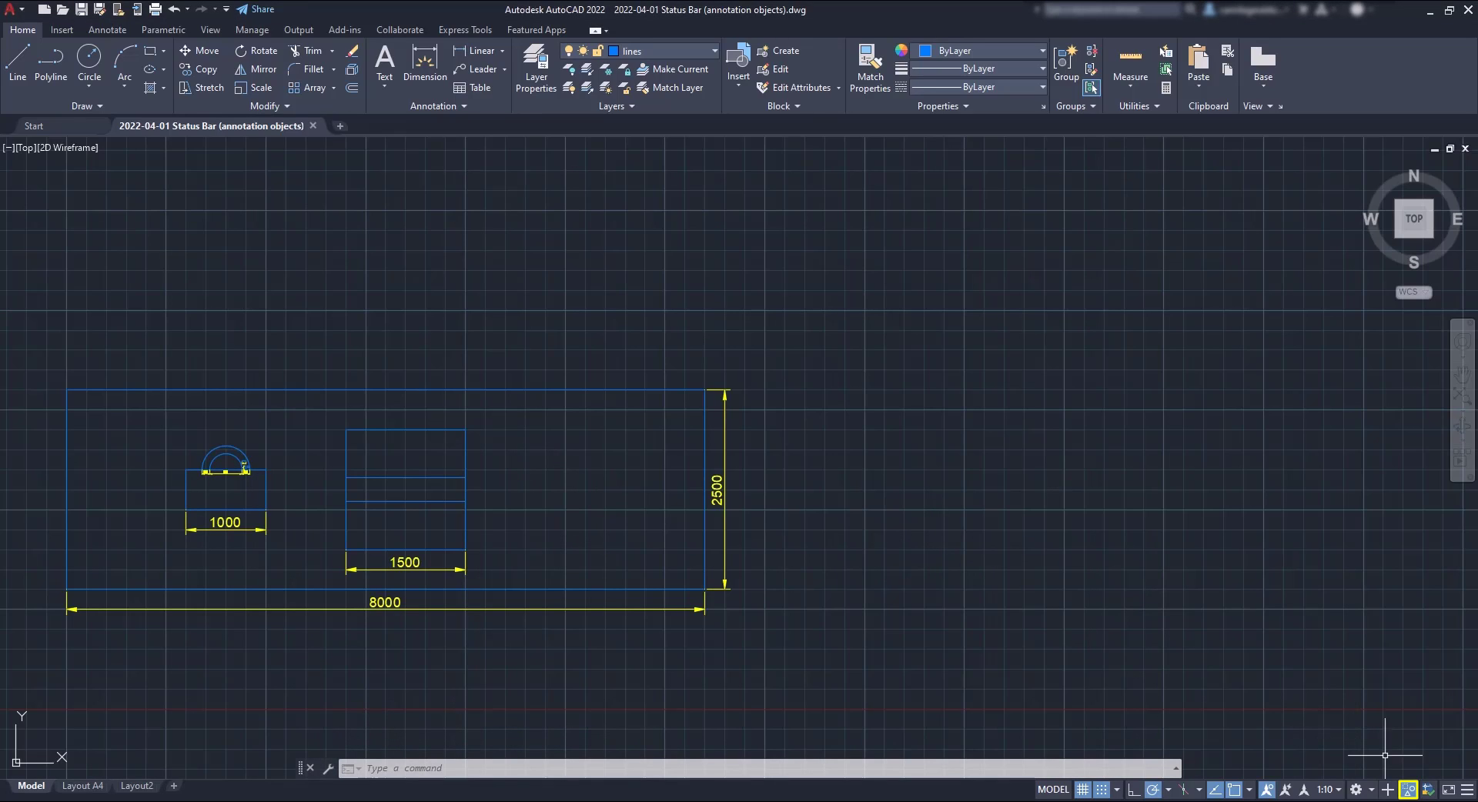
left_click(1395, 789)
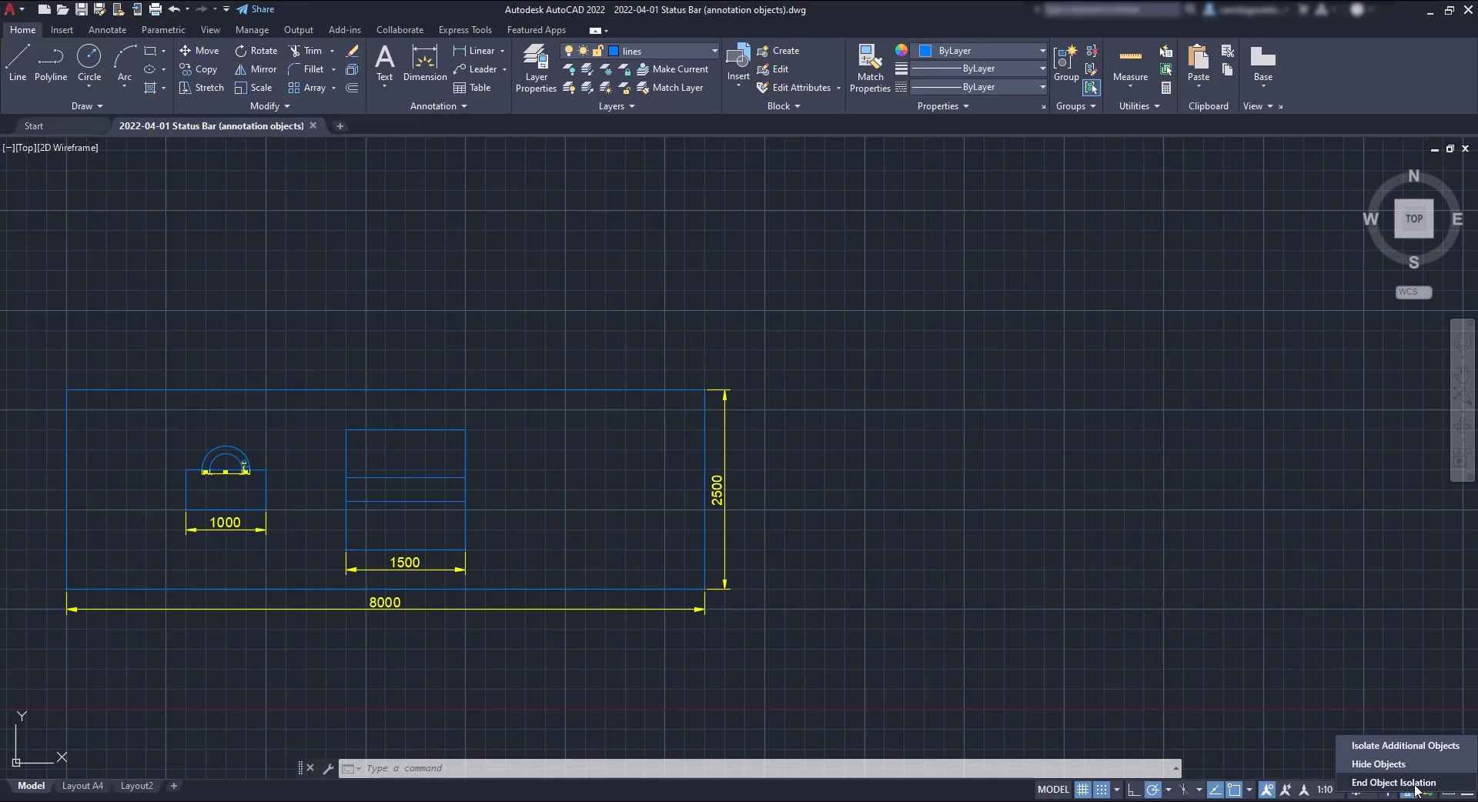
left_click(1395, 783)
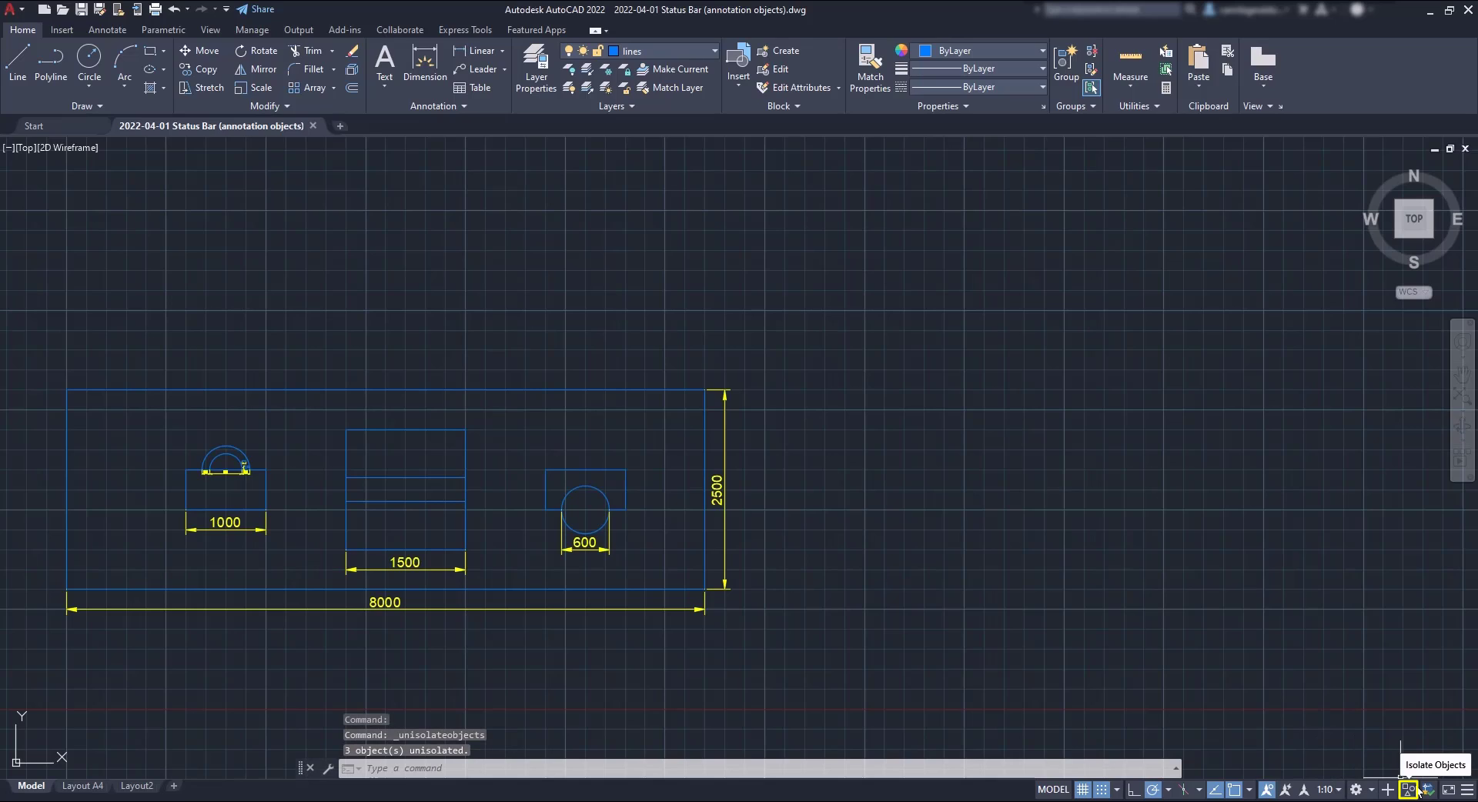
mouse_move(1093, 667)
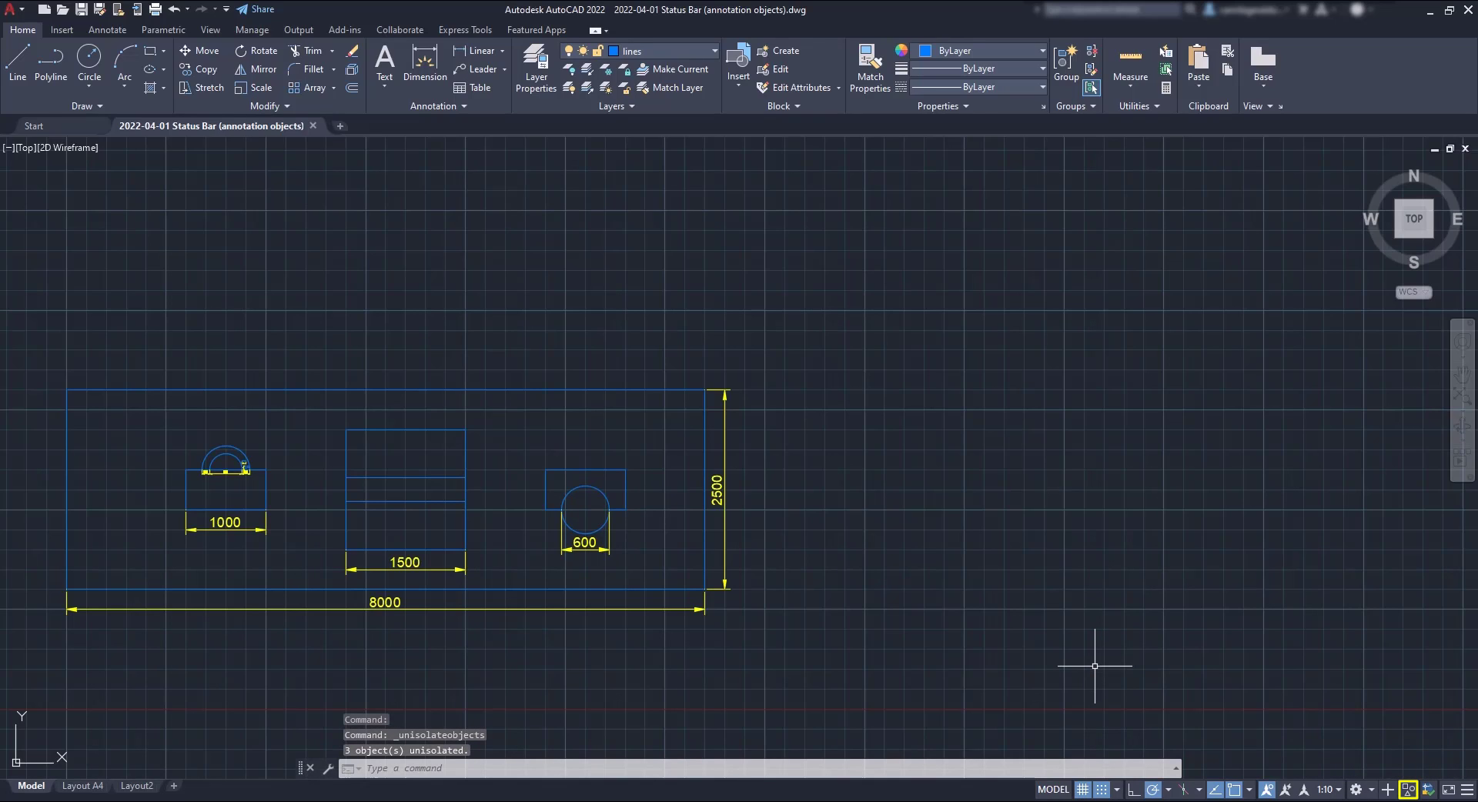
mouse_move(1095, 664)
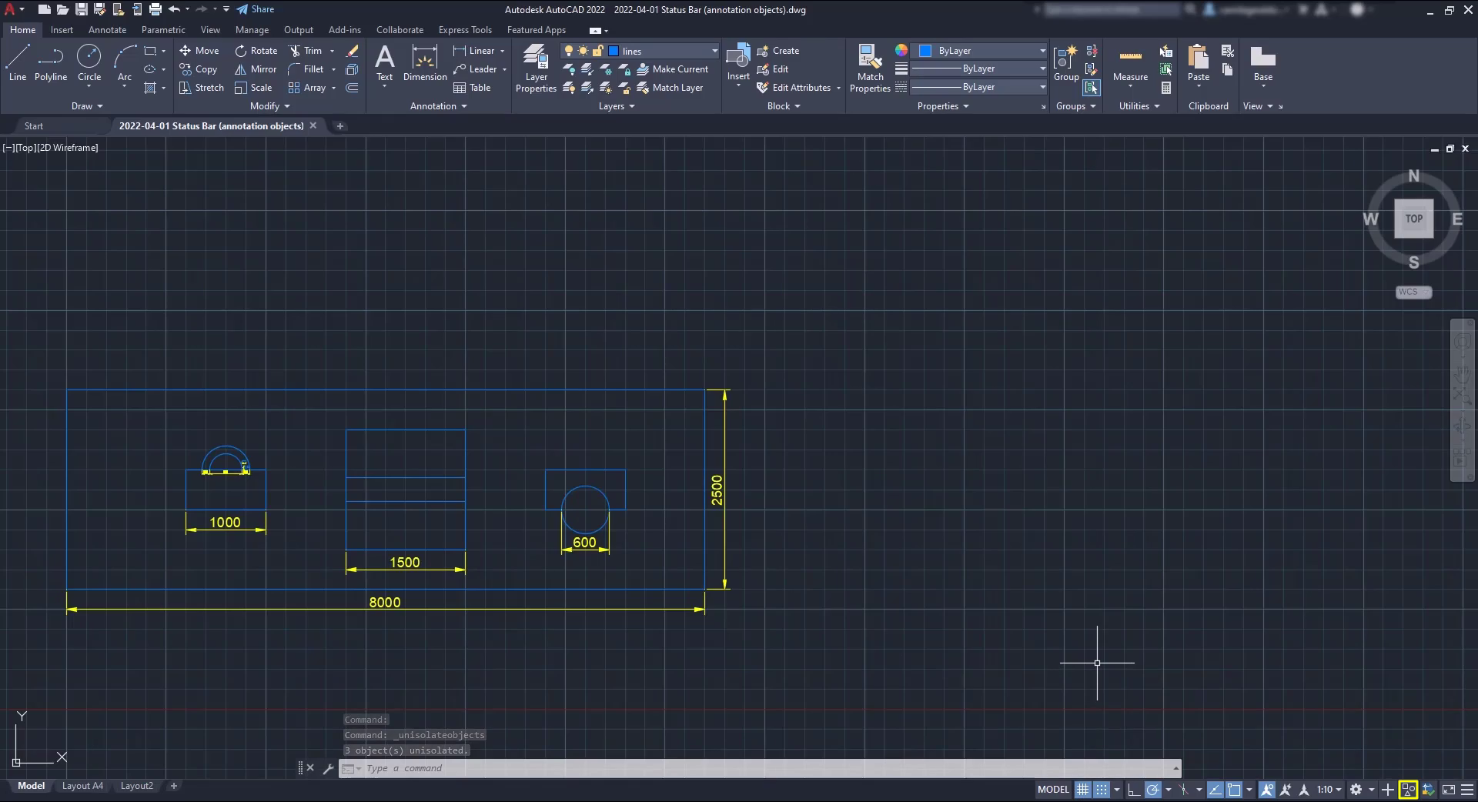
Isolate the selected commercial unit in the Centro de Exposiciones plan, hiding everything else
left_click(402, 125)
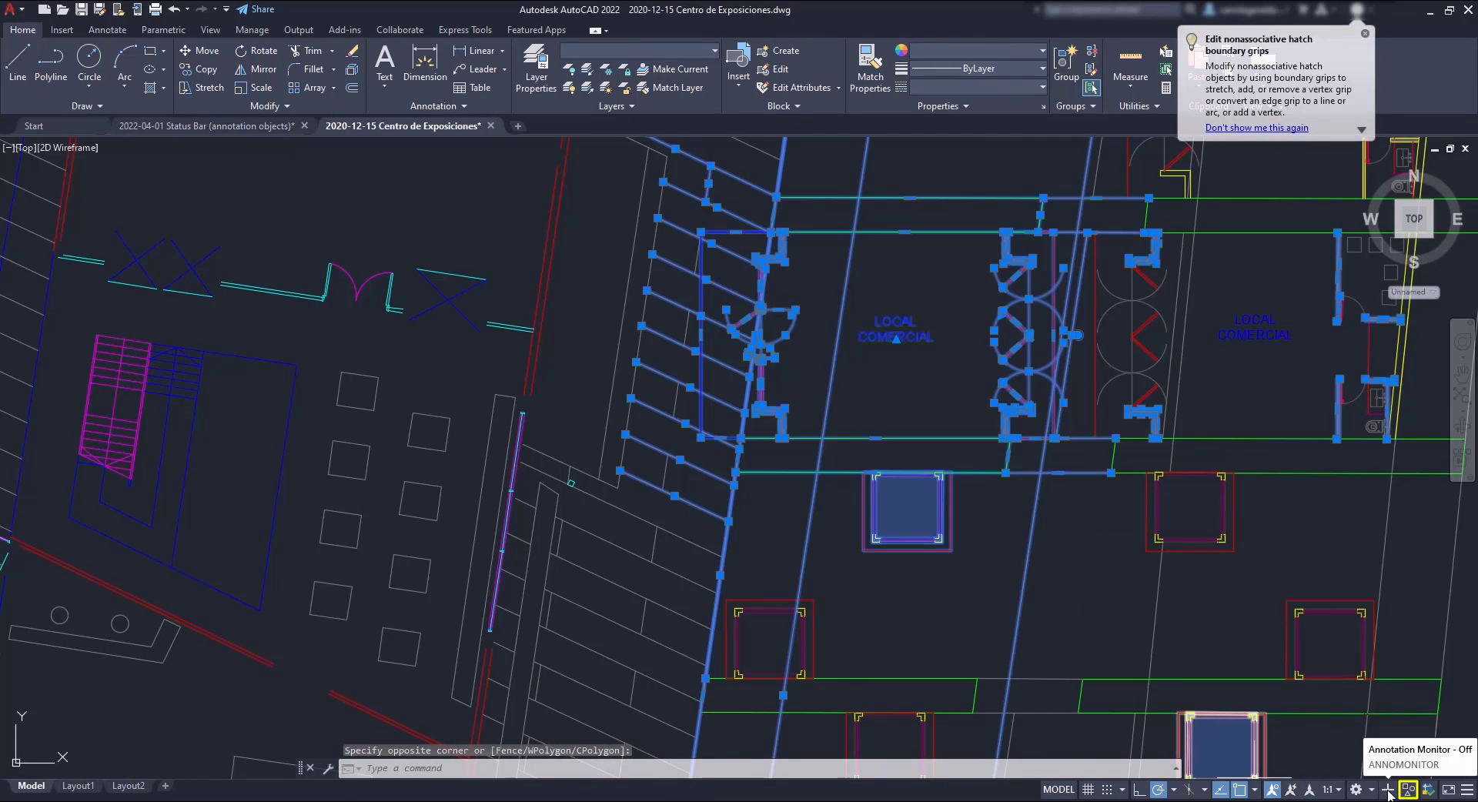
mouse_move(1407, 790)
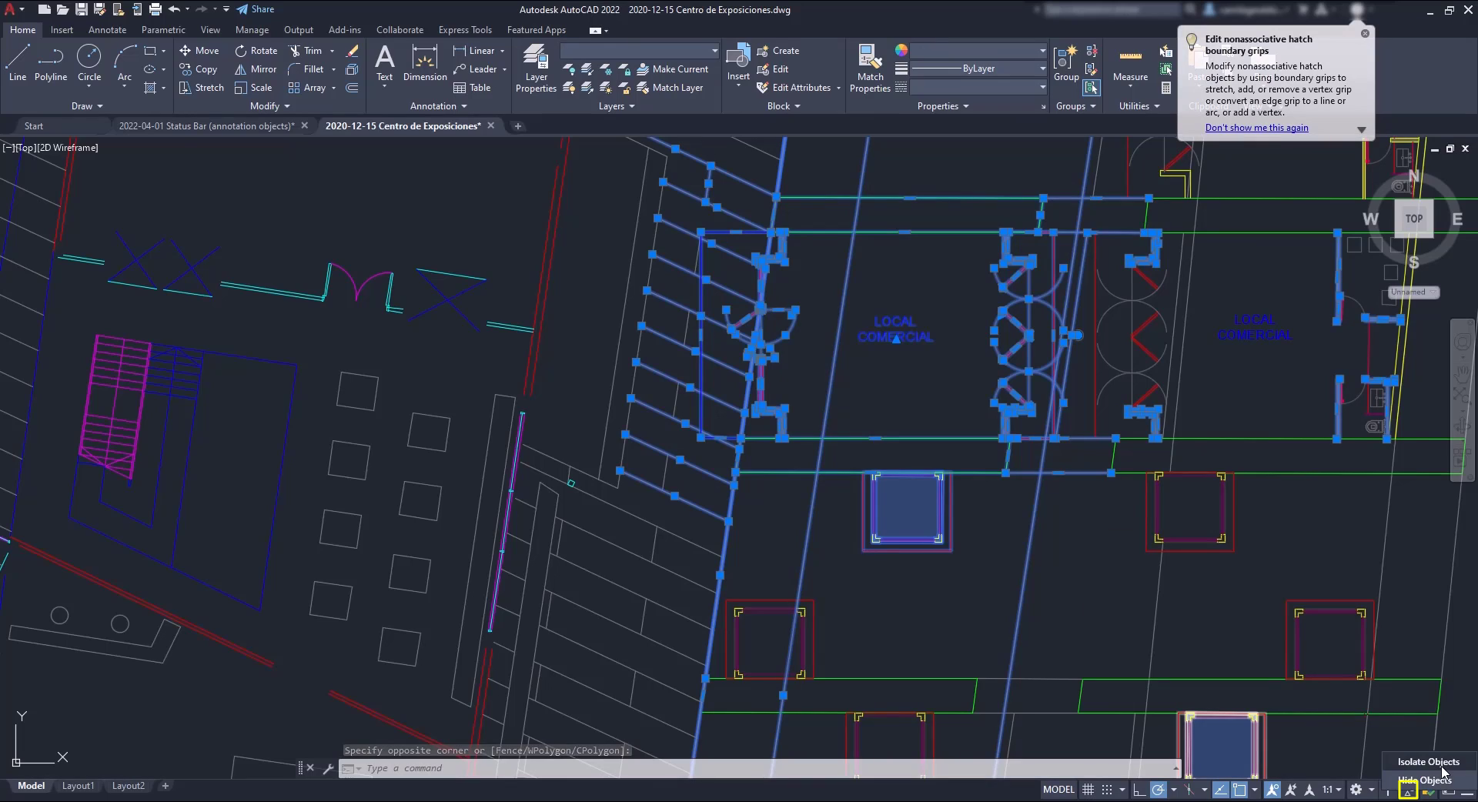
left_click(1427, 762)
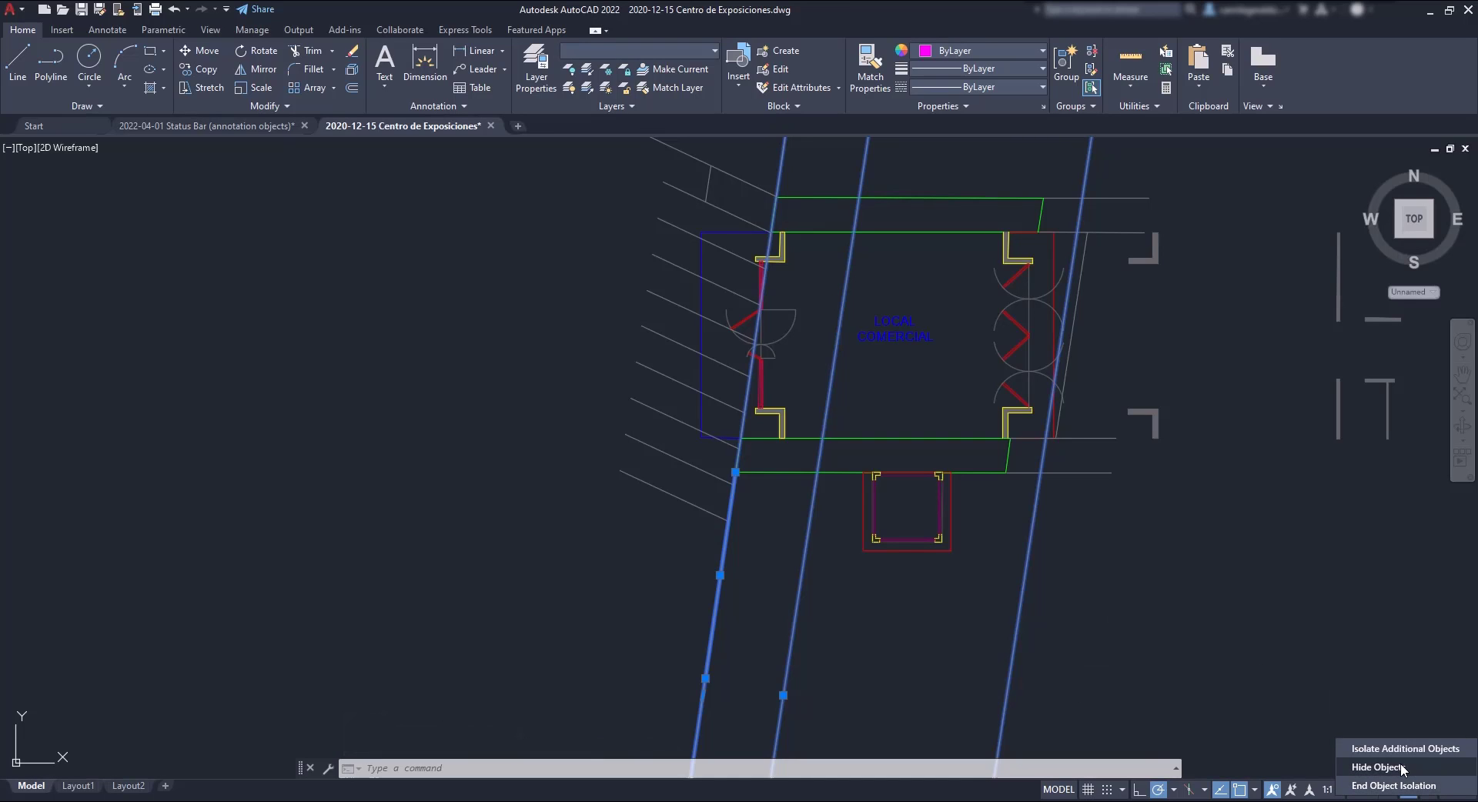
left_click(1380, 767)
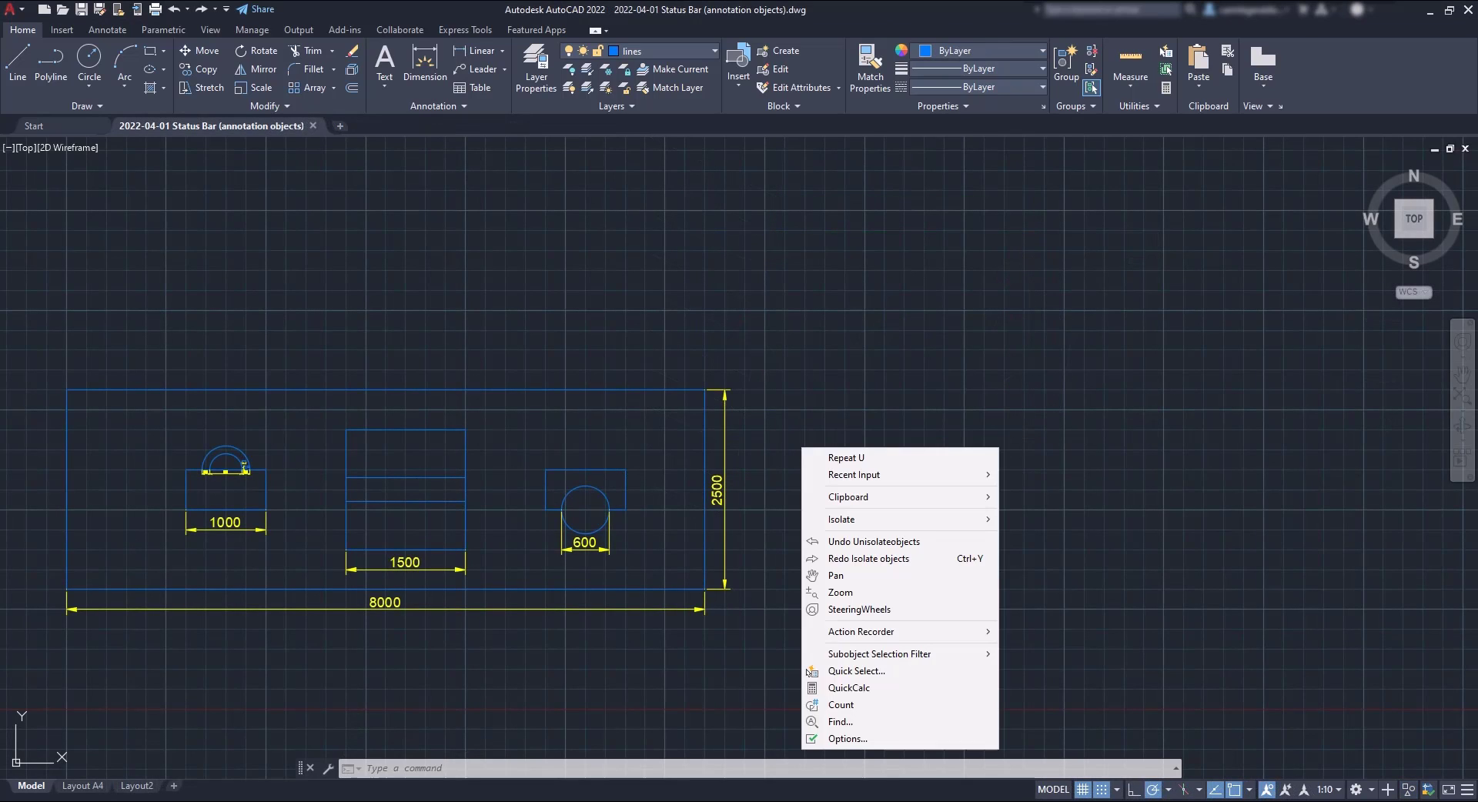
mouse_move(855, 474)
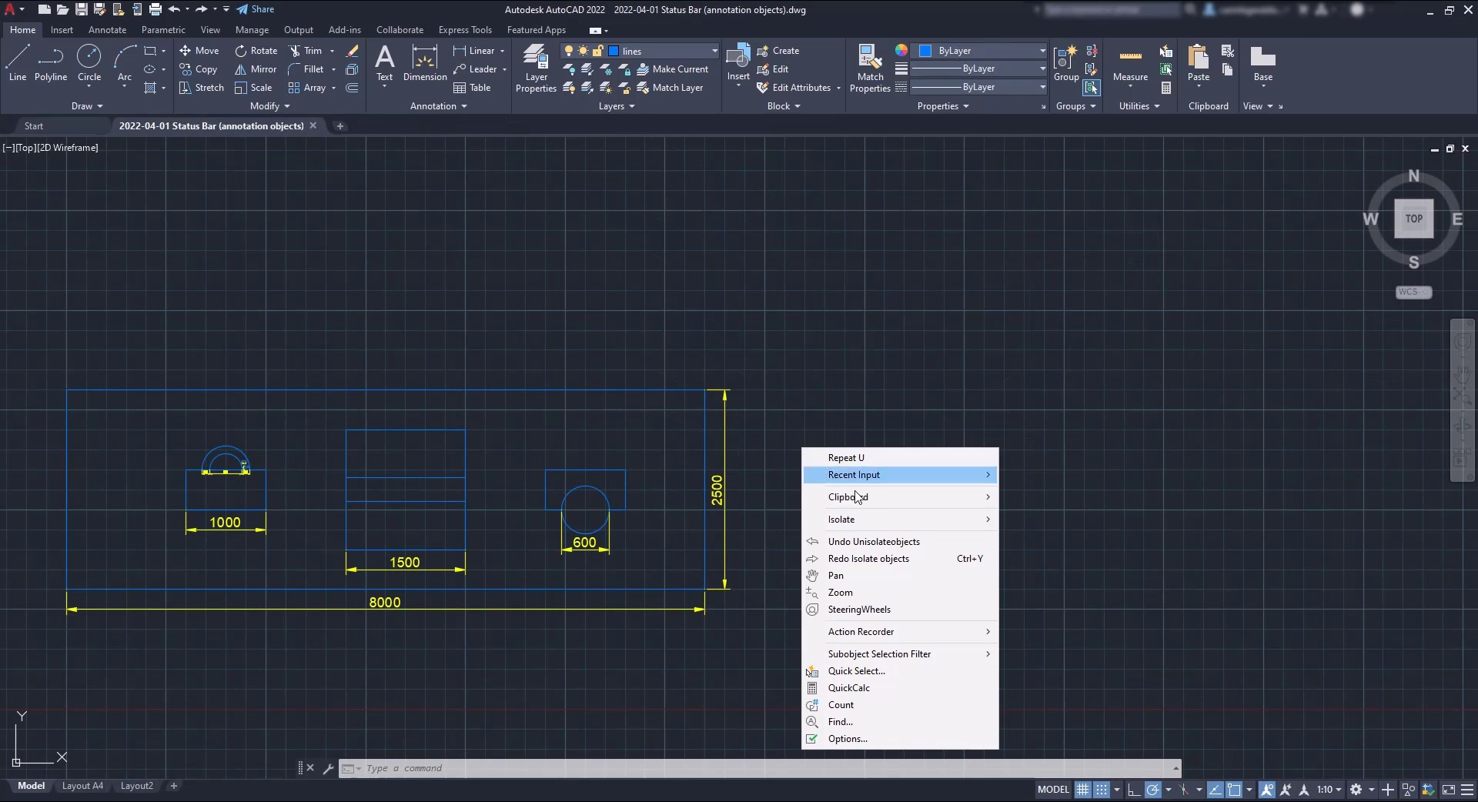
mouse_move(841, 519)
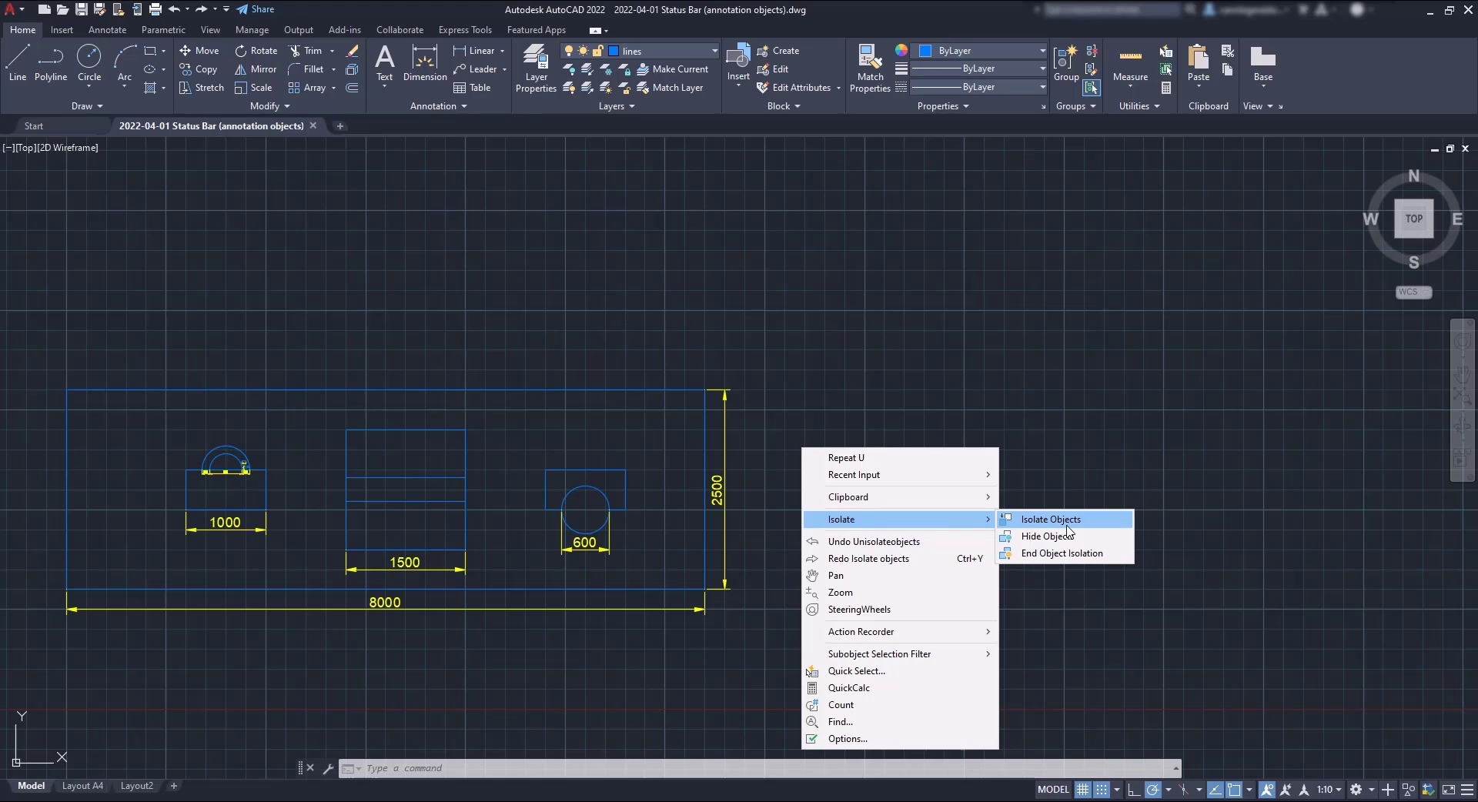
Start ISOLATEOBJECTS from the drawing area's right-click Isolate menu
left_click(1049, 518)
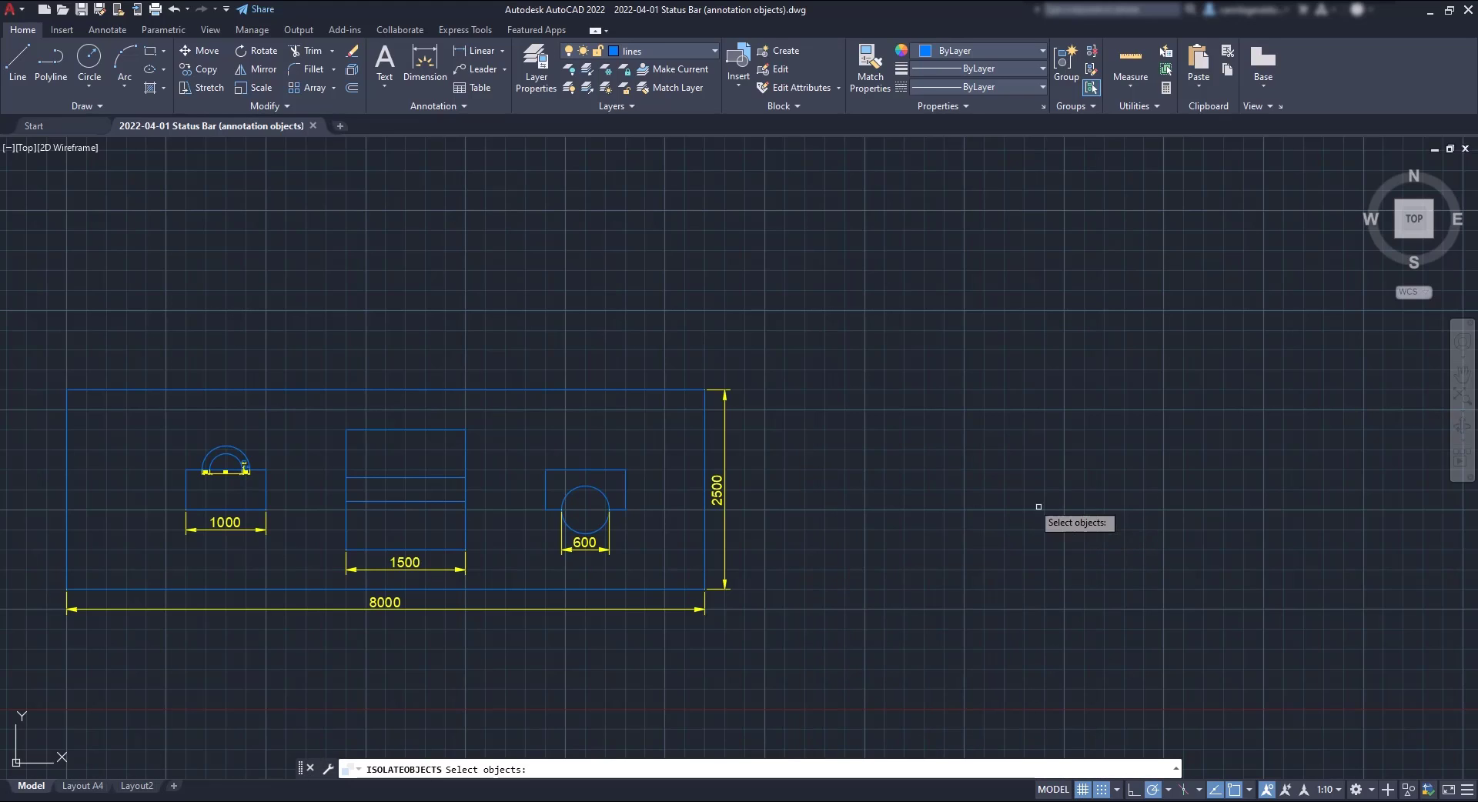
left_click(648, 360)
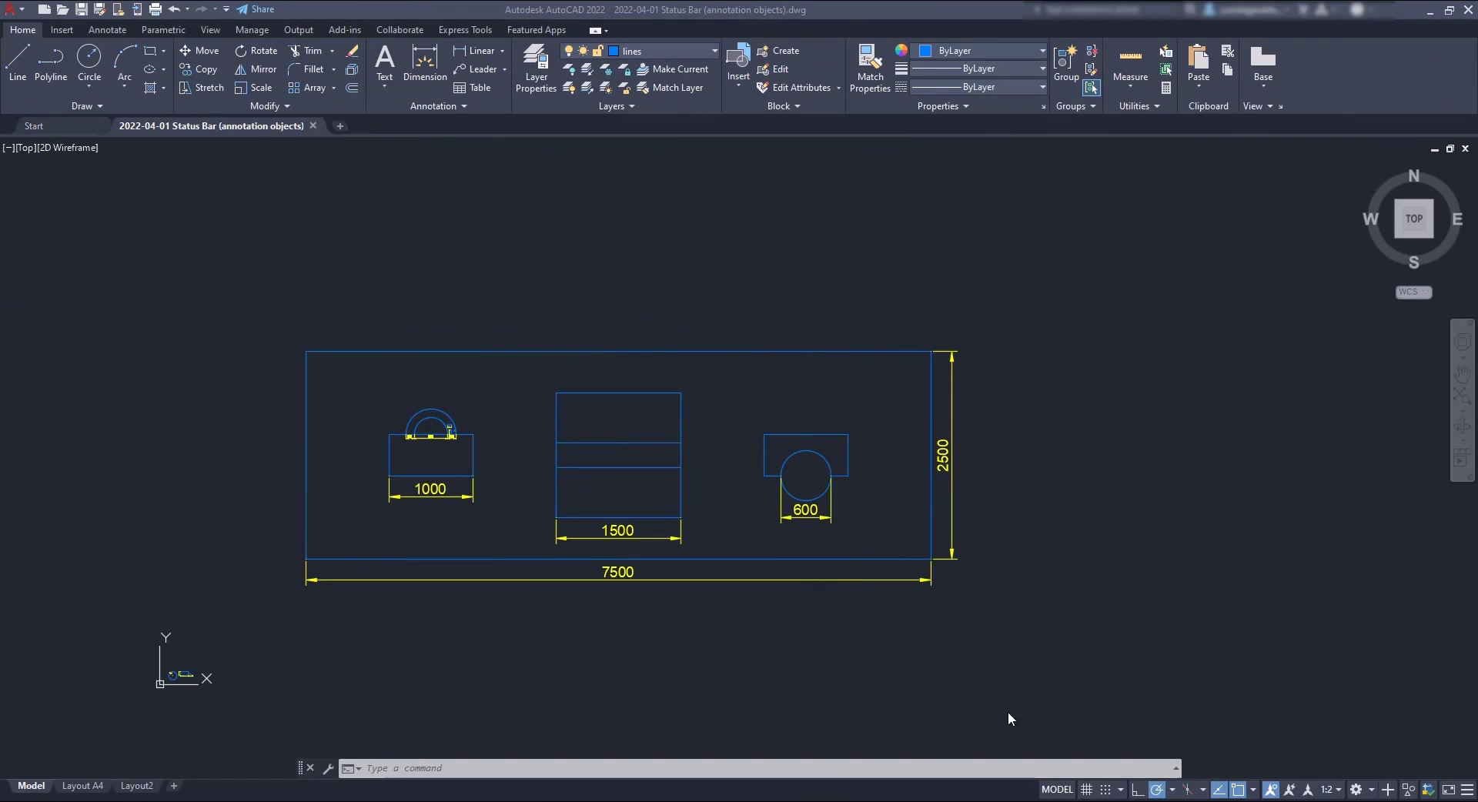
mouse_move(1338, 731)
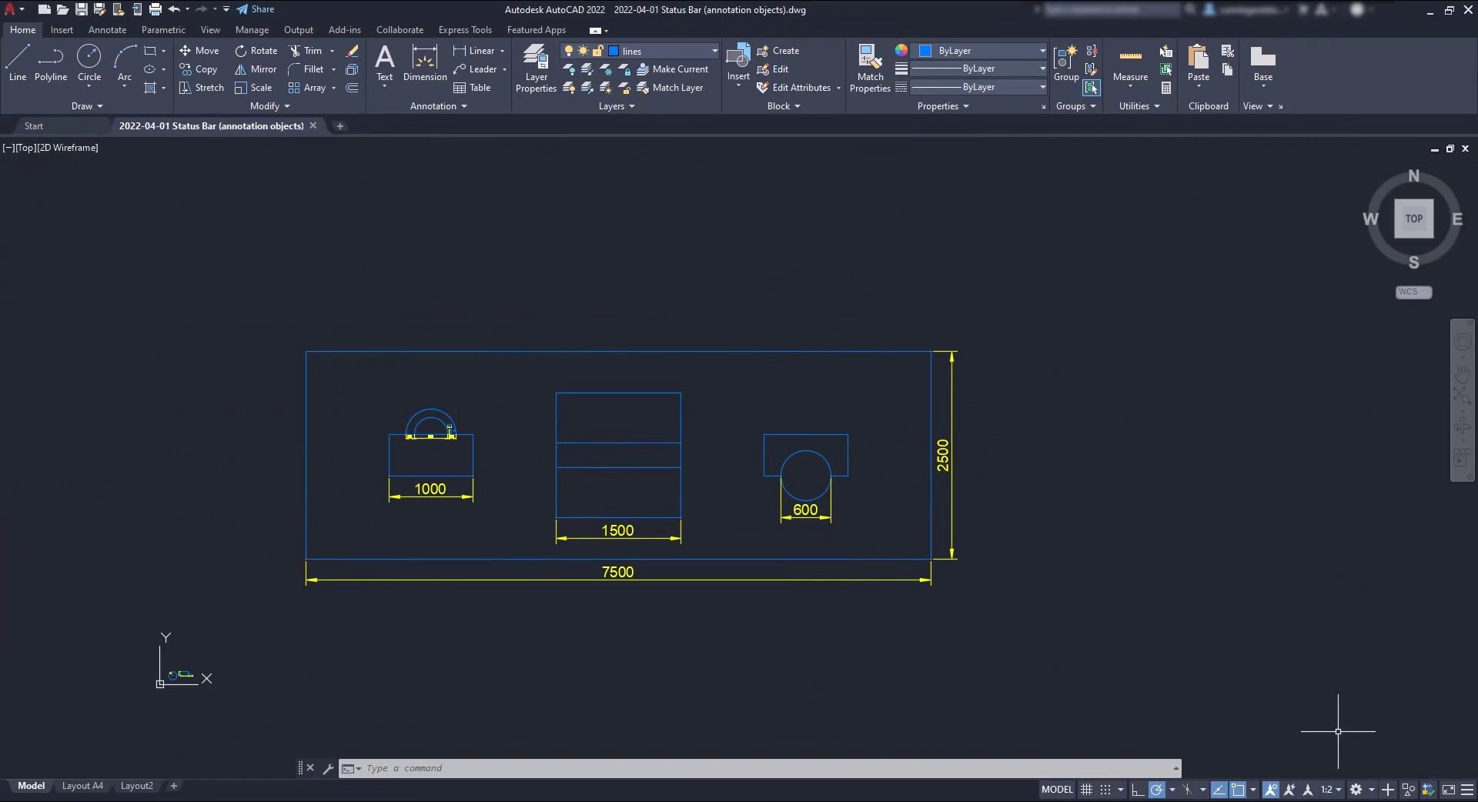
mouse_move(1430, 789)
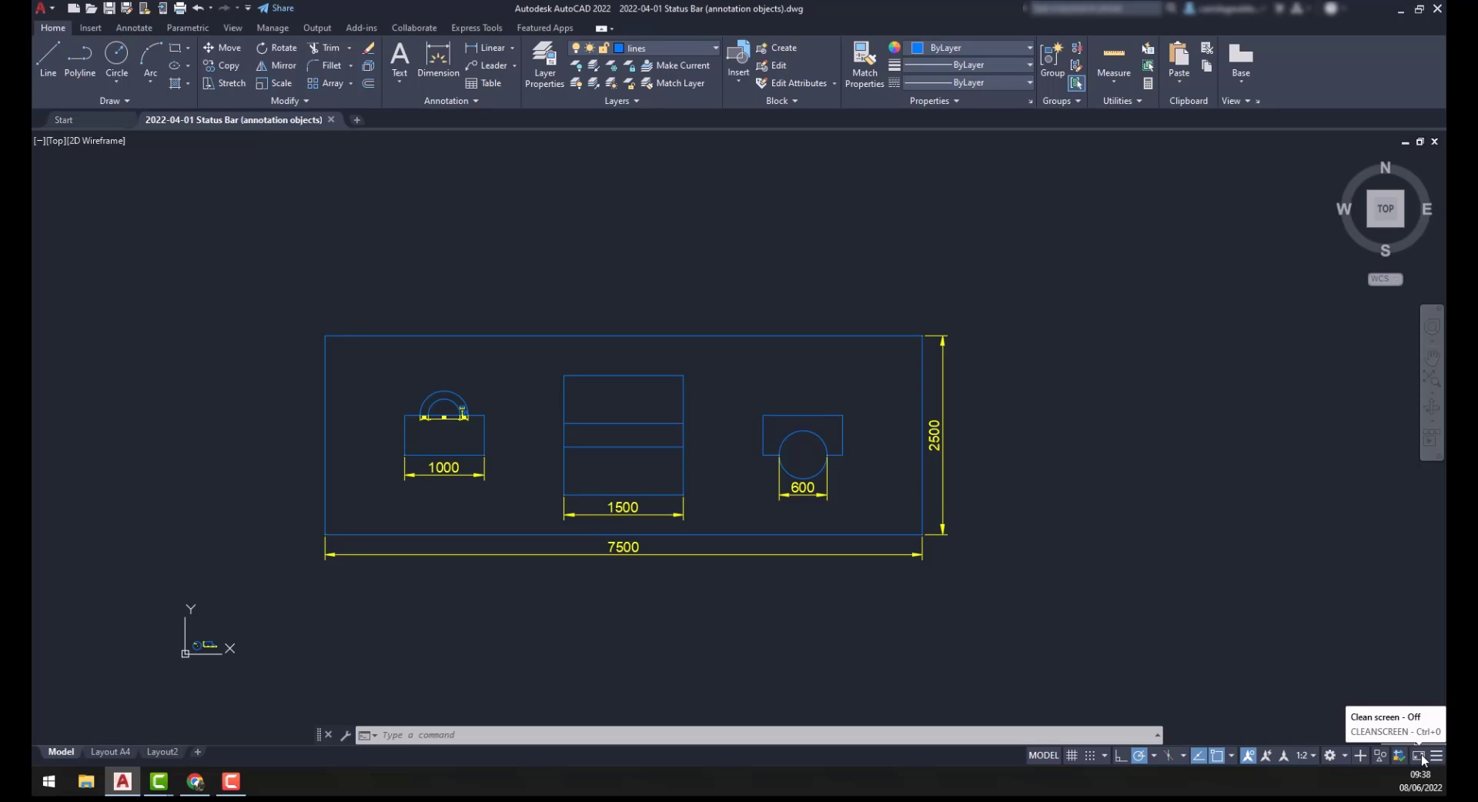
left_click(1421, 755)
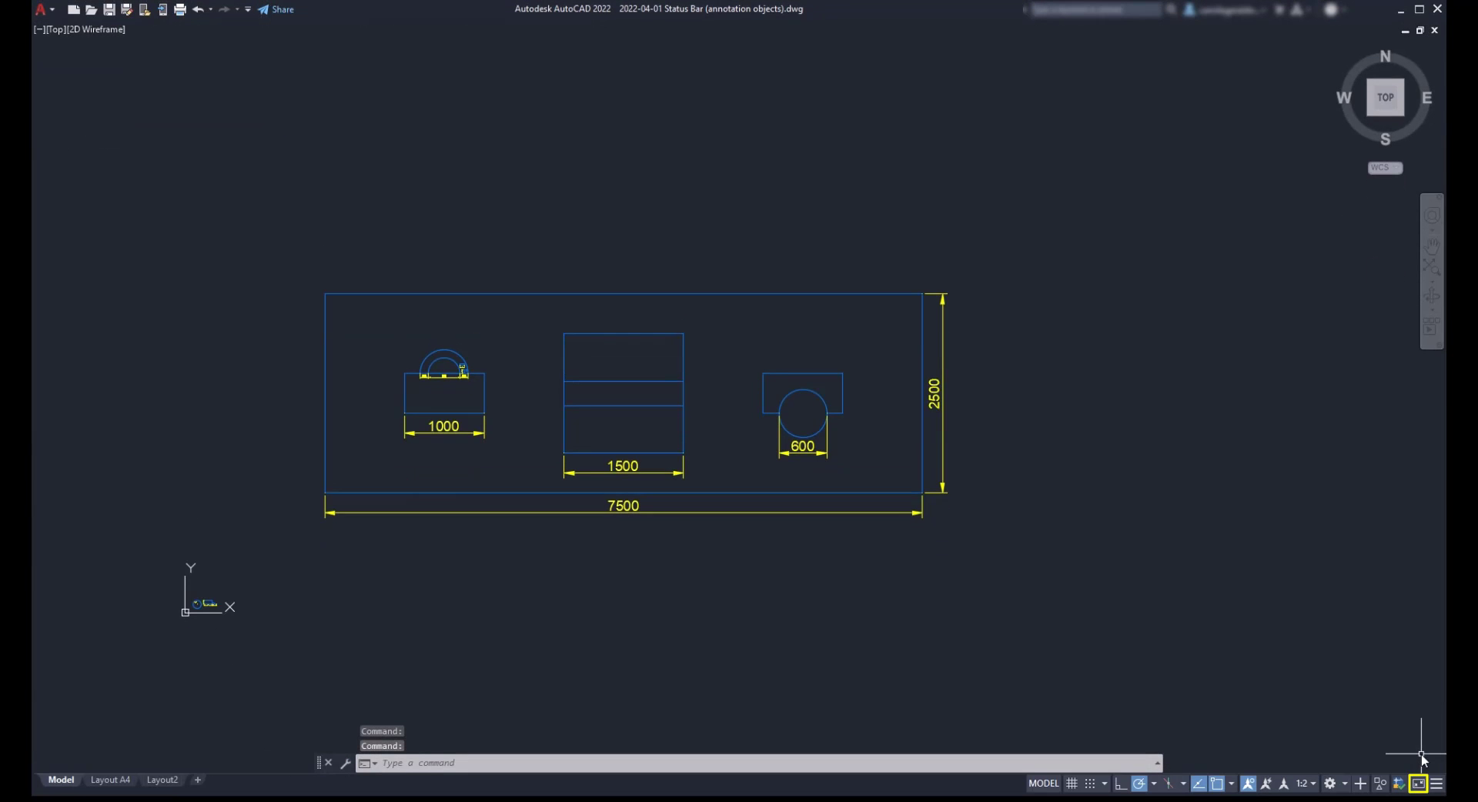
mouse_move(1419, 784)
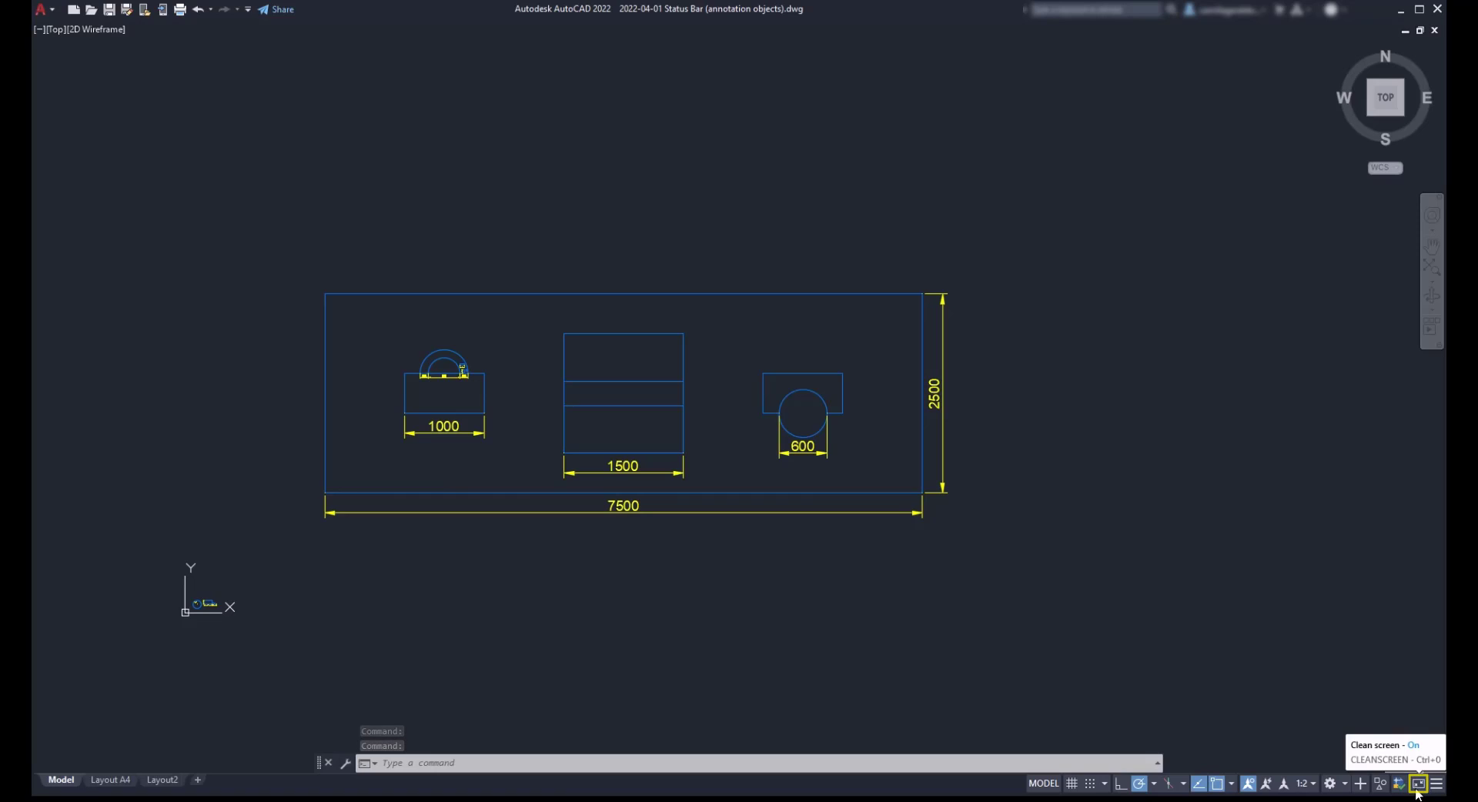
left_click(1419, 784)
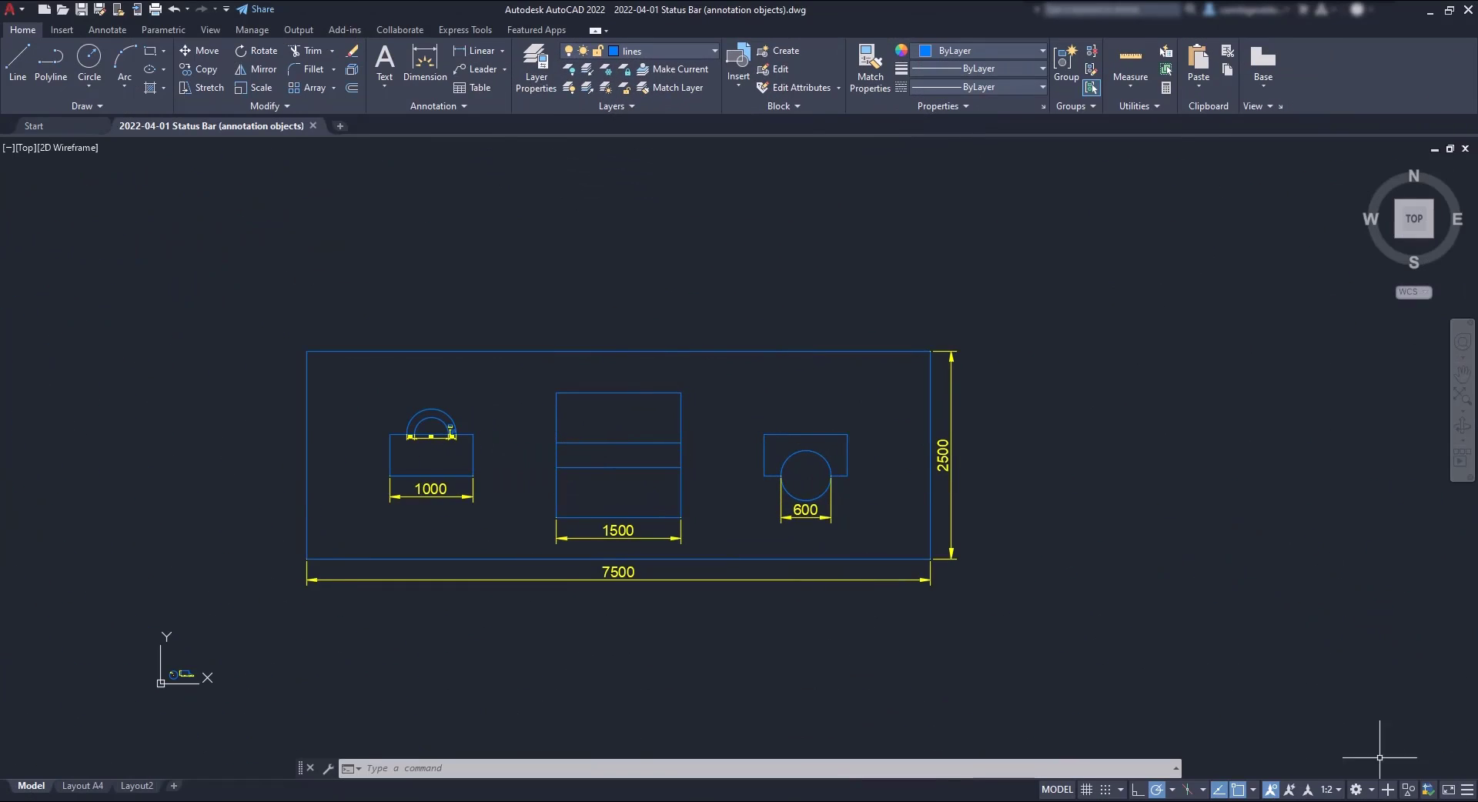
mouse_move(1469, 790)
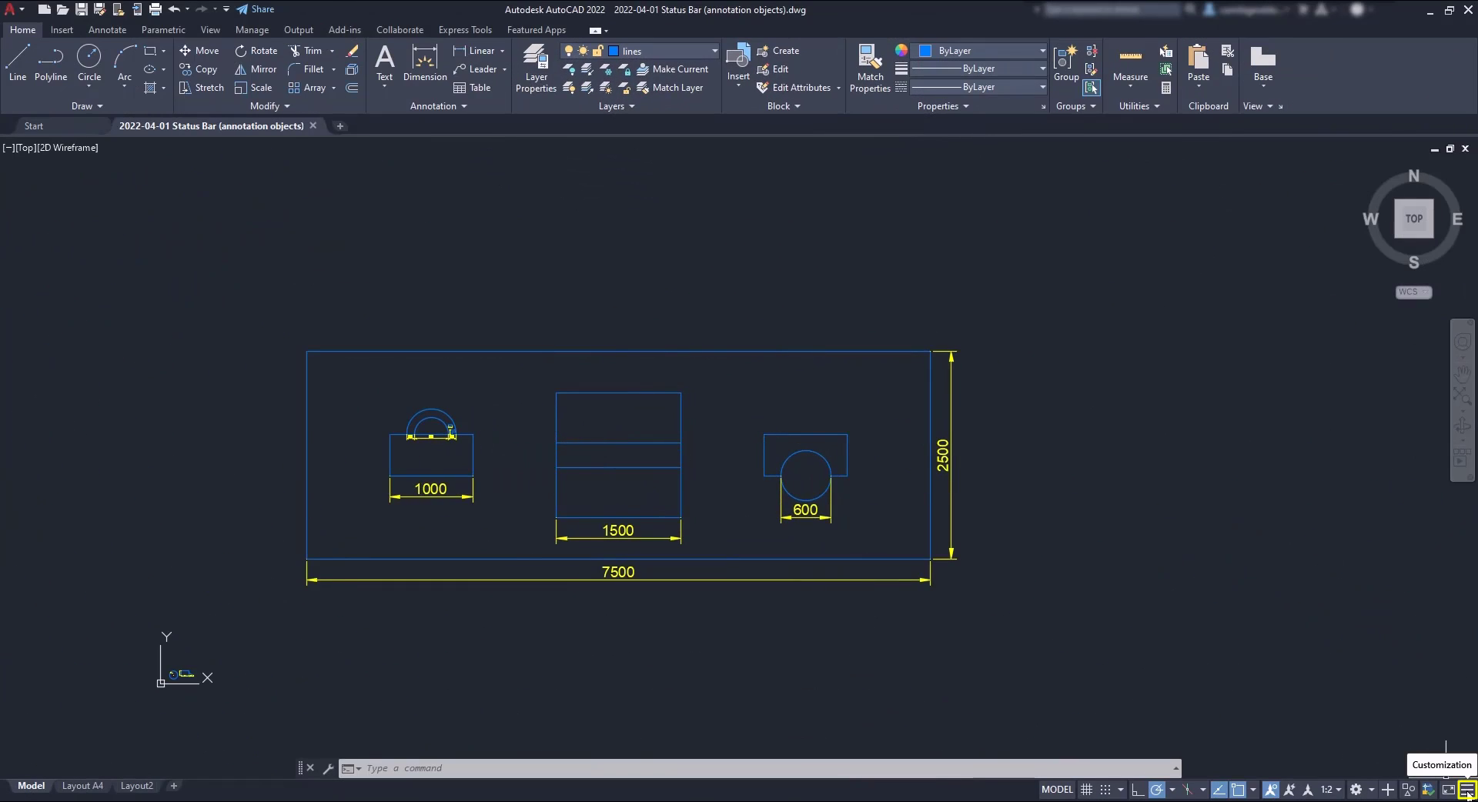
Add Dynamic Input to the status-bar items, try a line with L and cancel it
left_click(1467, 788)
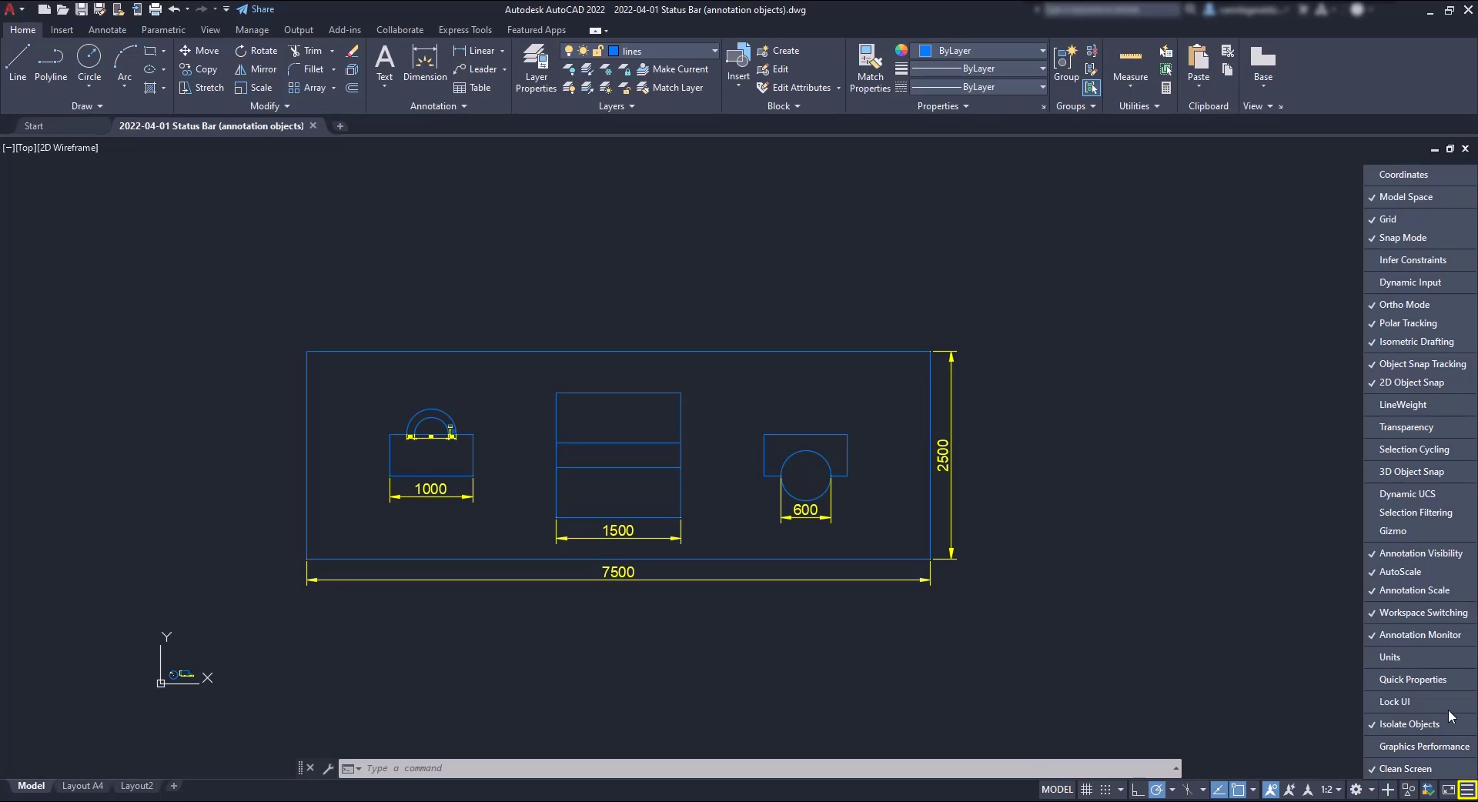
mouse_move(1416, 531)
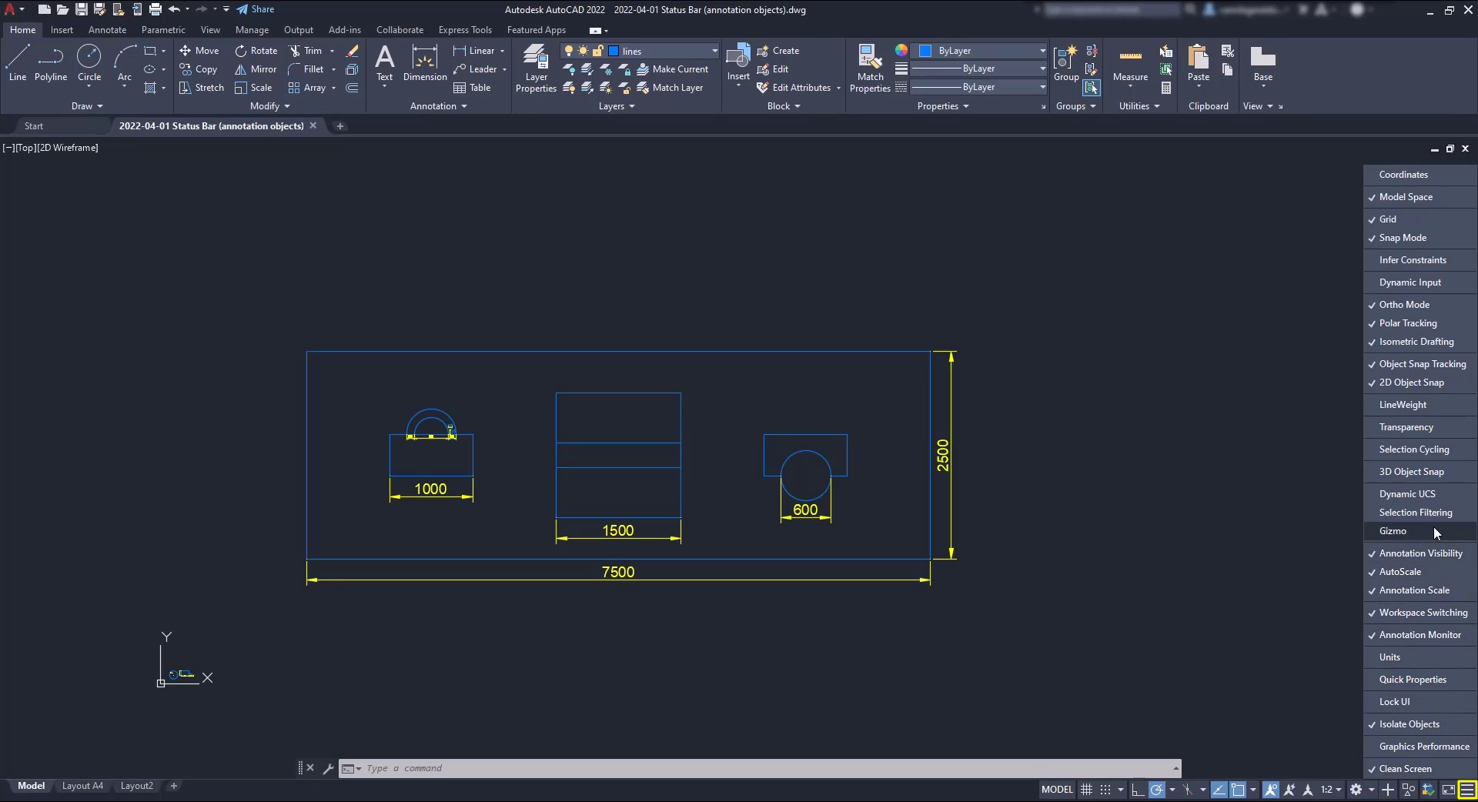
mouse_move(1415, 258)
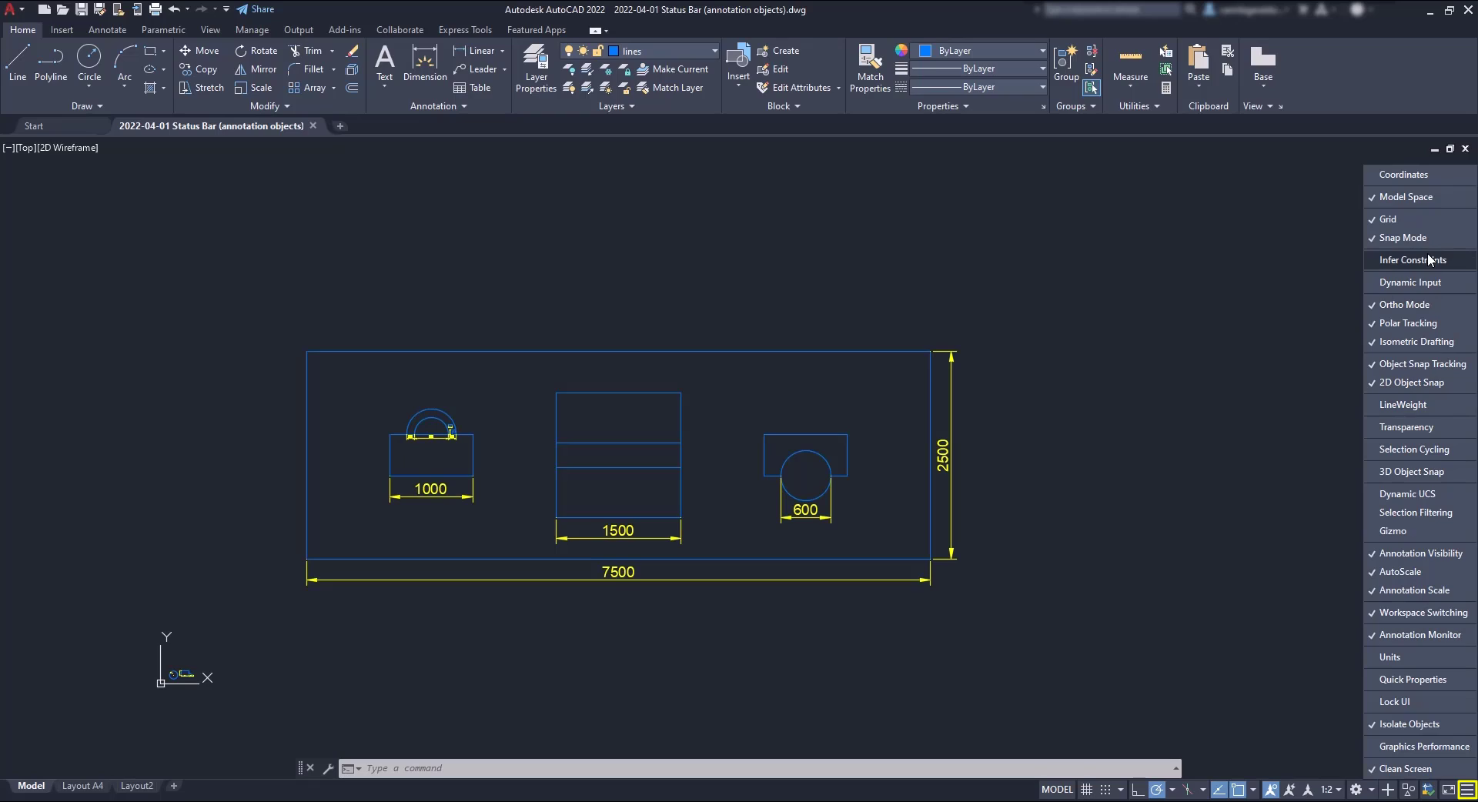
mouse_move(1411, 282)
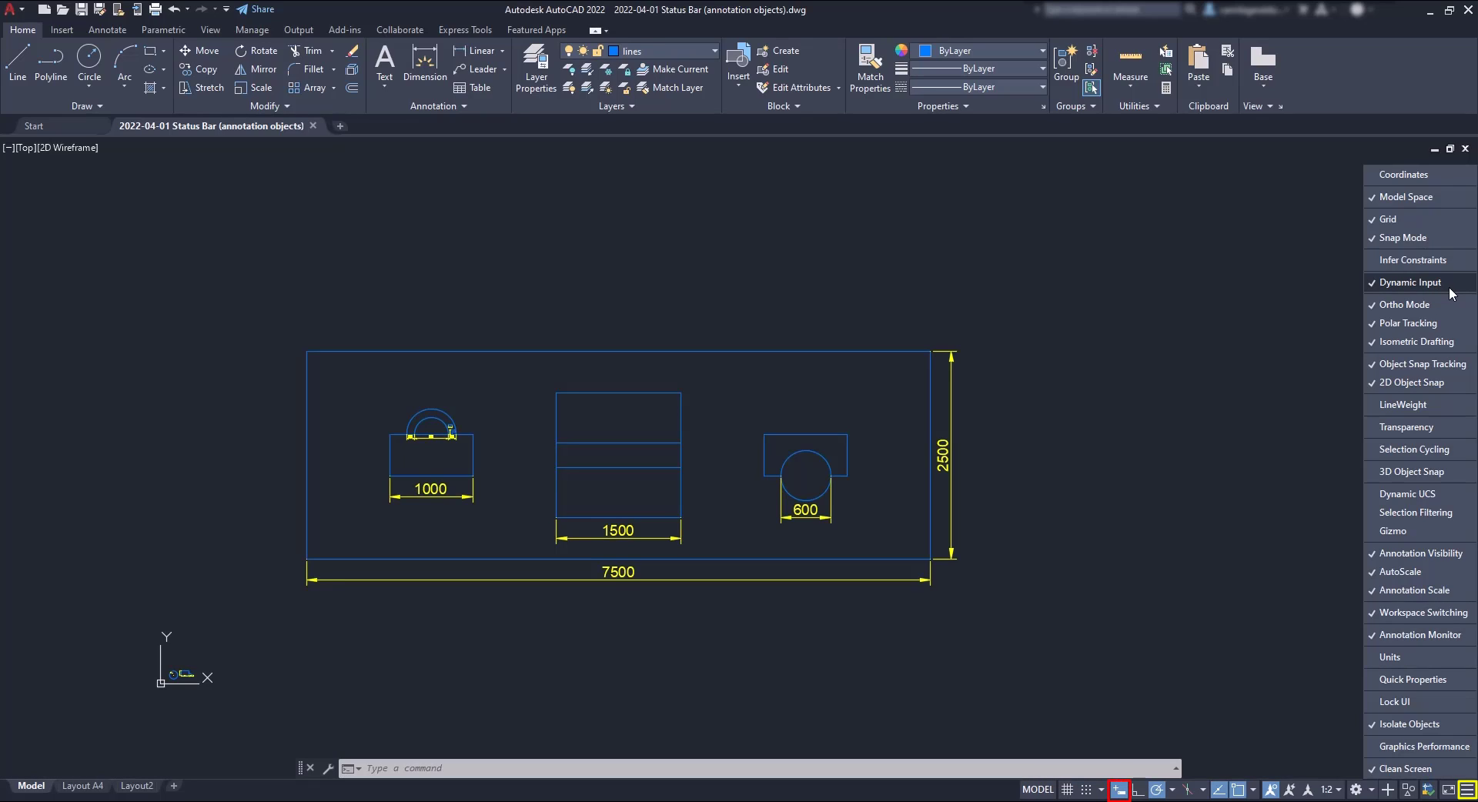
mouse_move(1452, 293)
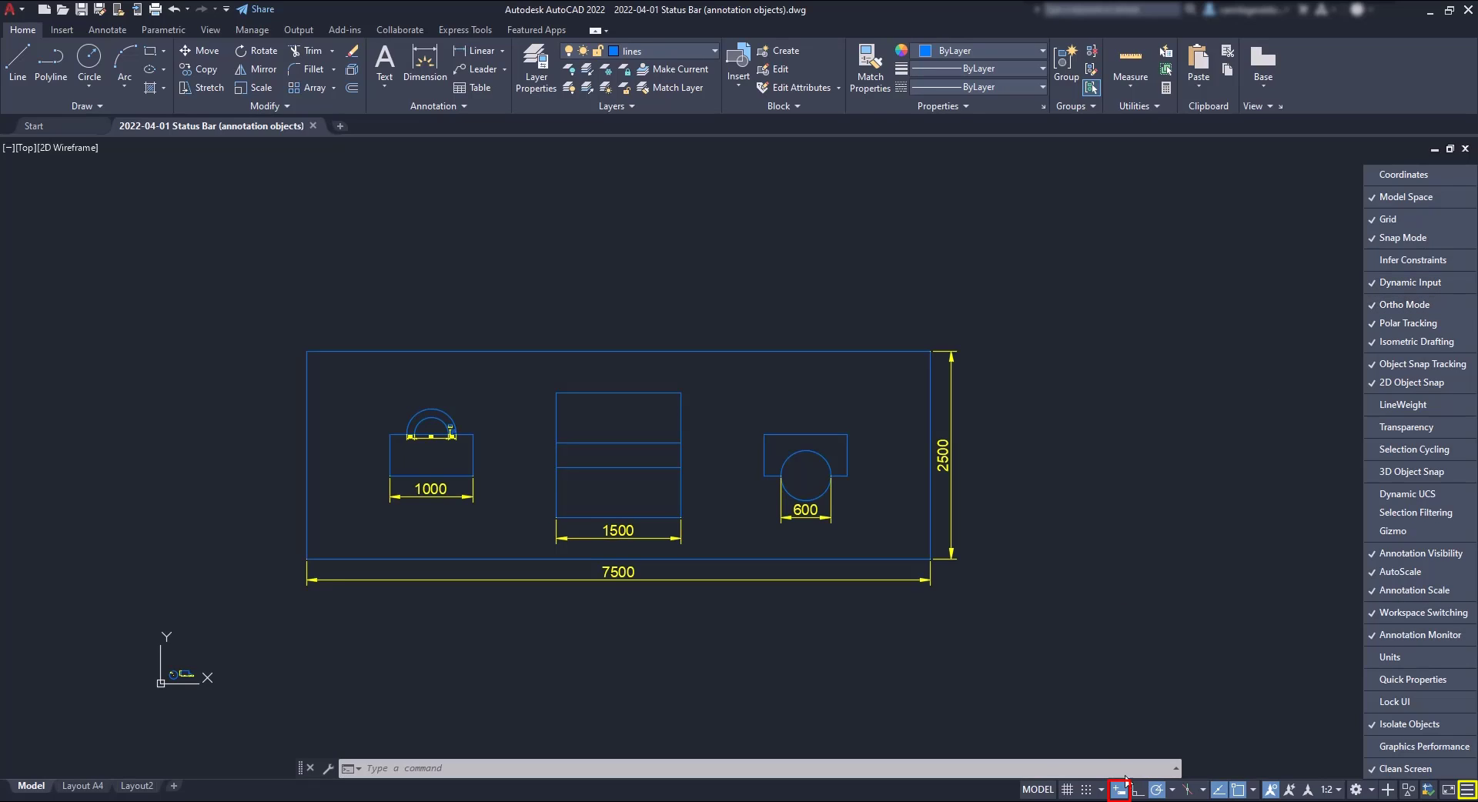
mouse_move(1172, 616)
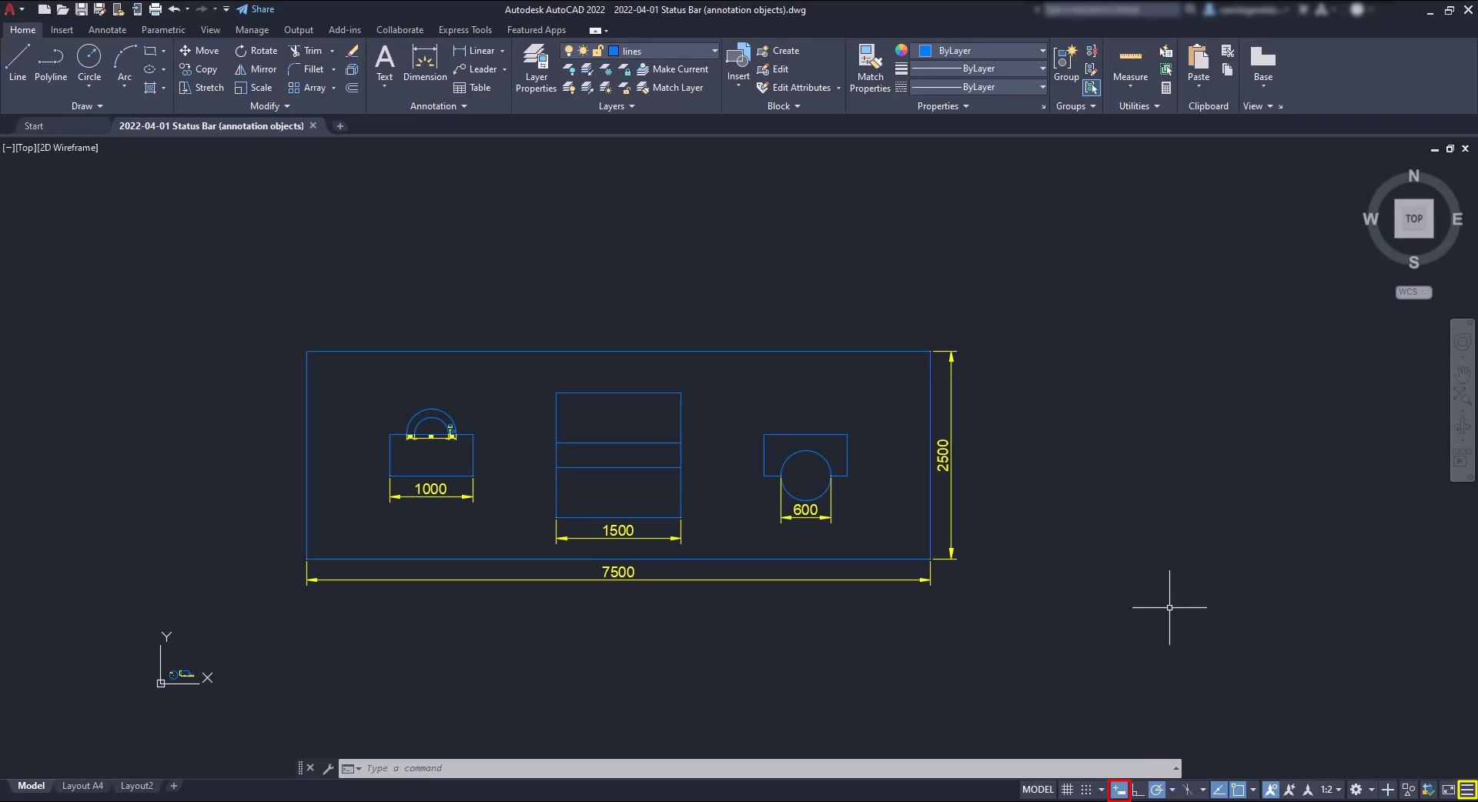
type("L")
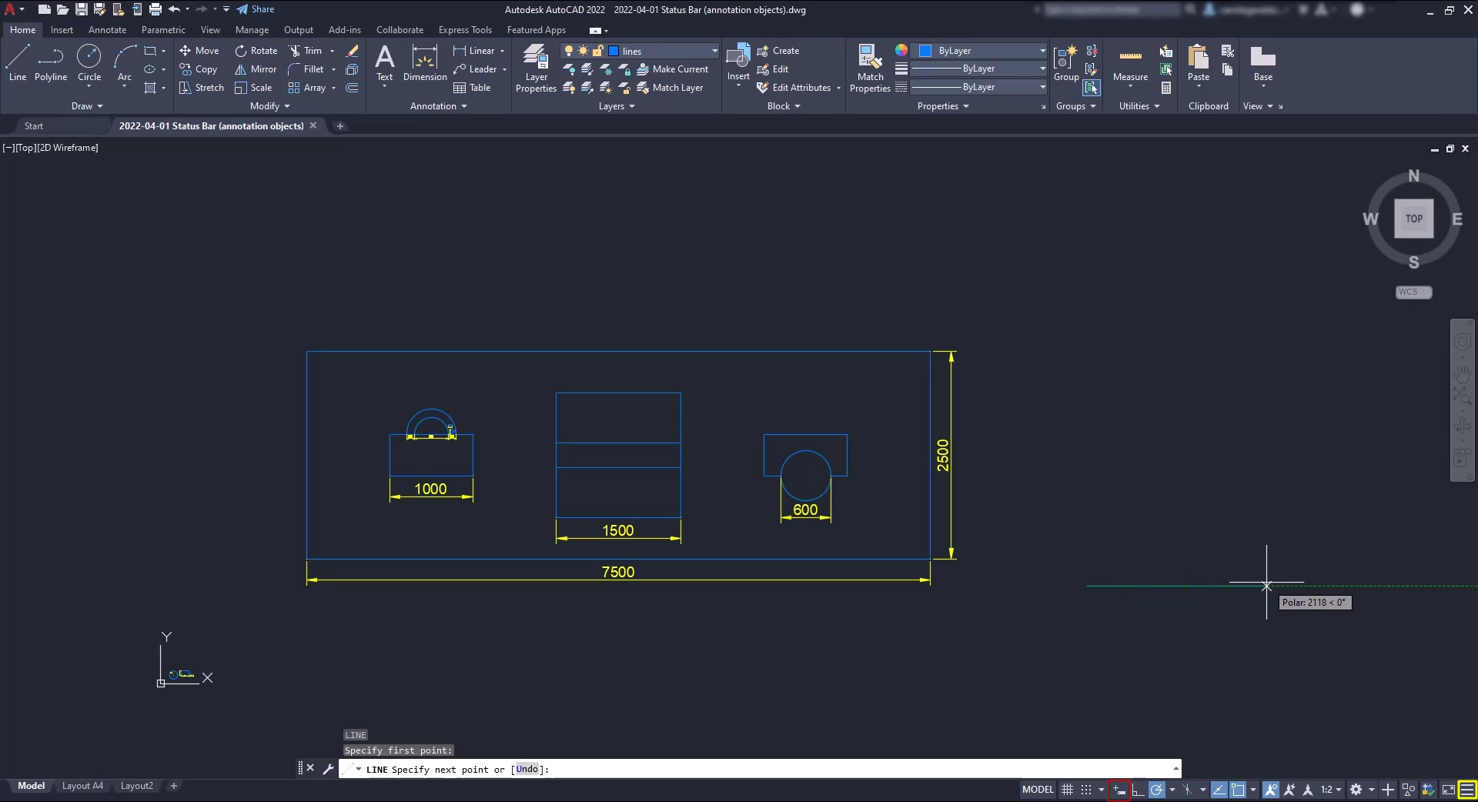
key("Escape")
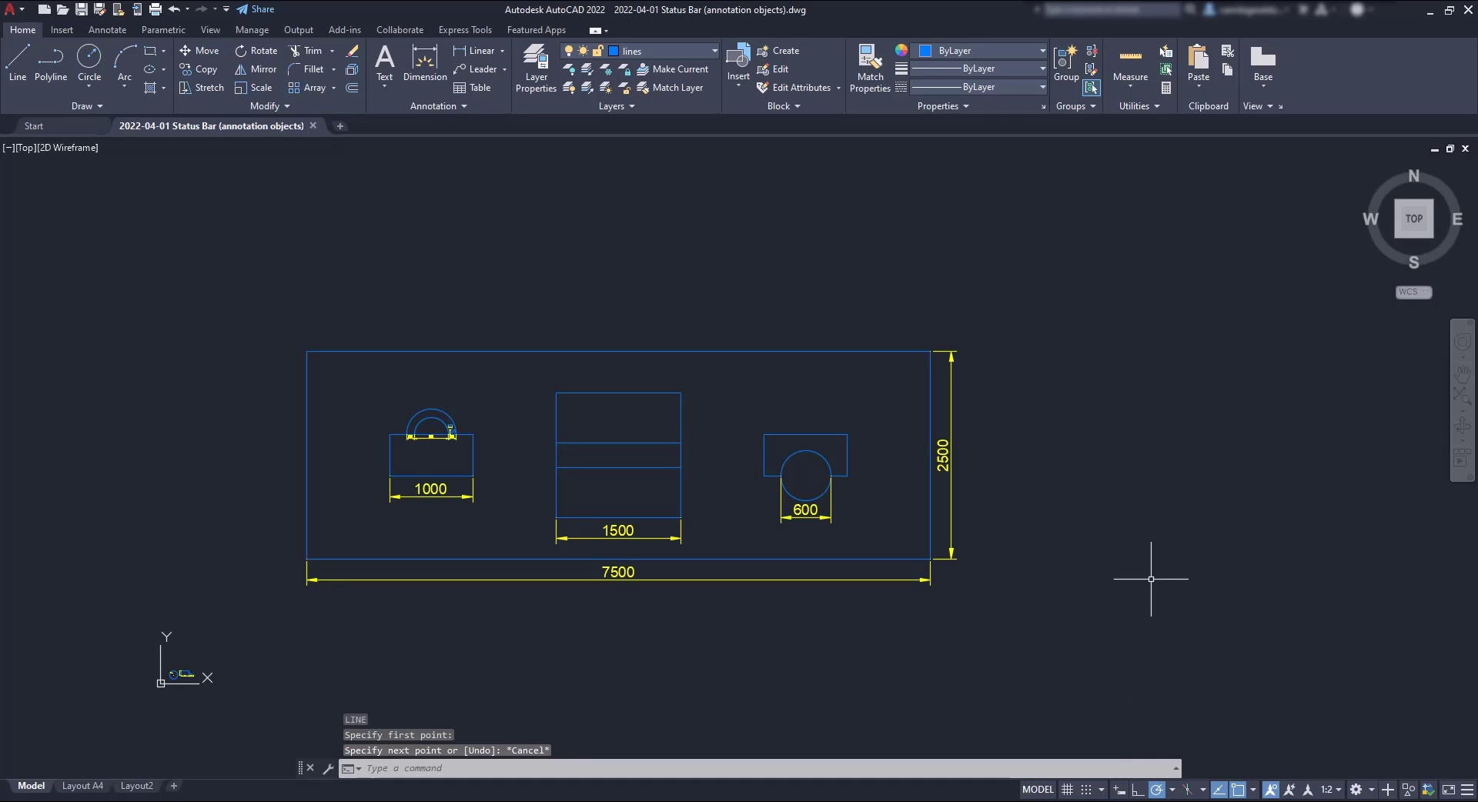
left_click(1467, 790)
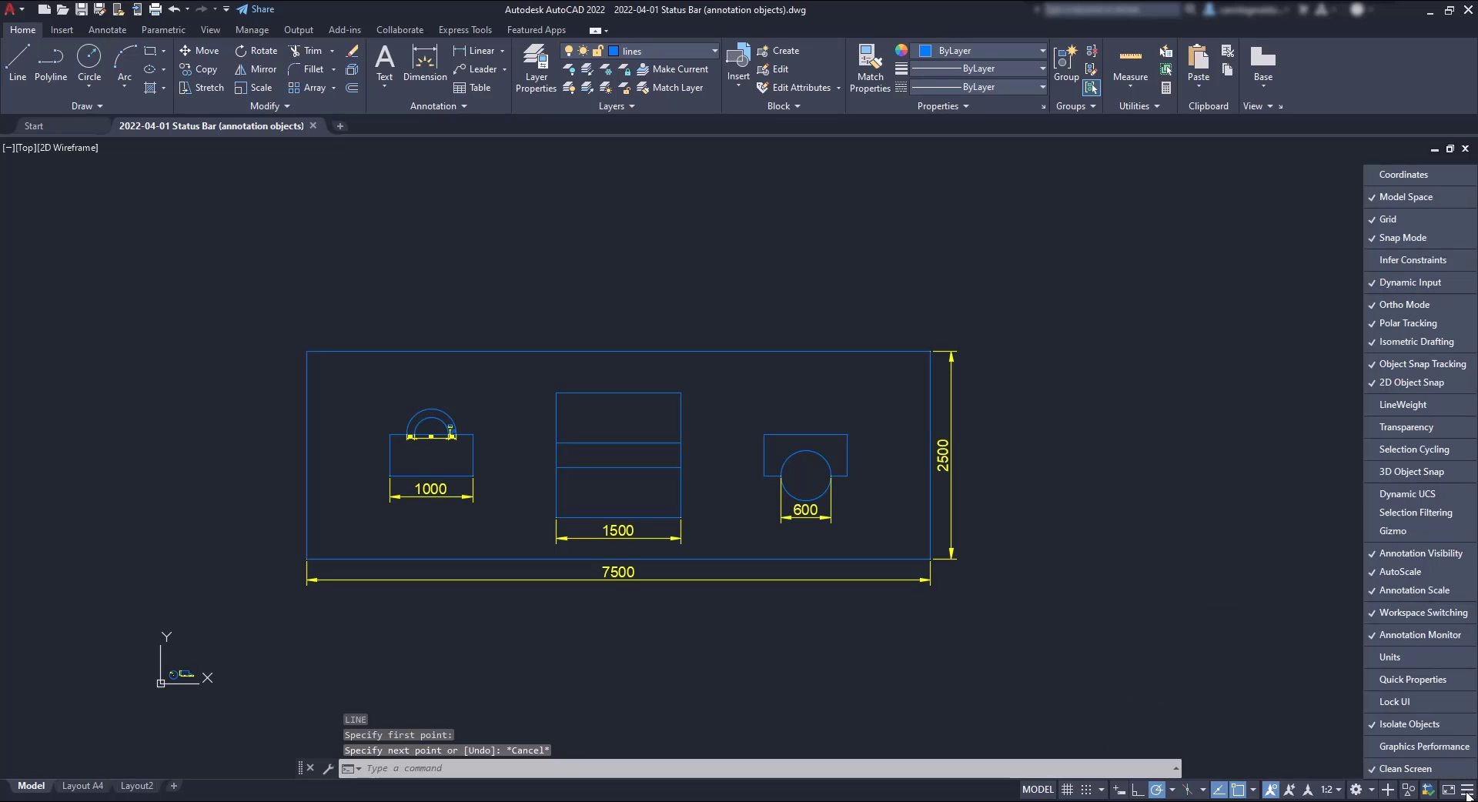